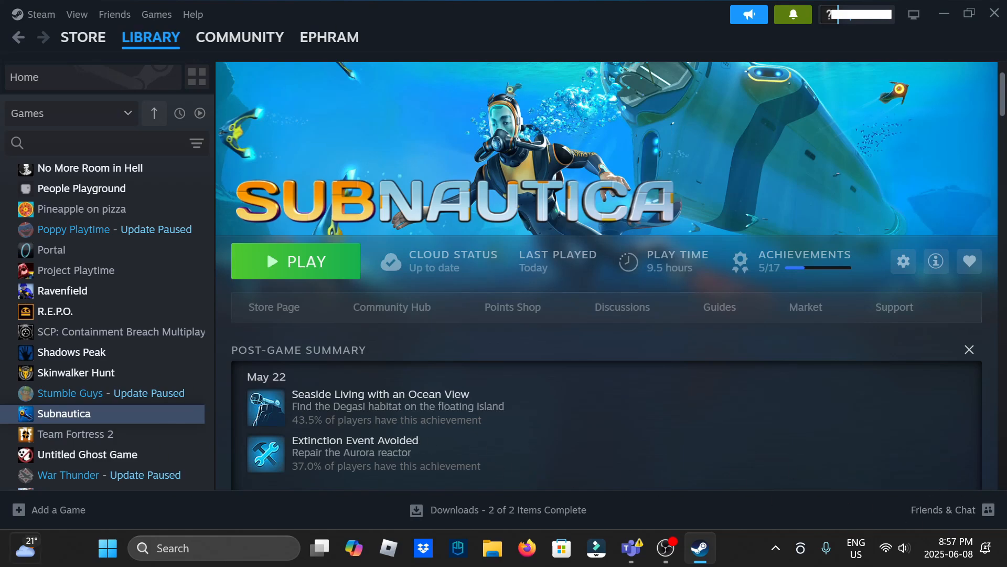
mouse_move(960, 464)
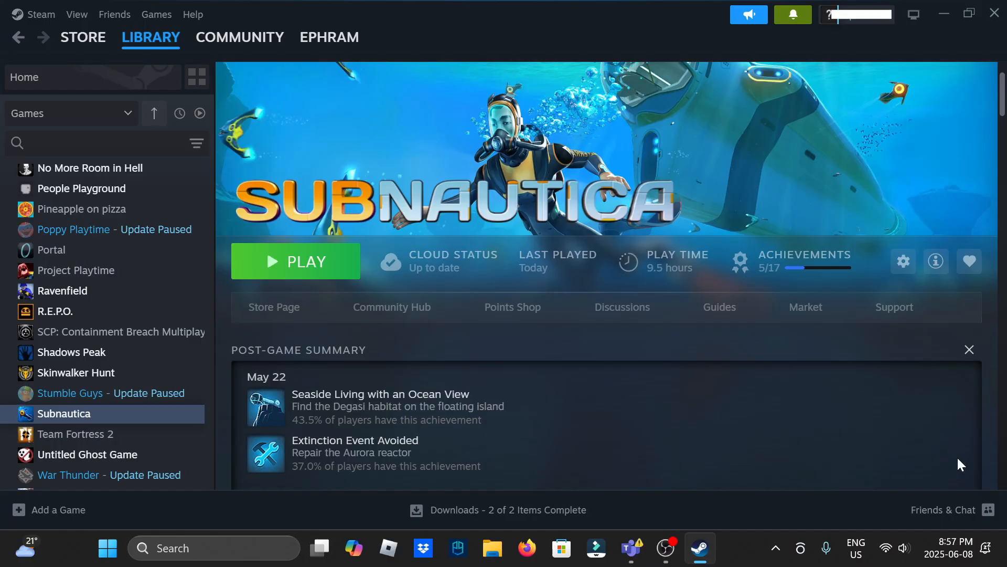
mouse_move(671, 353)
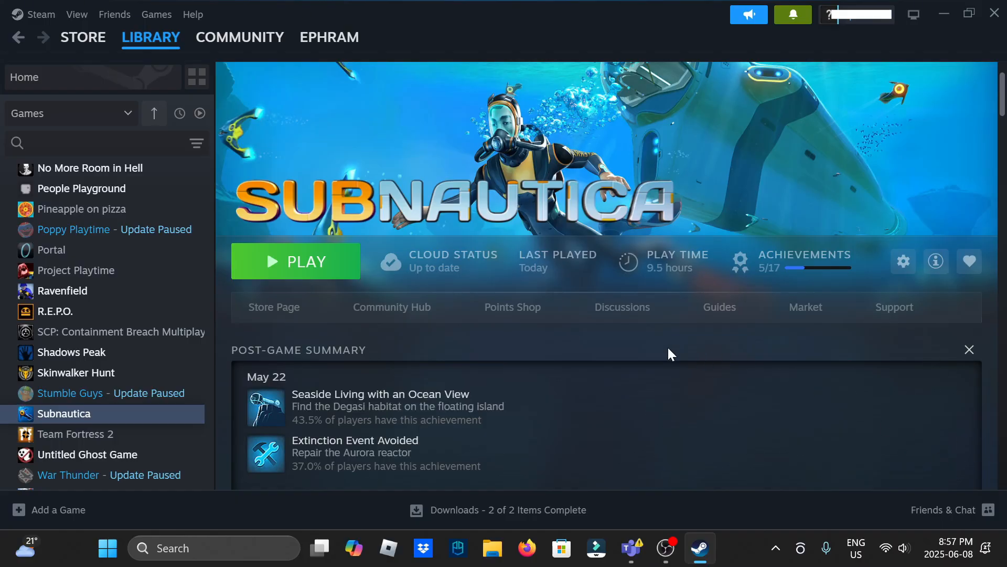
mouse_move(575, 344)
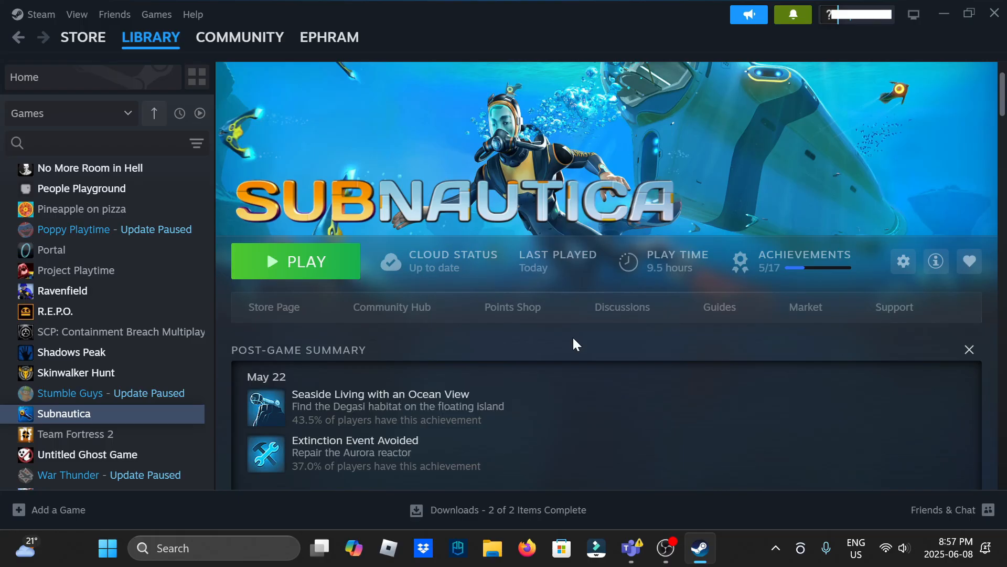
mouse_move(451, 316)
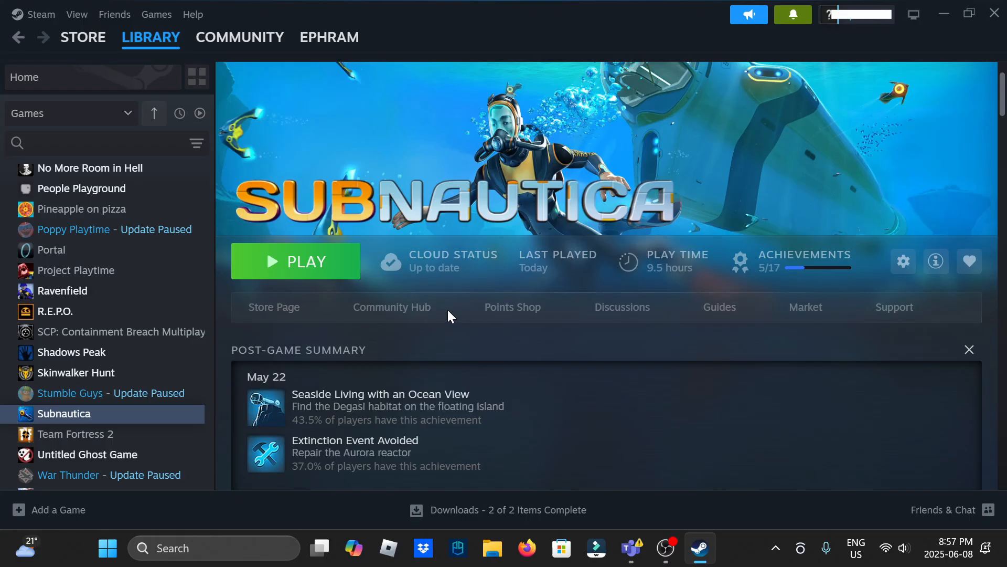
mouse_move(884, 462)
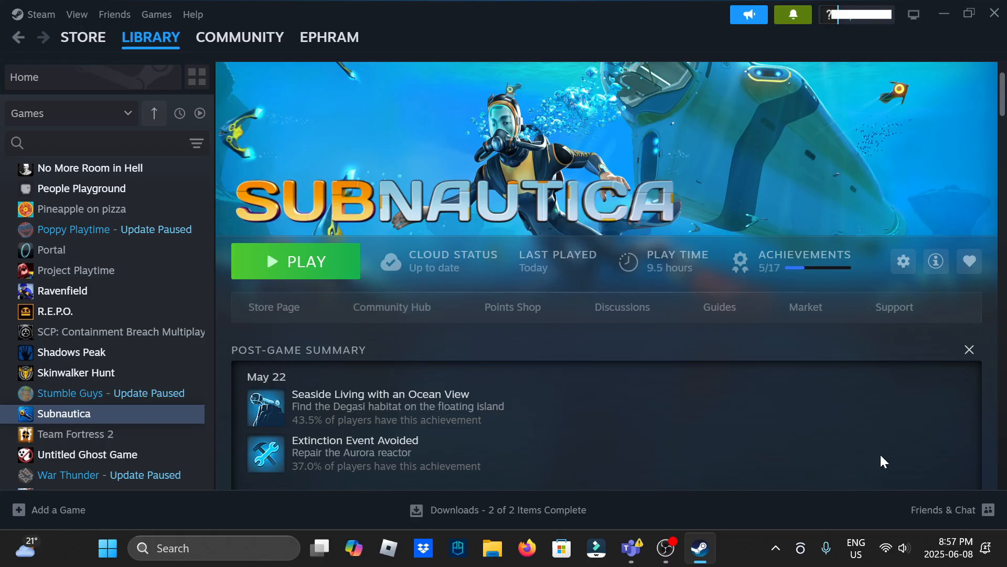
mouse_move(744, 431)
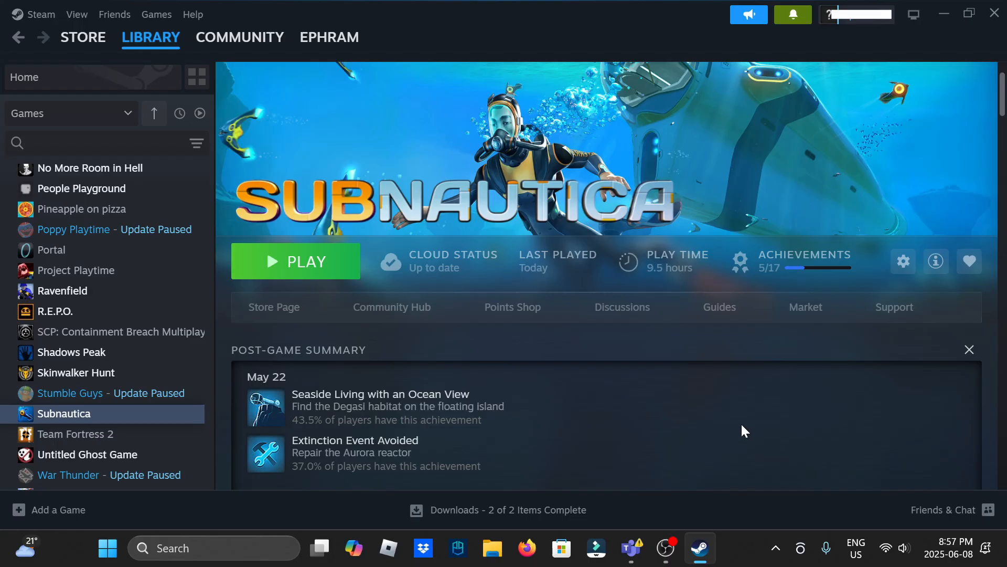
mouse_move(686, 417)
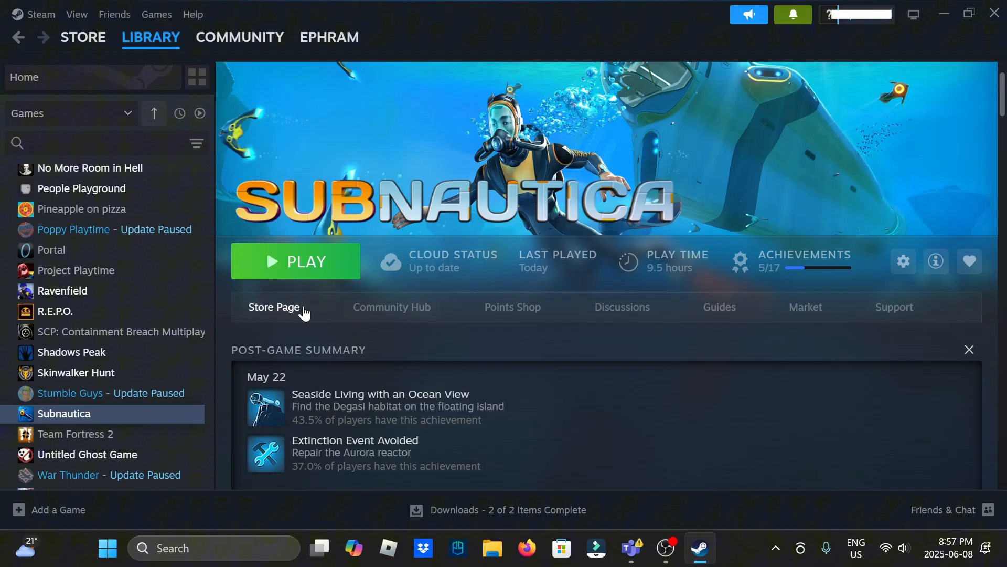
mouse_move(512, 307)
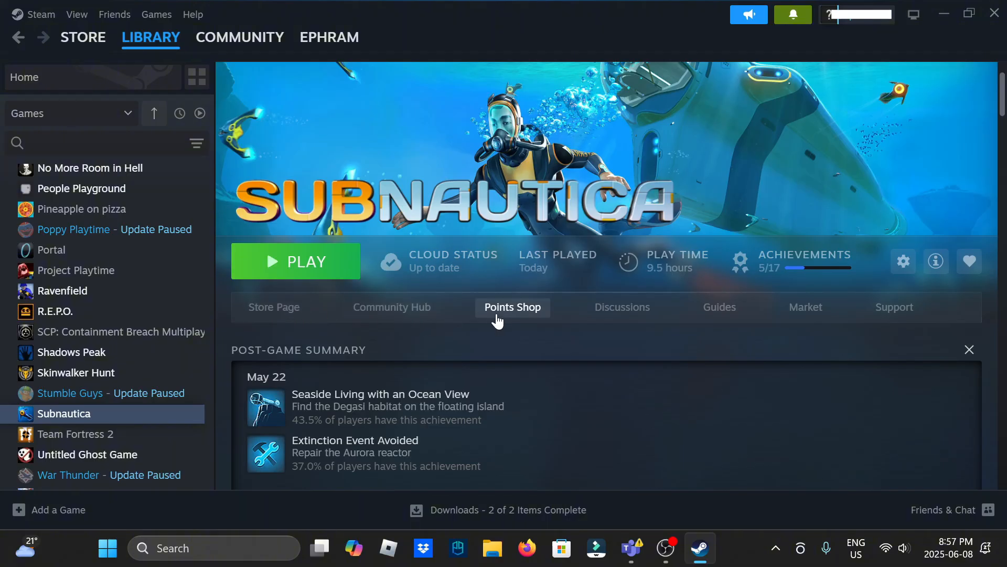
mouse_move(568, 316)
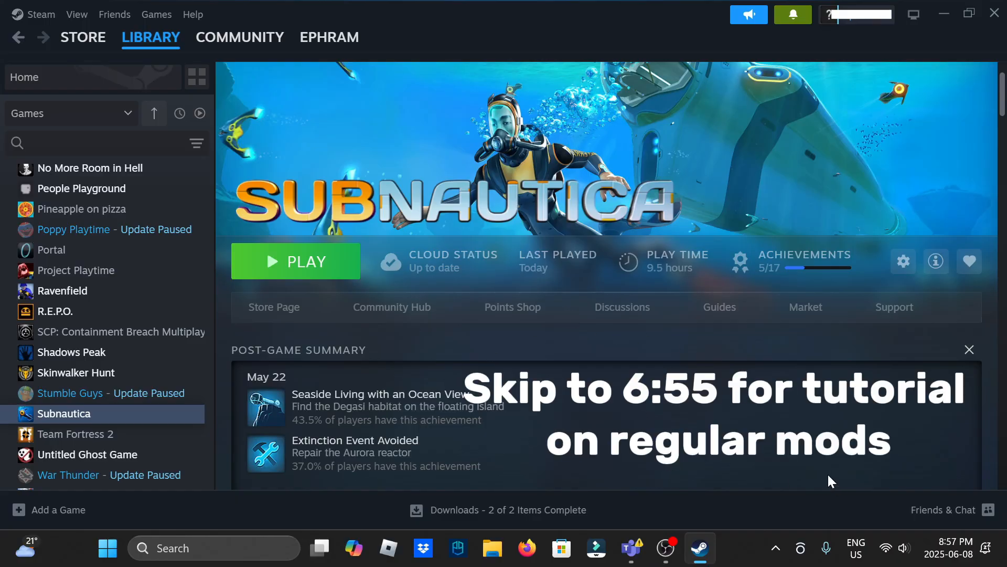
mouse_move(125, 417)
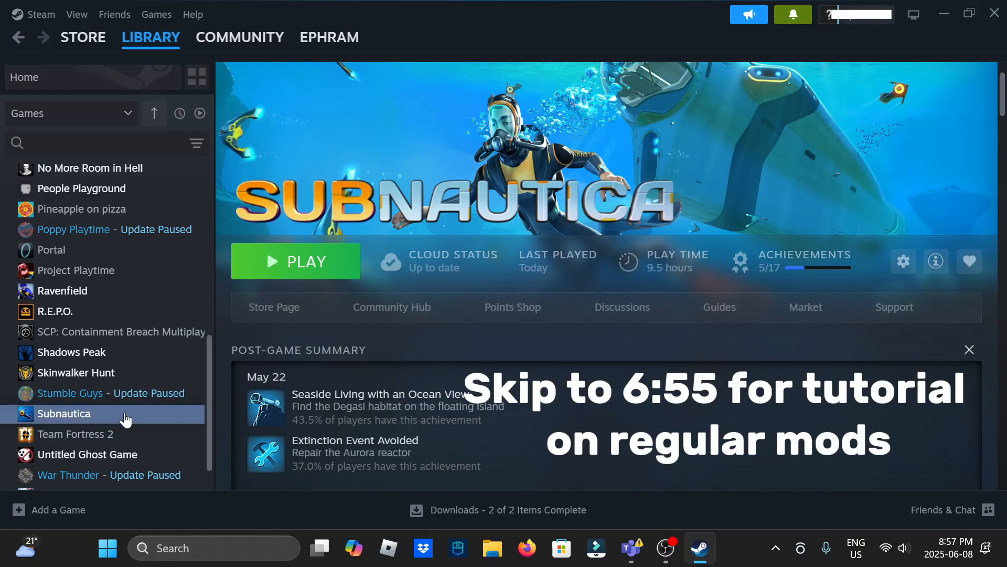
Review Subnautica's Properties, including its beta participation settings, then close them
right_click(64, 413)
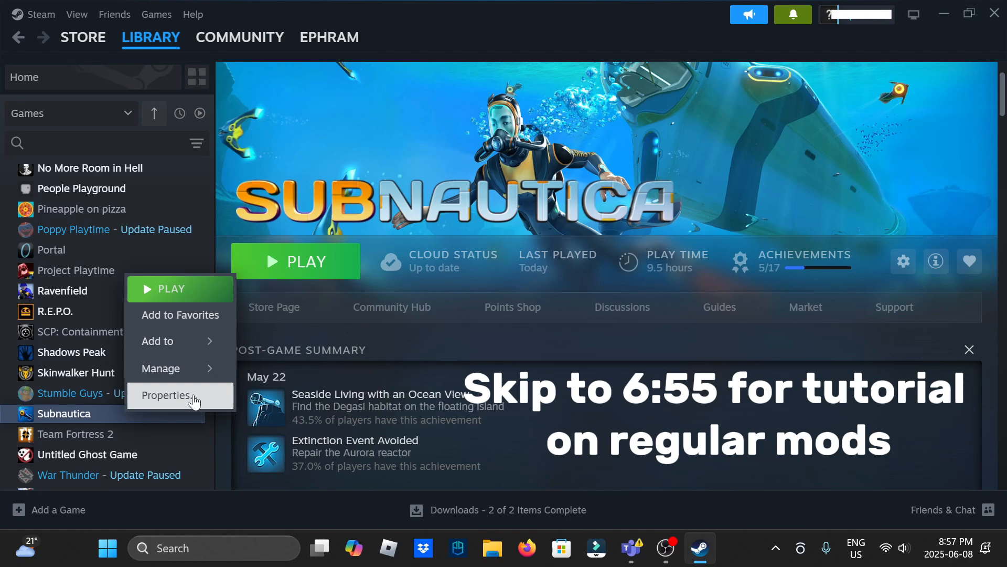
left_click(169, 396)
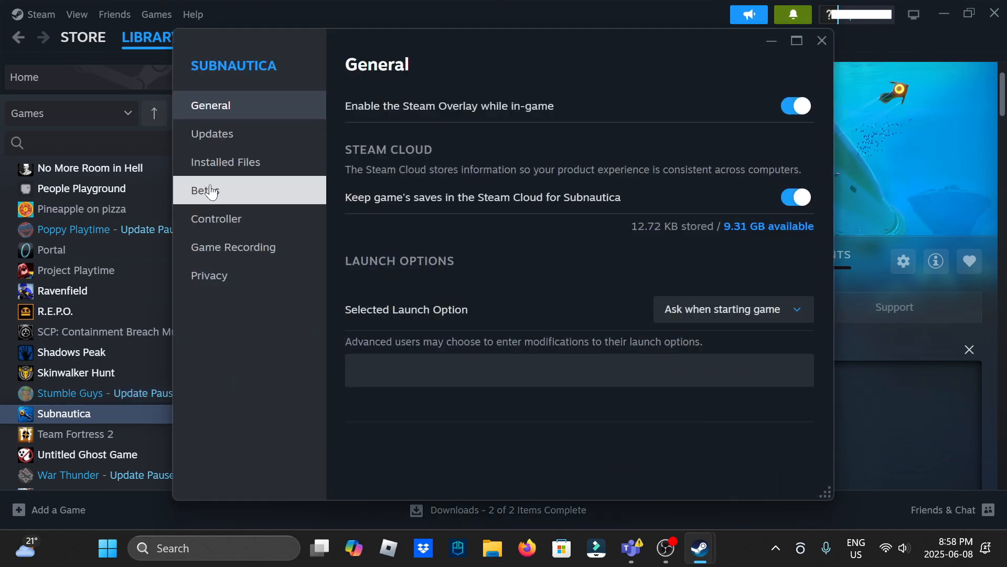
left_click(204, 190)
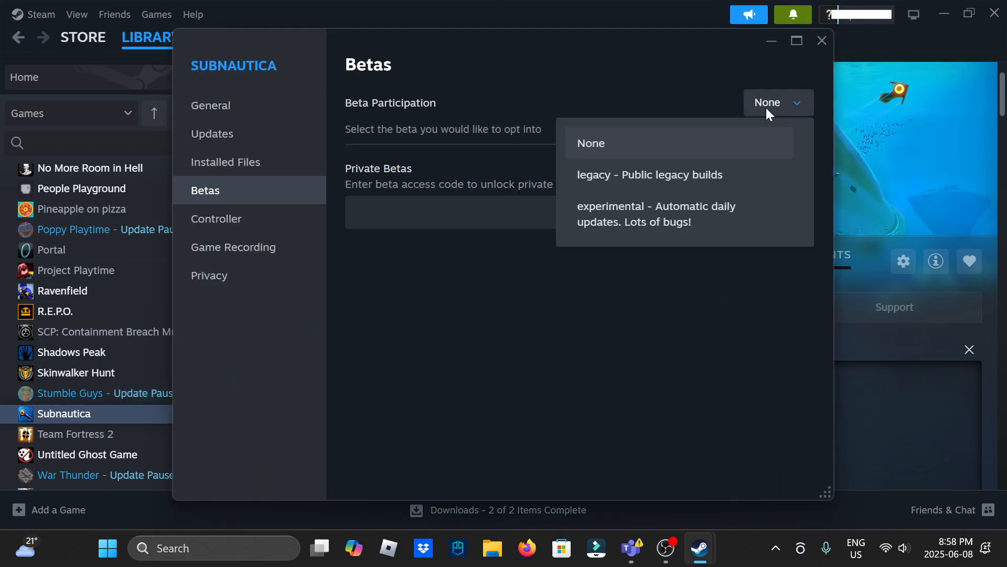
mouse_move(675, 180)
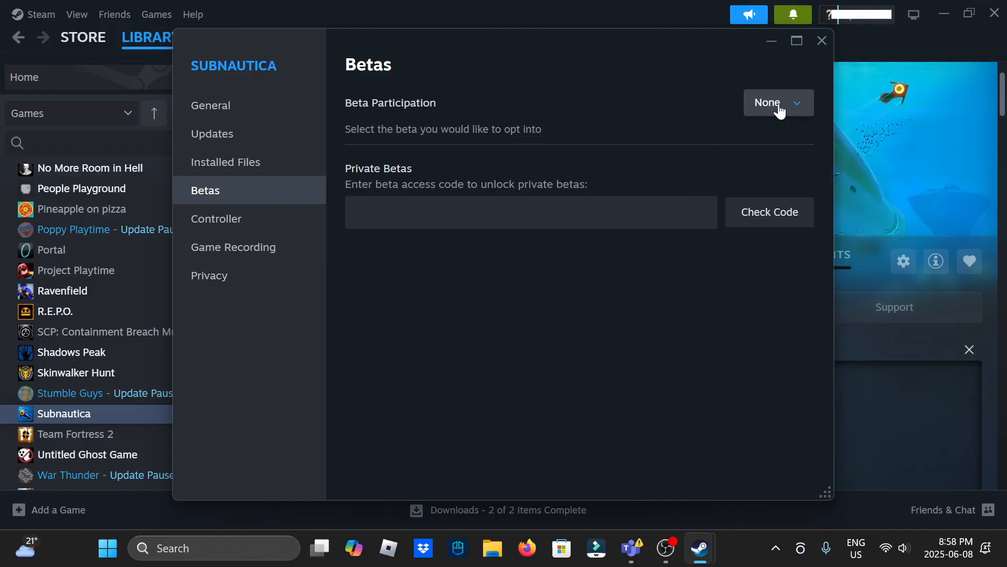
mouse_move(821, 41)
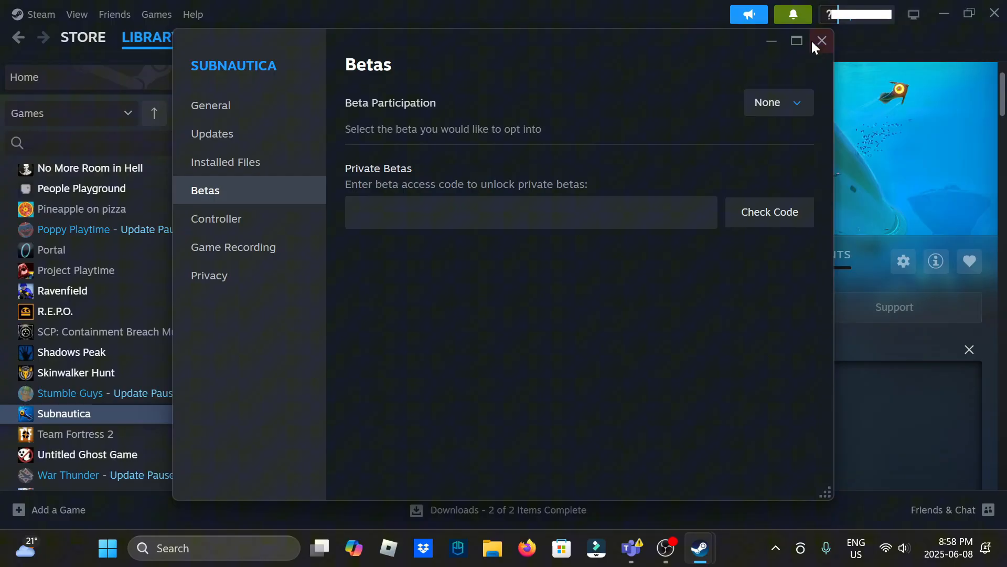
left_click(822, 41)
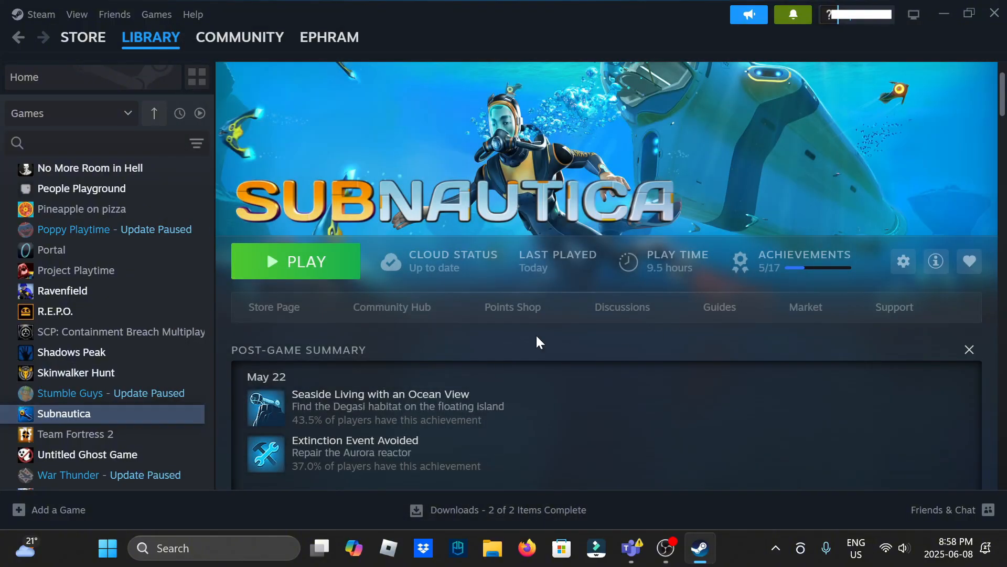
mouse_move(902, 262)
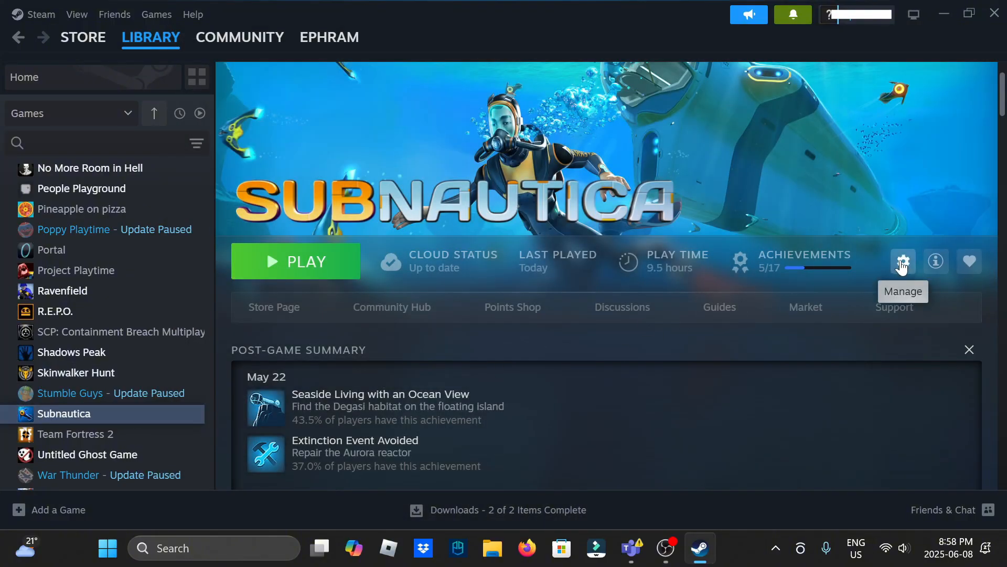
Browse Subnautica's local installed files folder from the Manage menu
left_click(902, 261)
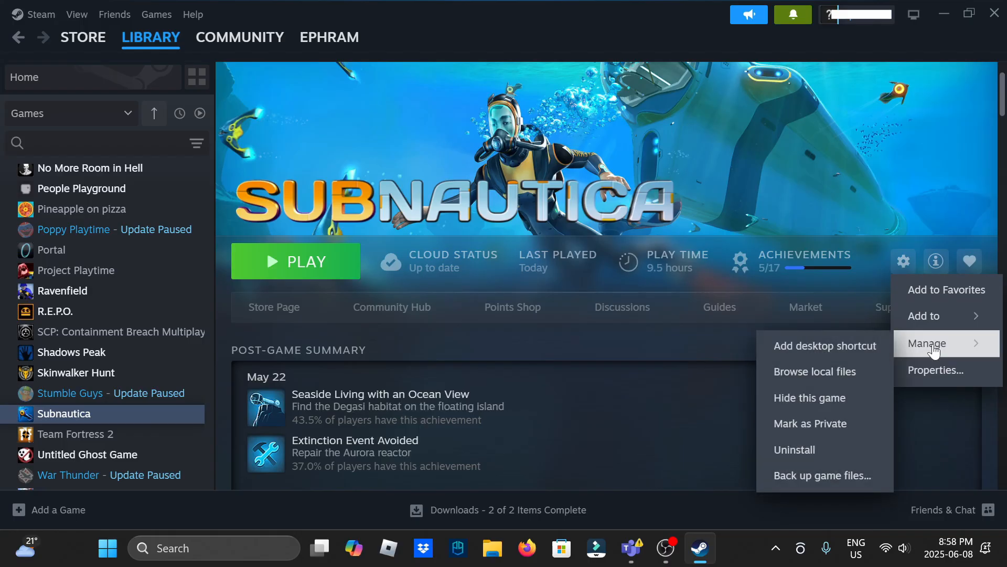
mouse_move(822, 372)
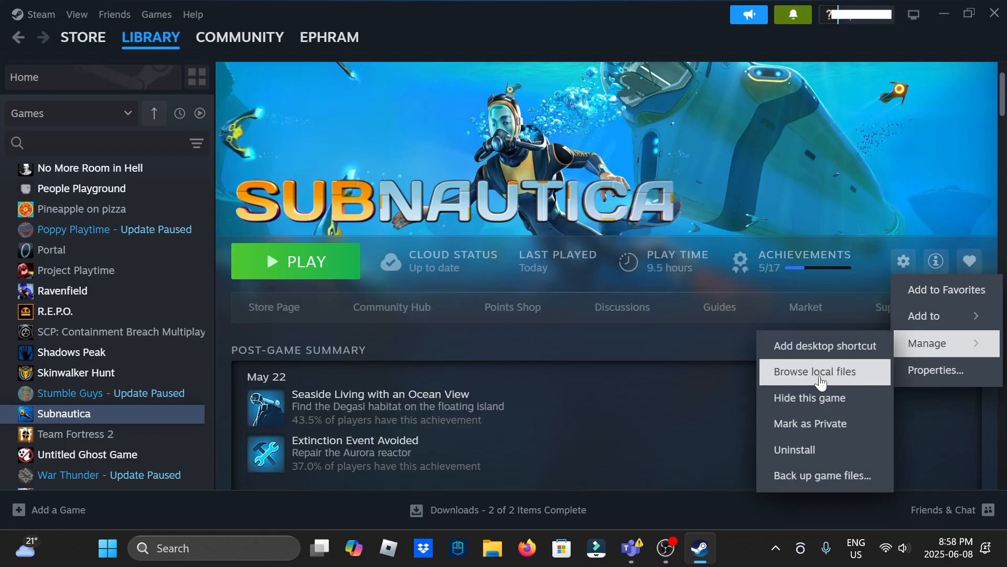
left_click(815, 372)
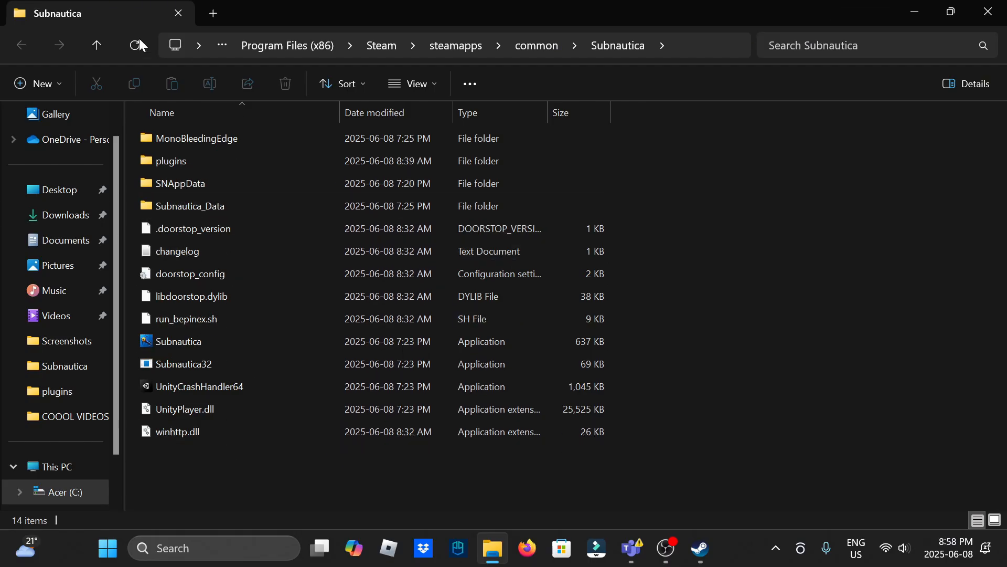
Show the empty Downloads folder in a second Explorer tab and launch Microsoft Edge
left_click(178, 342)
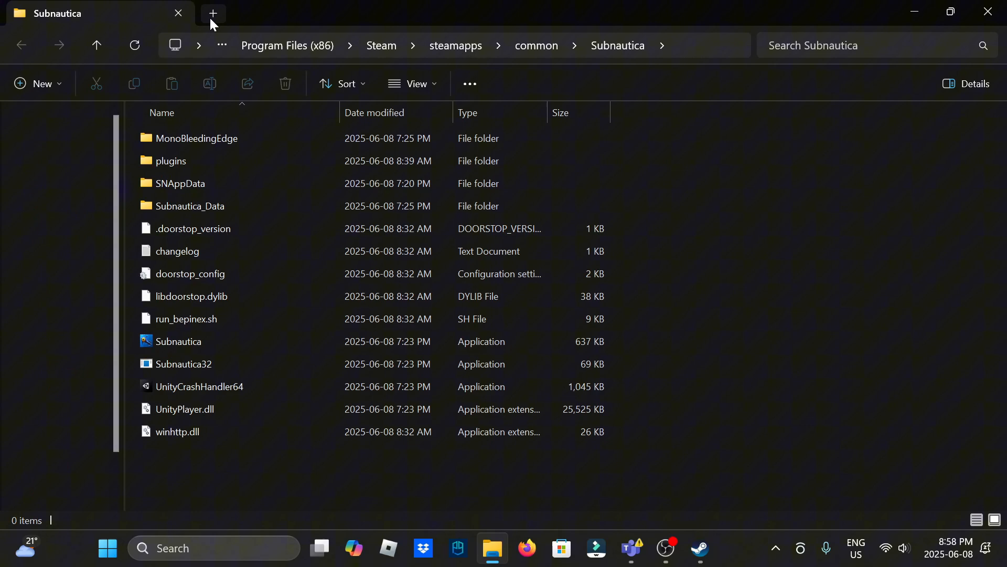
left_click(213, 12)
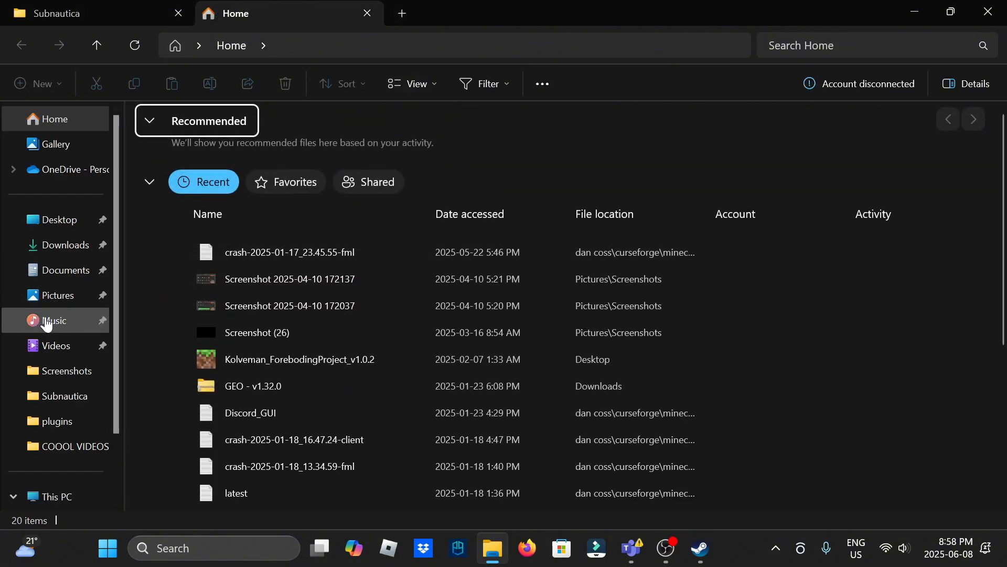
left_click(62, 244)
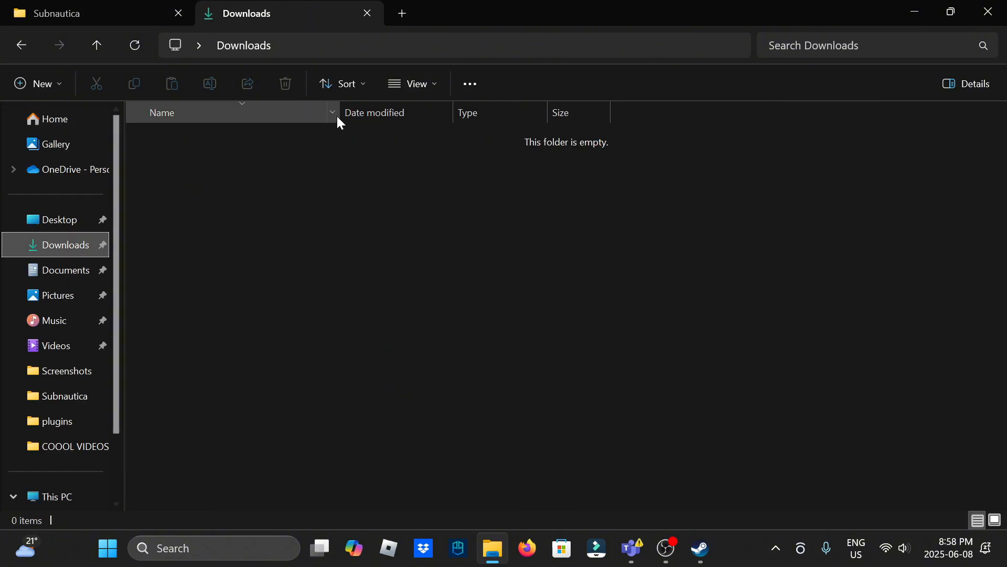
mouse_move(459, 348)
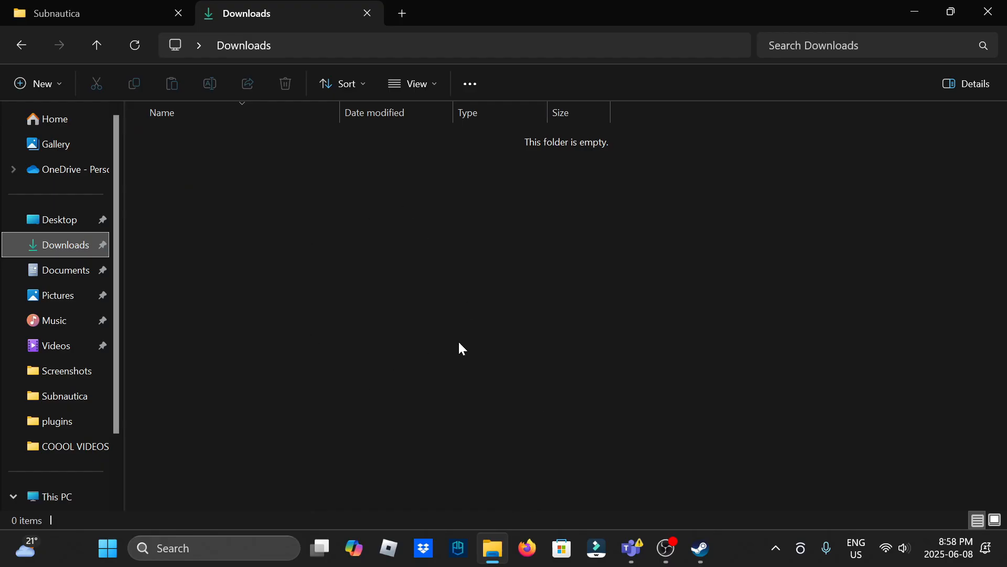
mouse_move(471, 48)
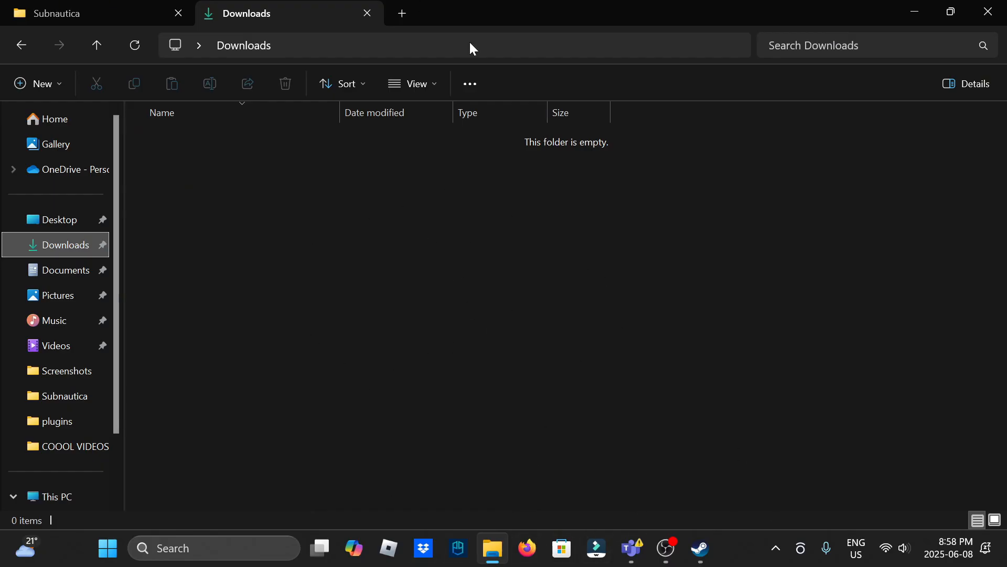
left_click(61, 13)
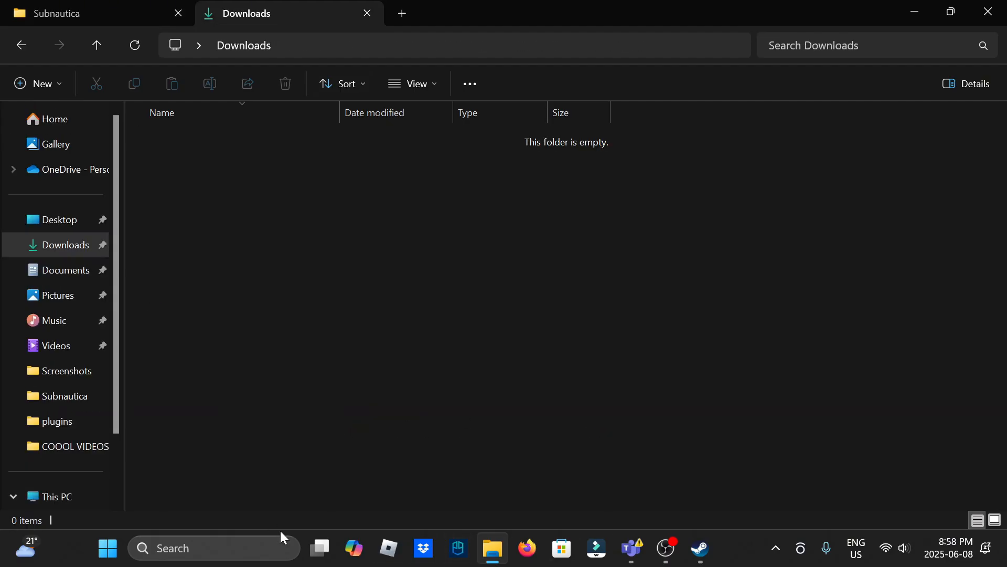
left_click(213, 547)
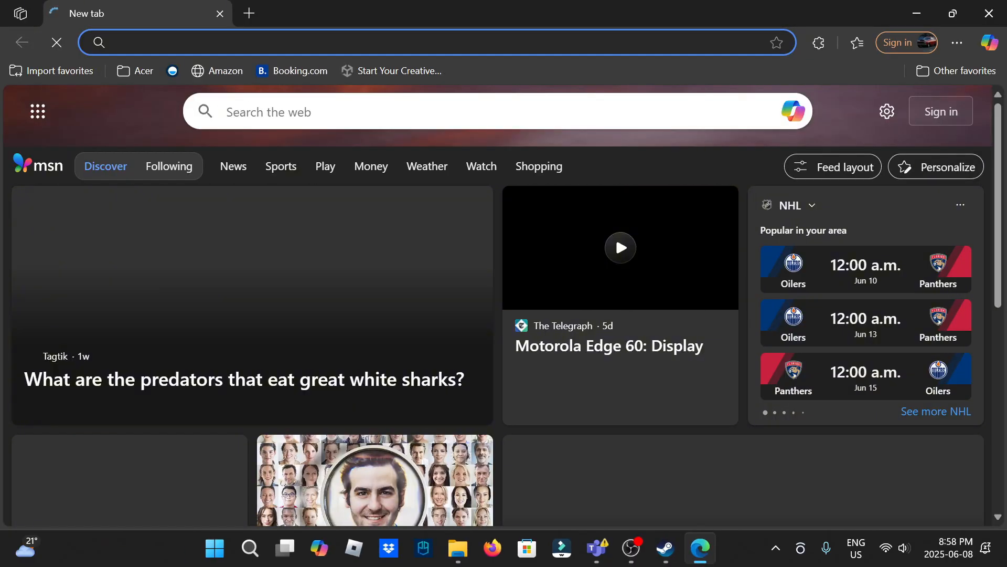
Search 'return of the ancients discord' to reach the Architects of the Unknown server
type("return of the ancients discord")
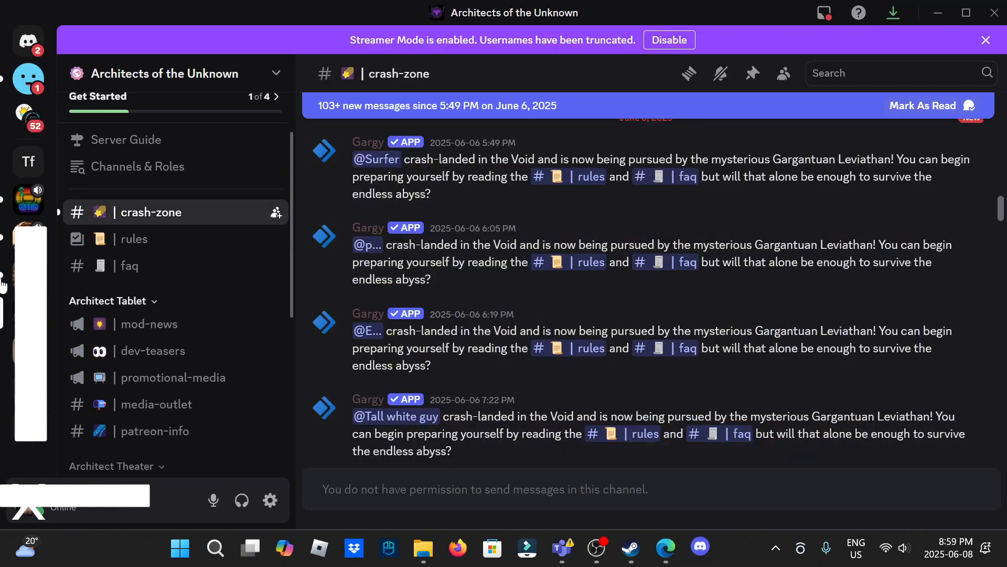
From the mod-news install steps, follow the BepInEx link to its Nexus Mods page
left_click(149, 323)
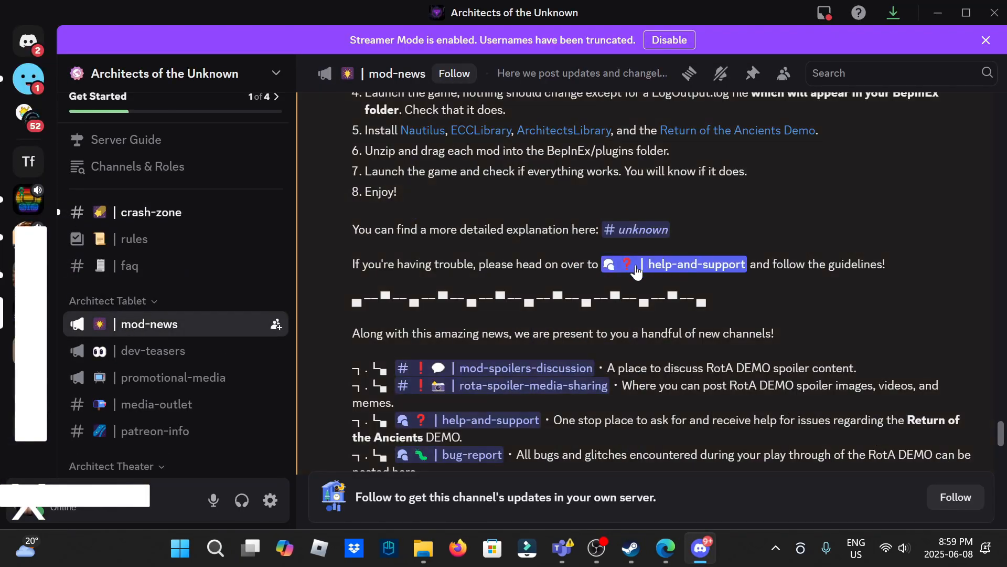
scroll("up", 3)
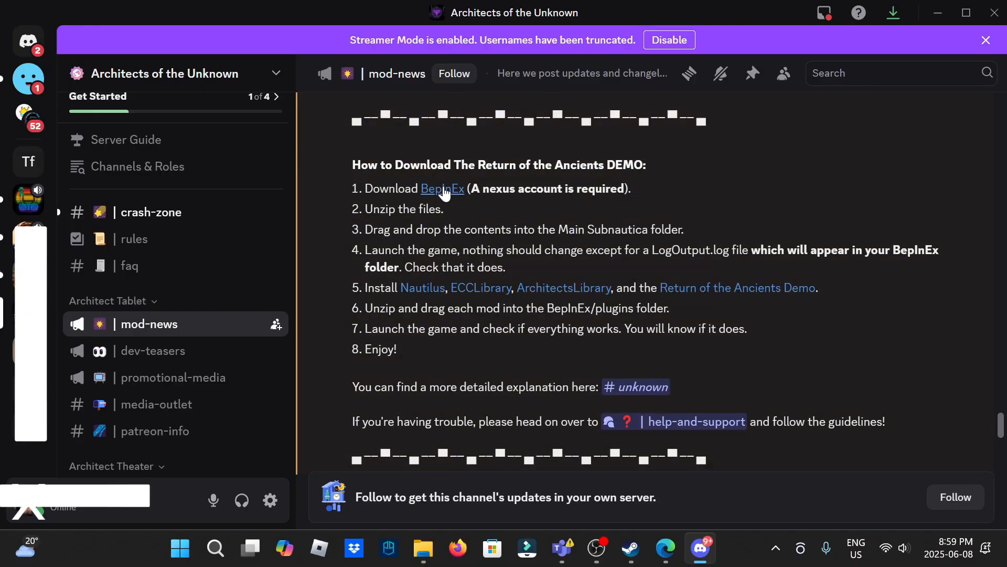
mouse_move(445, 197)
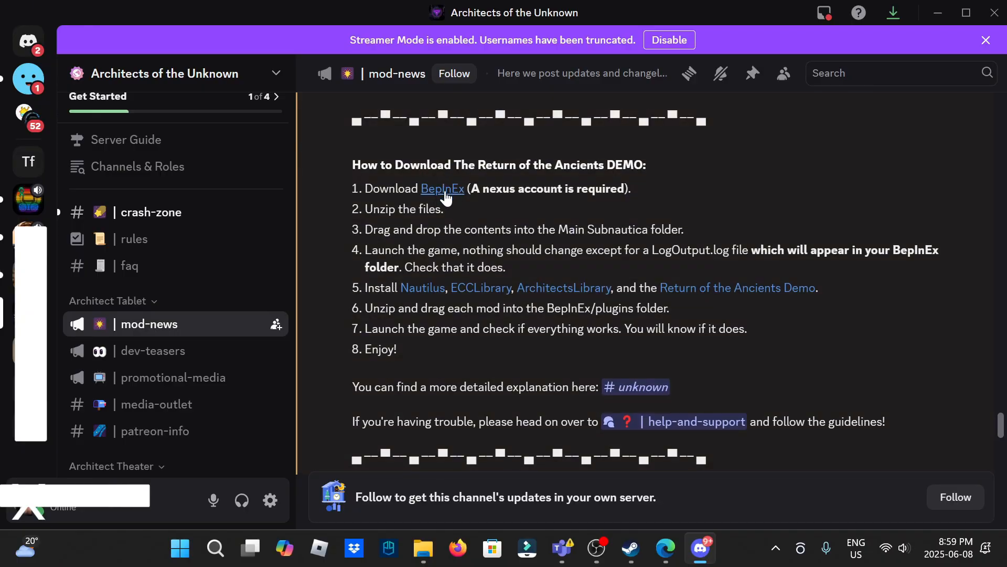
mouse_move(442, 187)
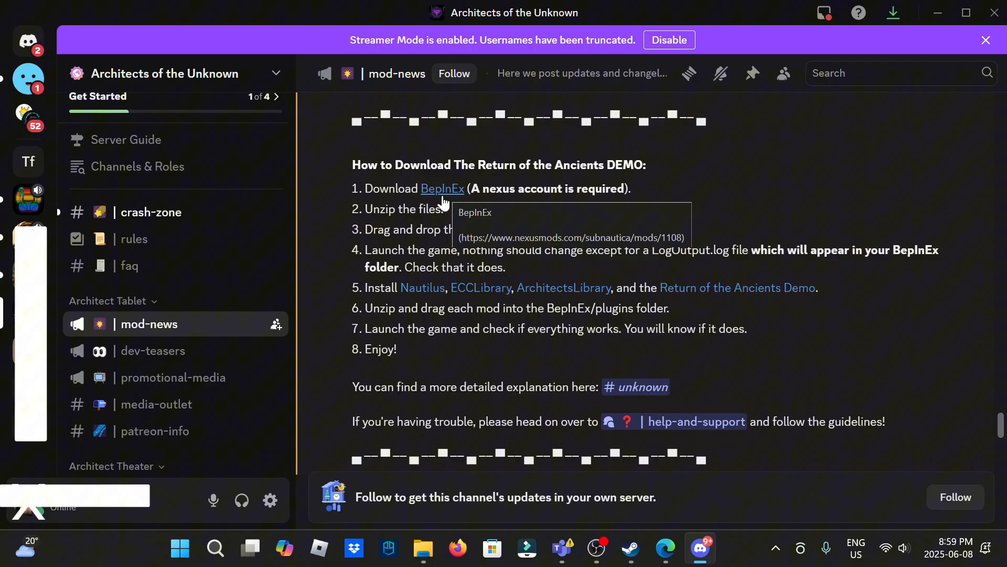
left_click(442, 188)
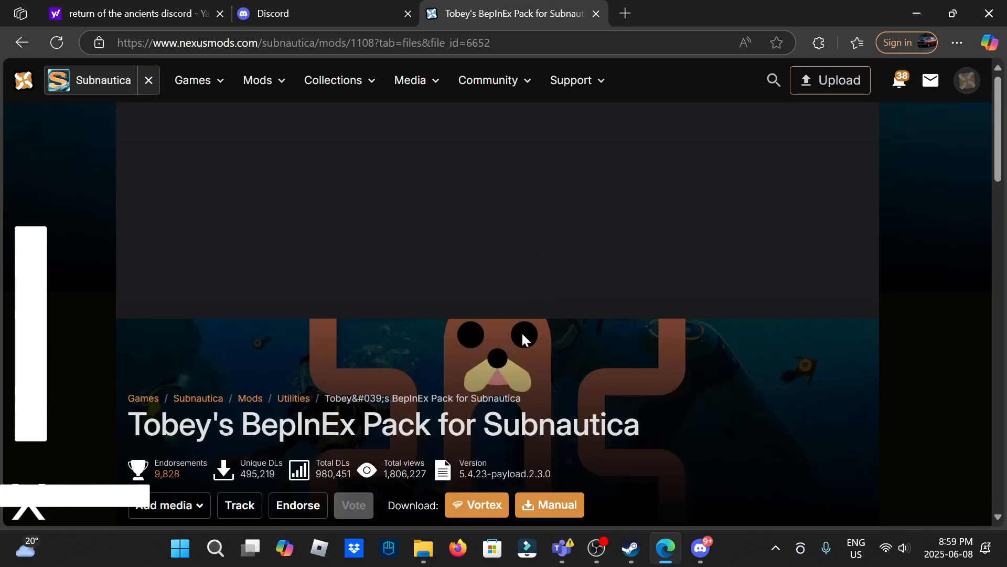
Slow-download the Tobey's BepInEx Pack for Subnautica zip and check Edge's downloads
left_click(549, 505)
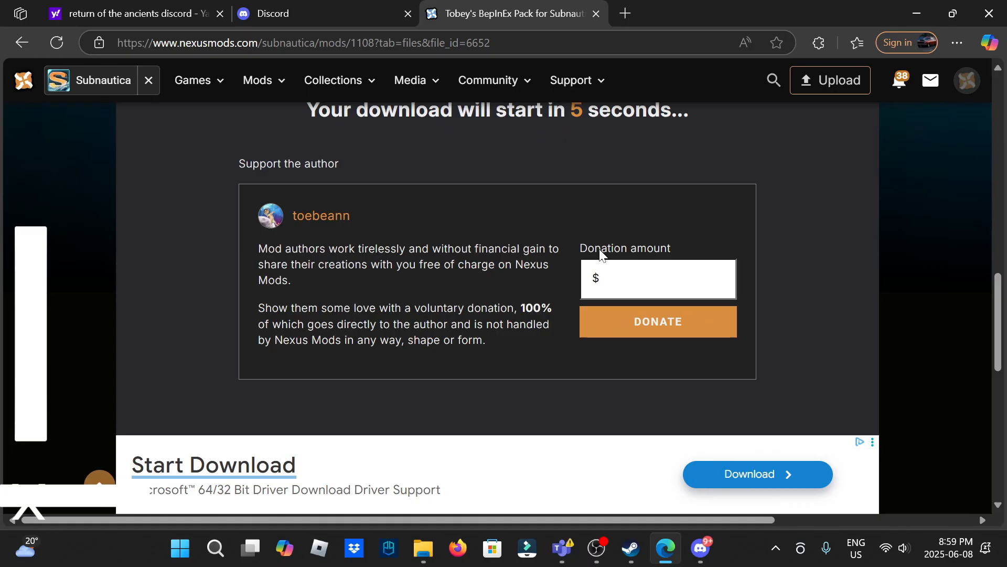
scroll("up", 3)
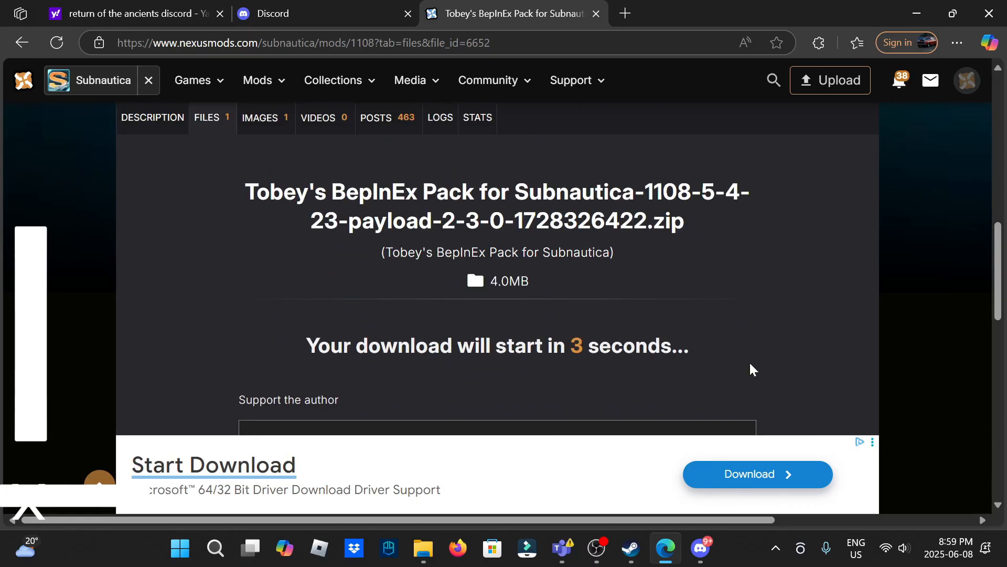
mouse_move(846, 154)
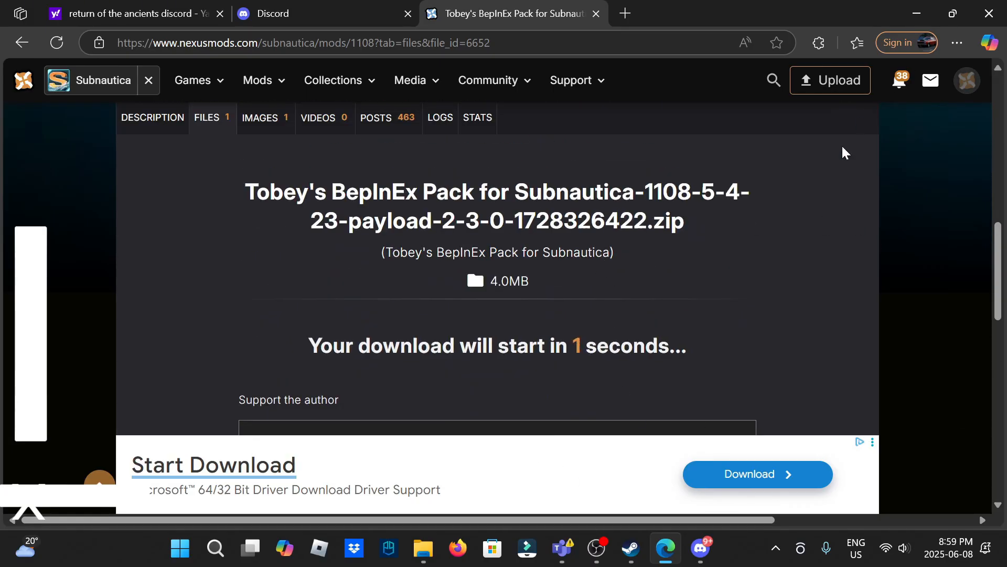
left_click(857, 42)
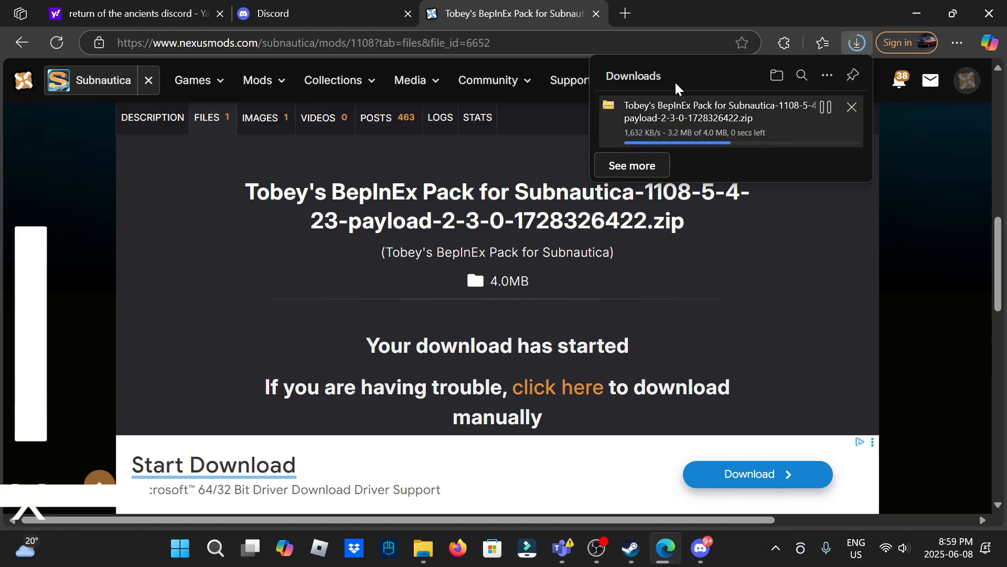
mouse_move(334, 36)
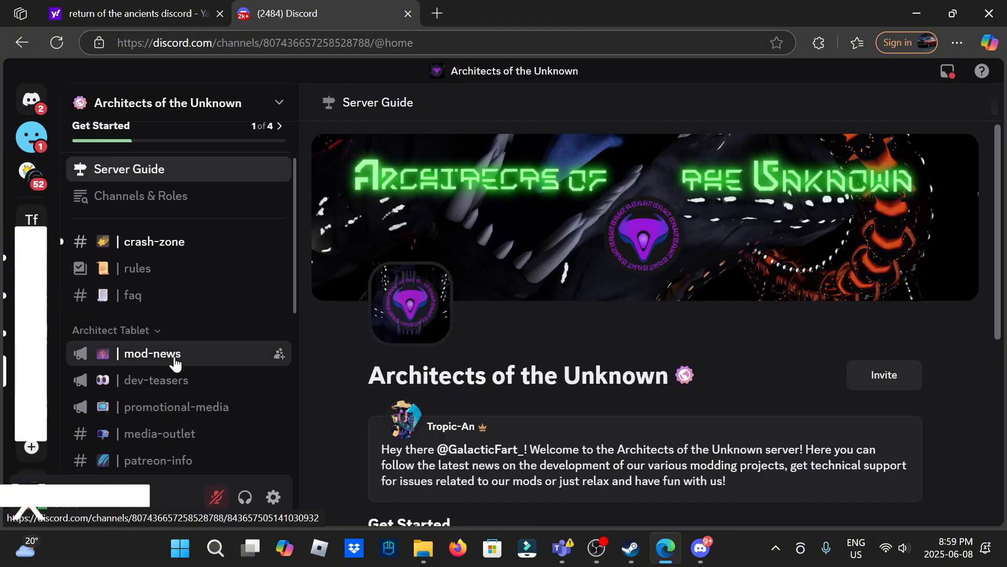
Follow the Nautilus link, start a manual download and choose Slow Download
left_click(152, 354)
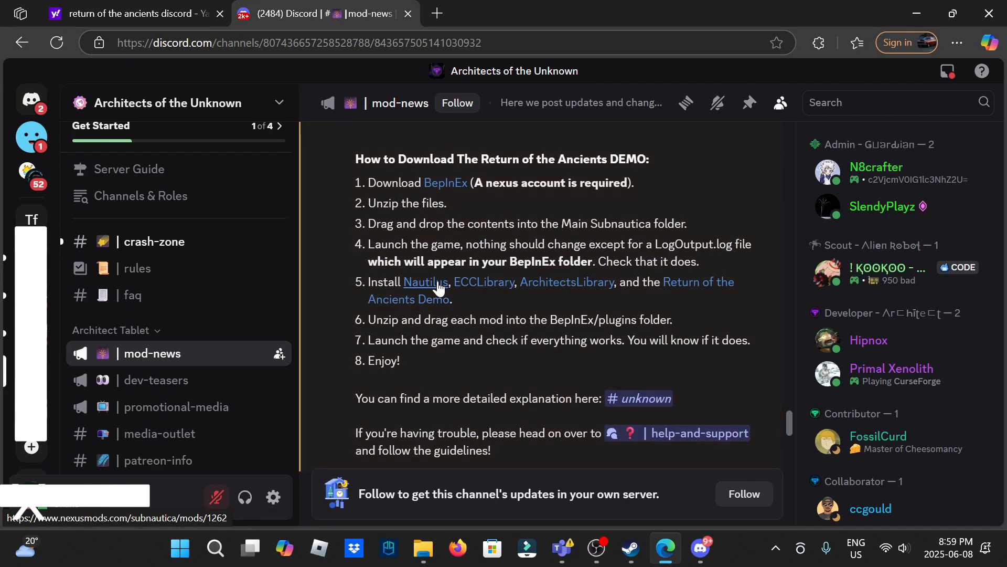
left_click(423, 282)
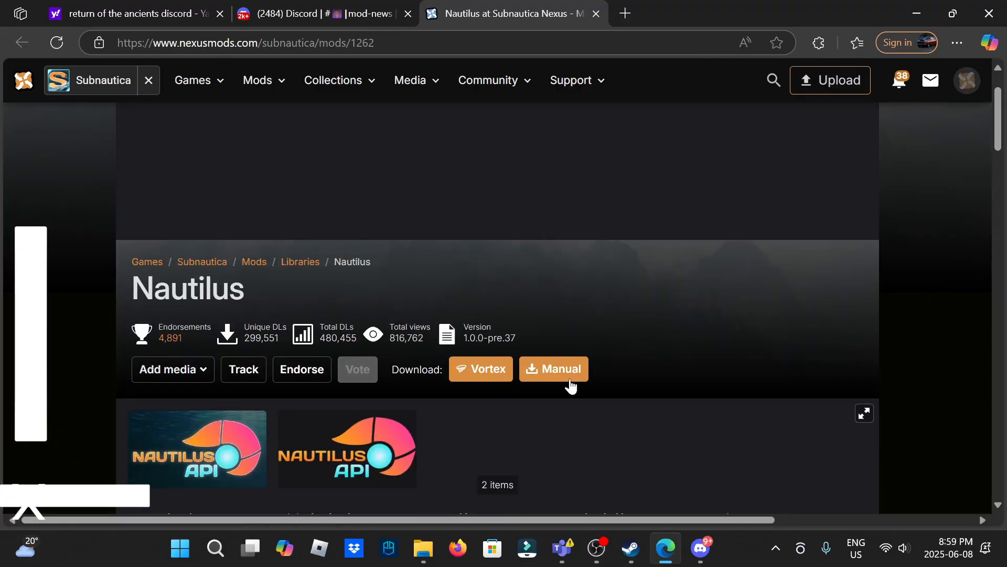
left_click(553, 368)
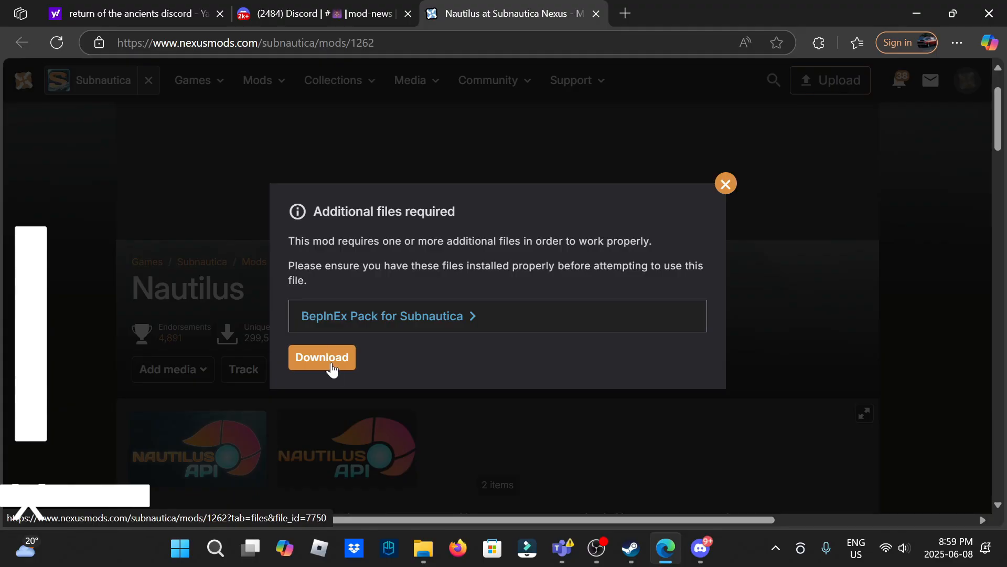
mouse_move(436, 316)
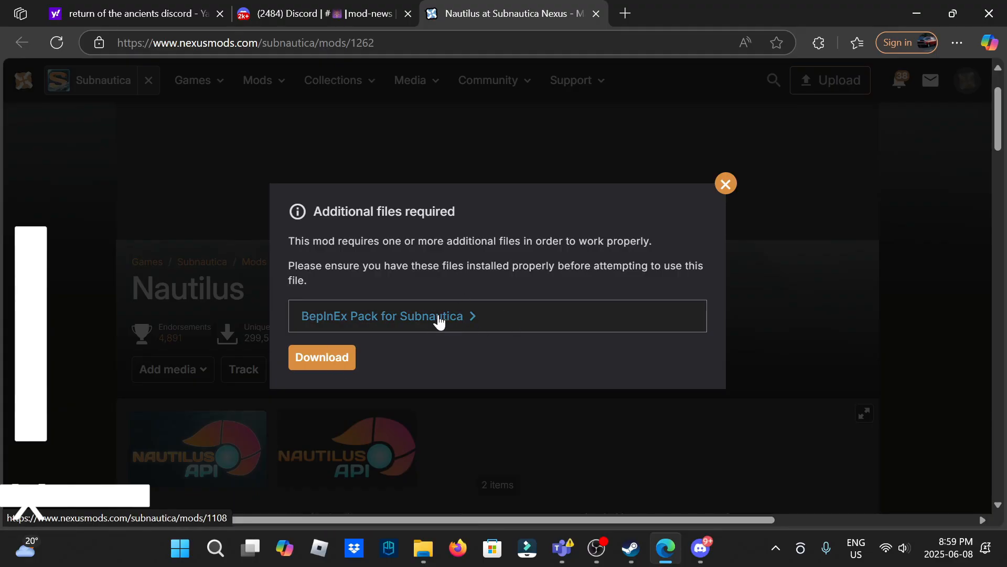
mouse_move(354, 365)
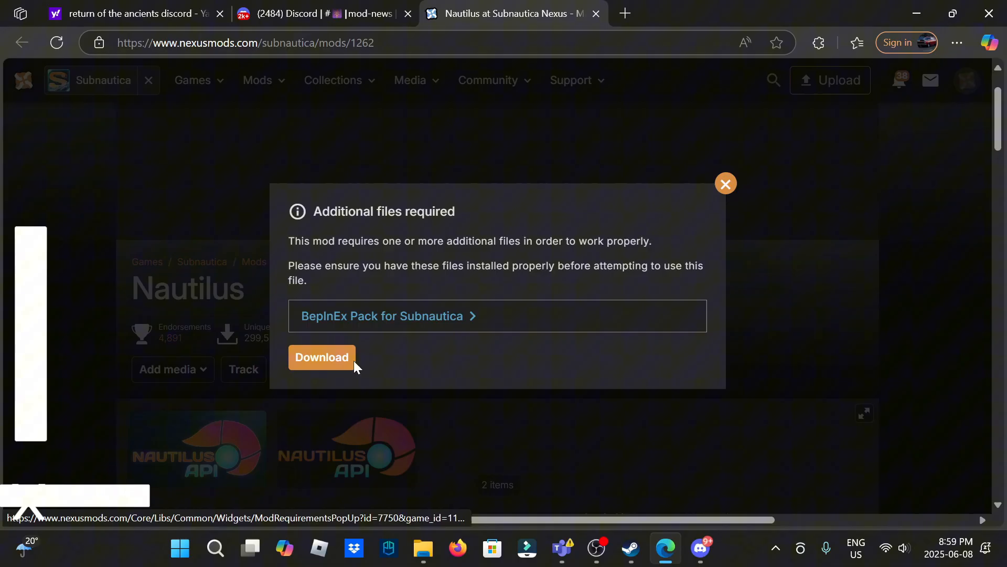
left_click(321, 357)
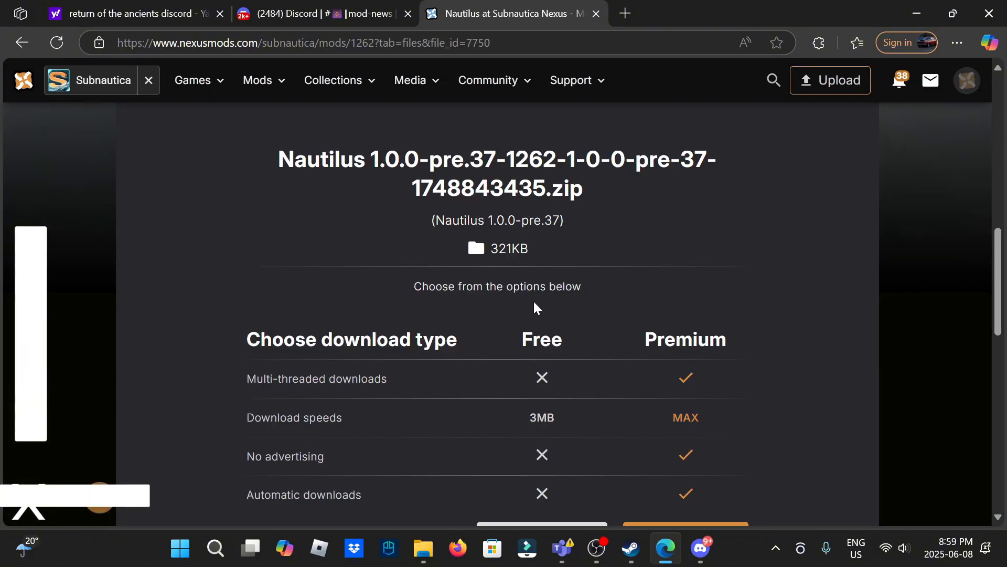
left_click(540, 519)
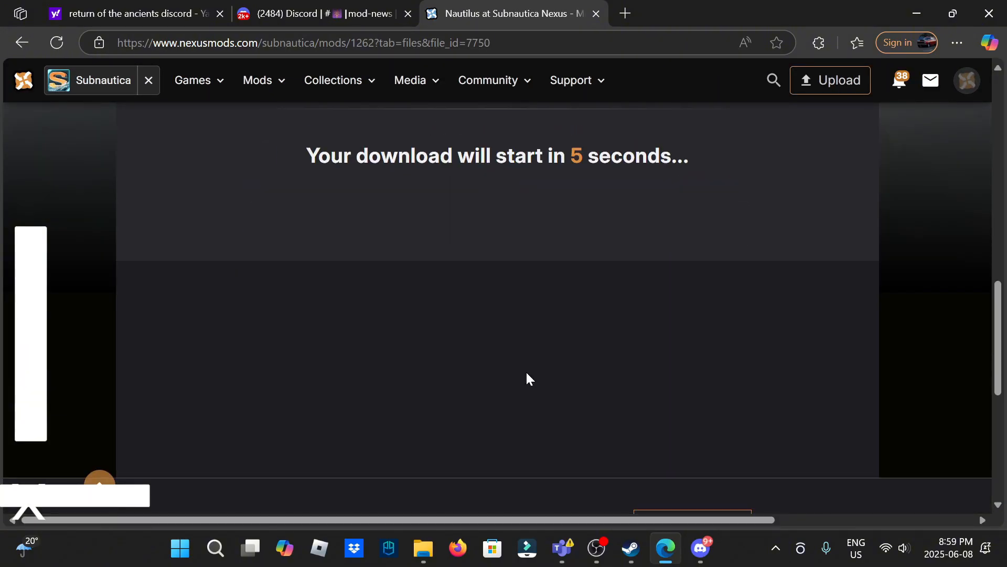
mouse_move(585, 216)
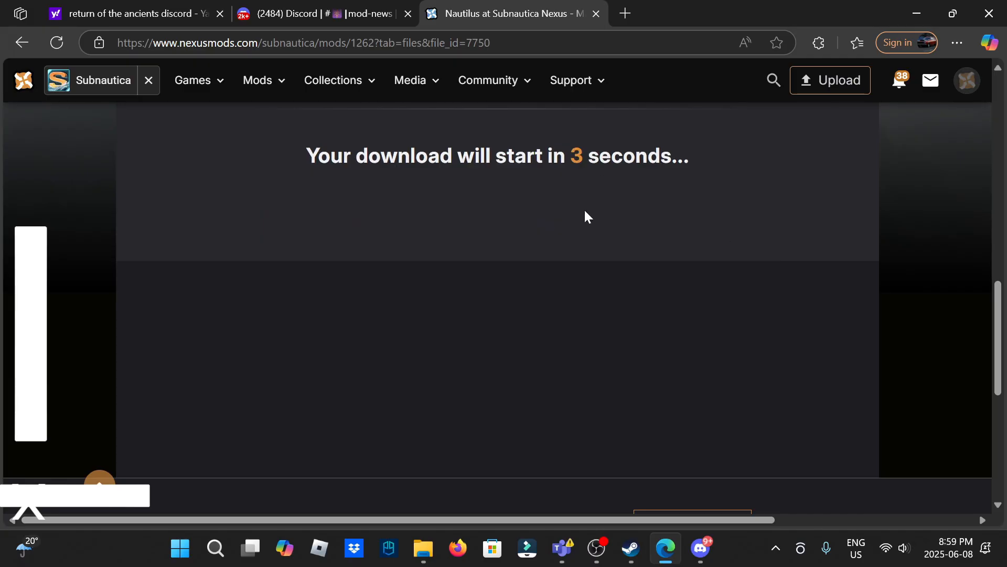
mouse_move(743, 102)
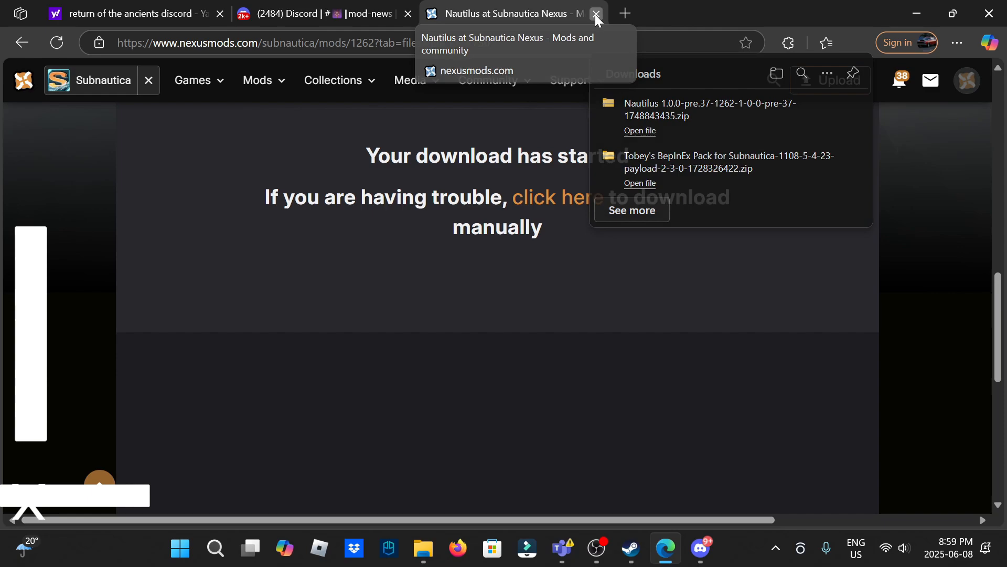
Close Nautilus, follow the ECCLibrary link and slow-download the ECC Library 2.0 zip
left_click(596, 12)
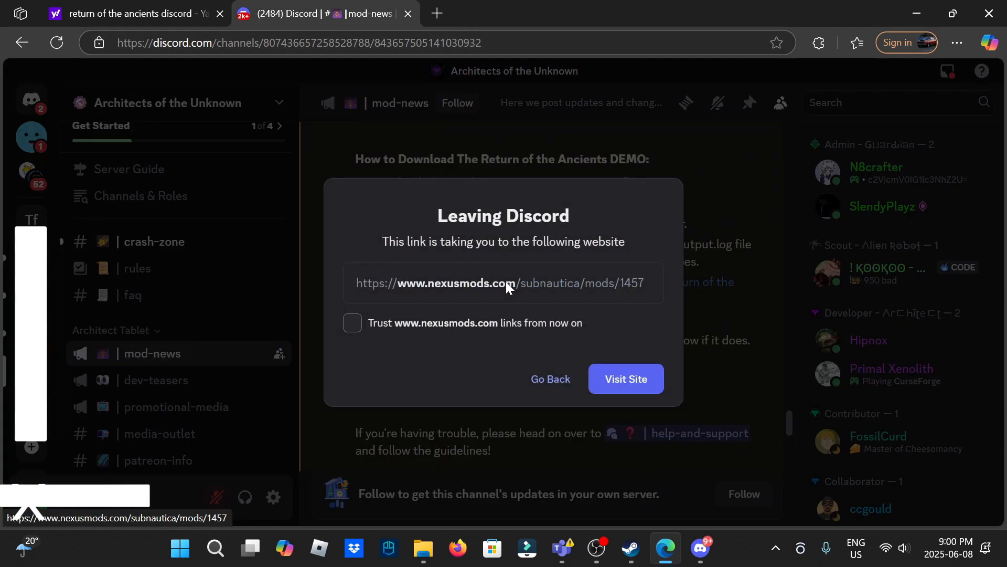
left_click(625, 379)
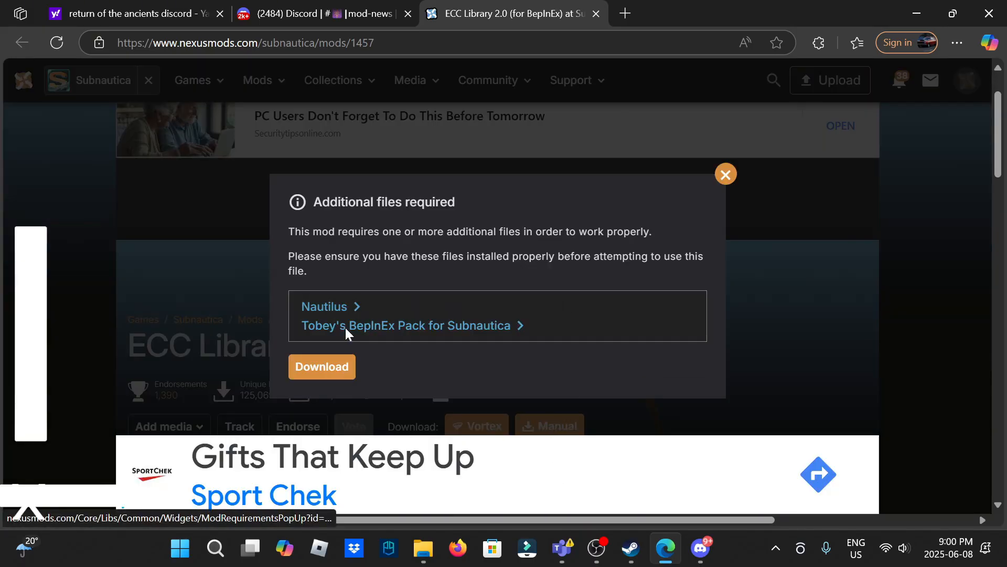
left_click(322, 366)
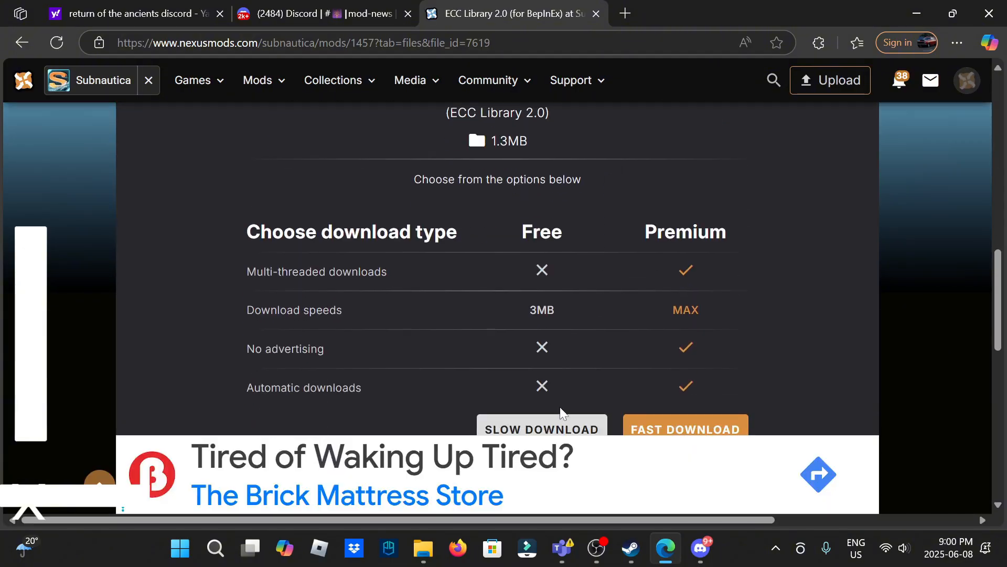
left_click(541, 429)
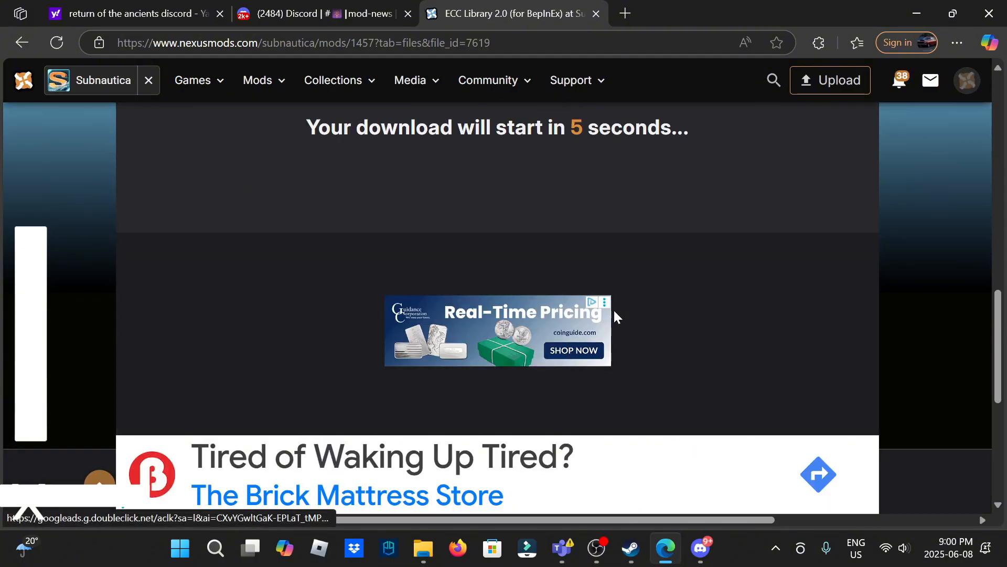
mouse_move(917, 205)
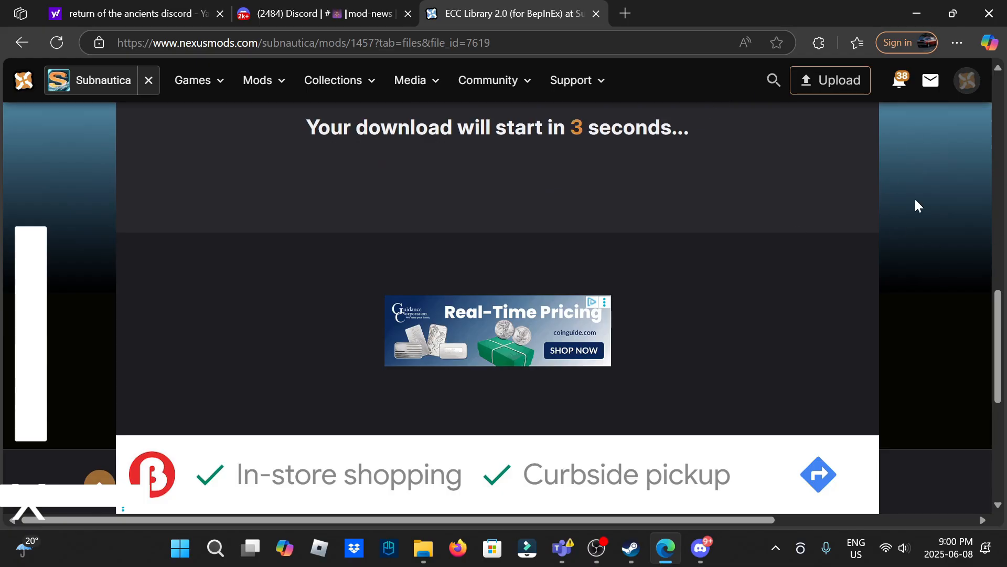
mouse_move(863, 169)
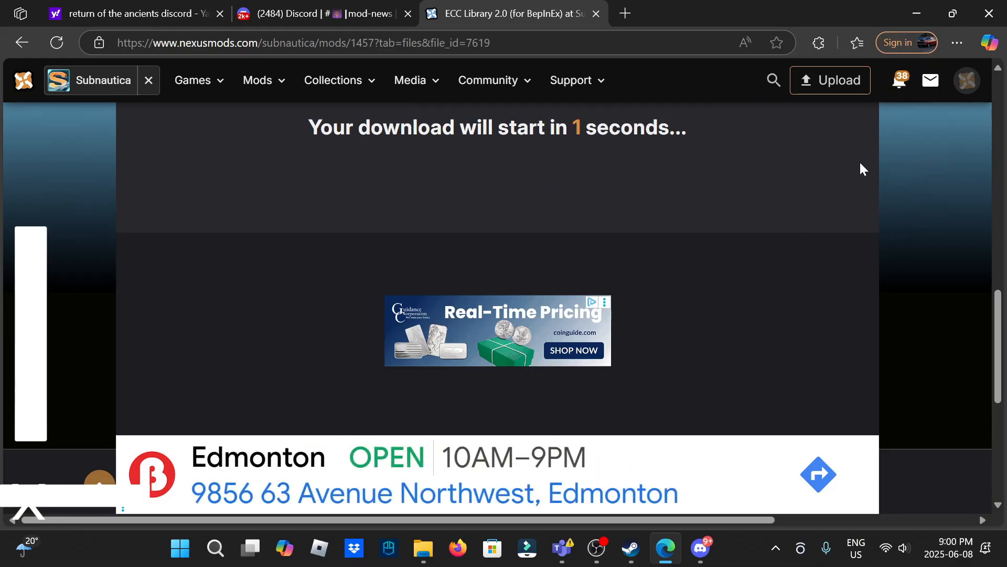
left_click(856, 42)
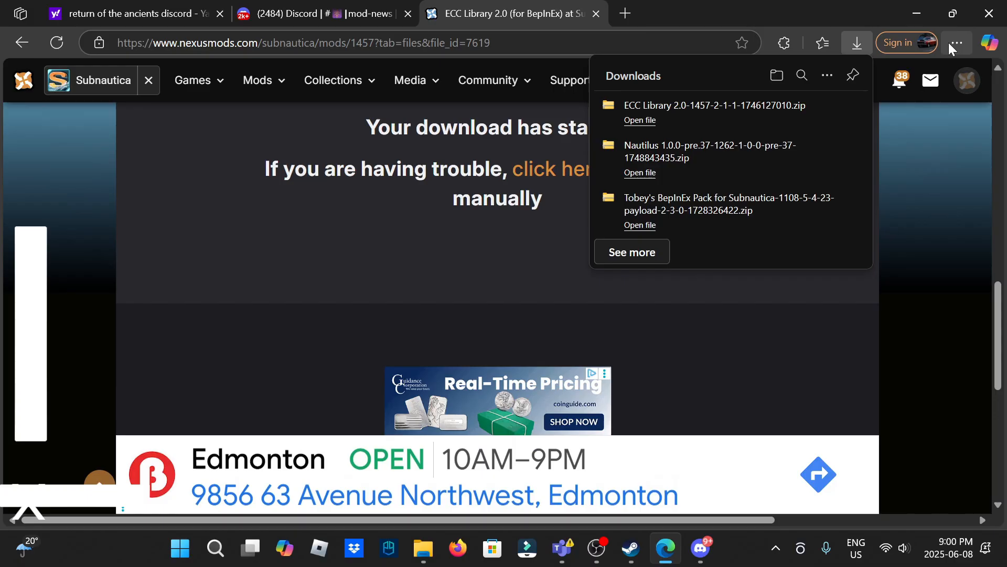
left_click(957, 42)
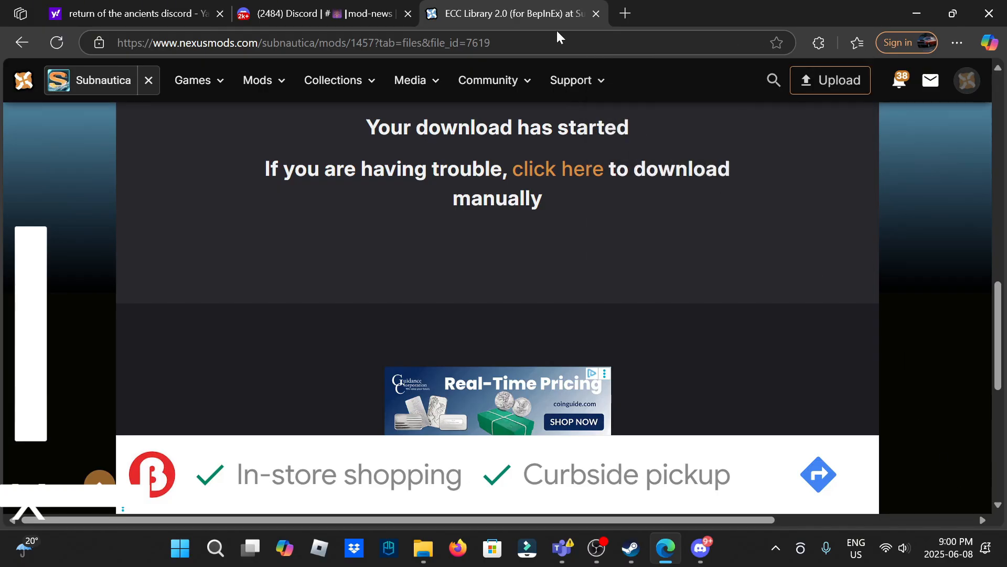
Follow the Architects Library link from Discord and download ArchitectsLibraryDemo.zip from GitHub
left_click(596, 13)
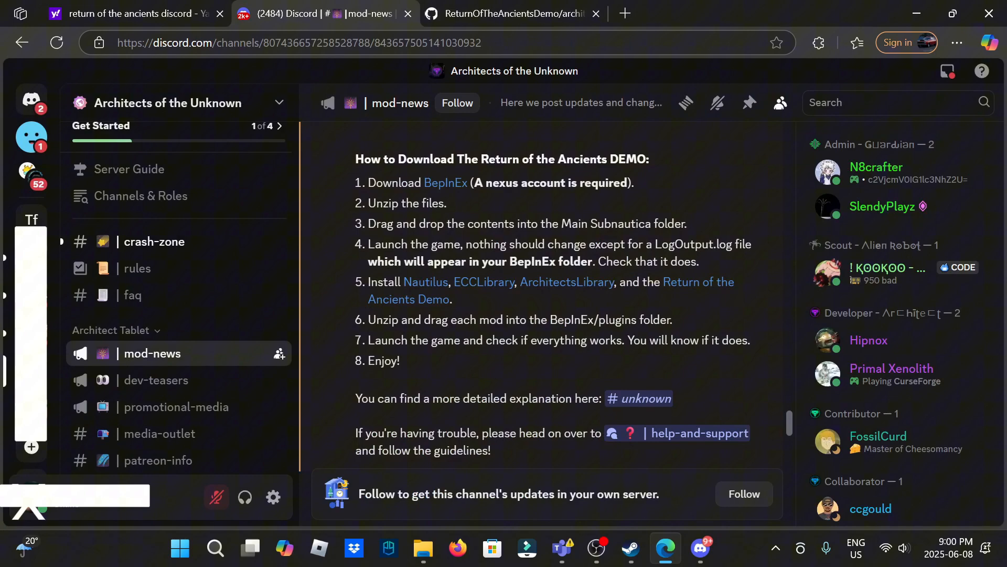
mouse_move(566, 282)
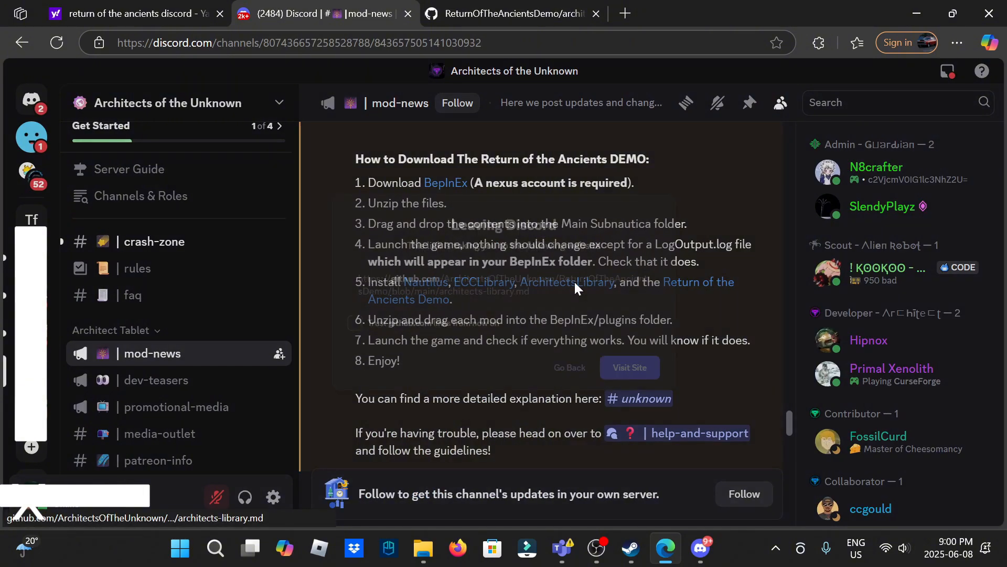
left_click(565, 282)
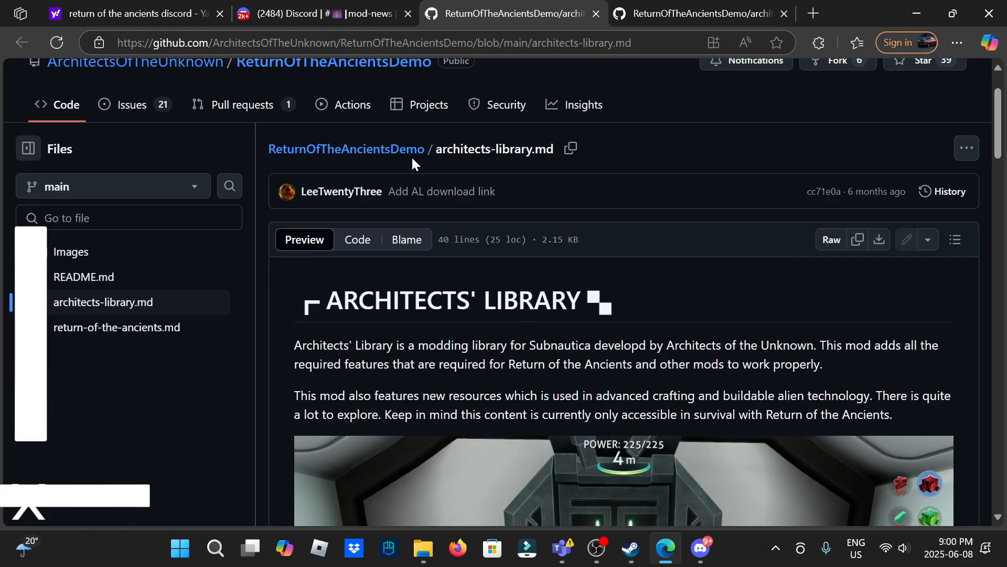
scroll("down", 3)
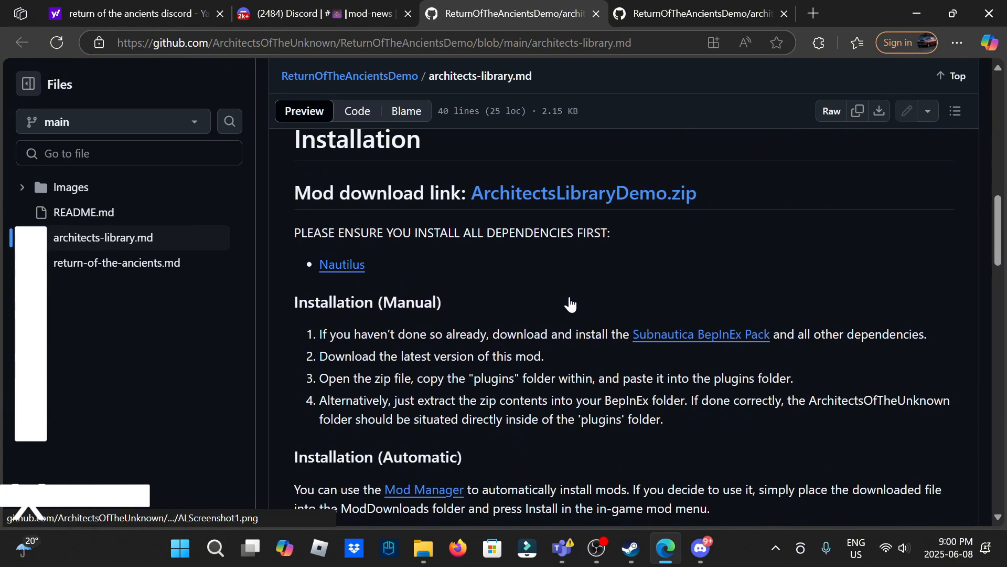
scroll("up", 3)
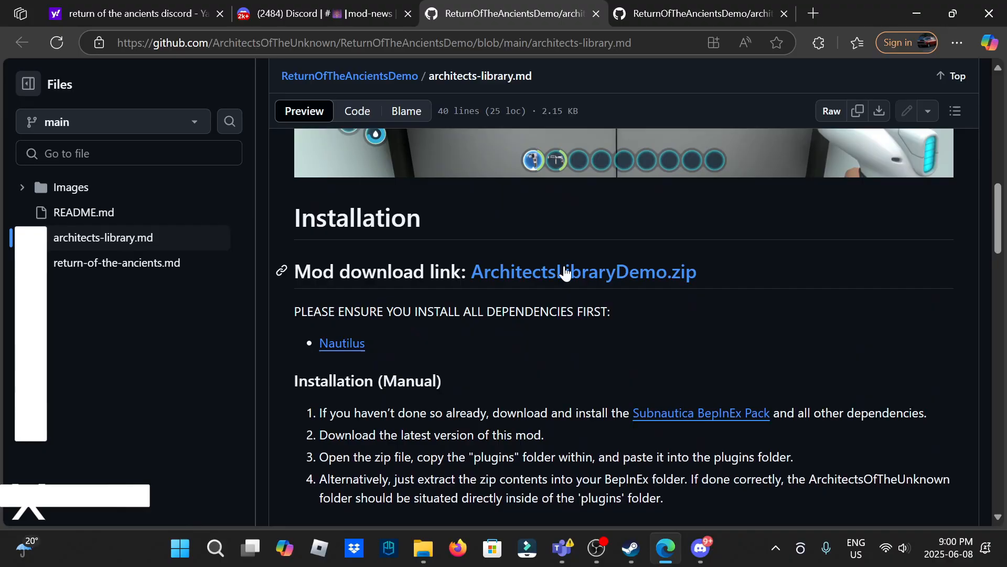
mouse_move(611, 279)
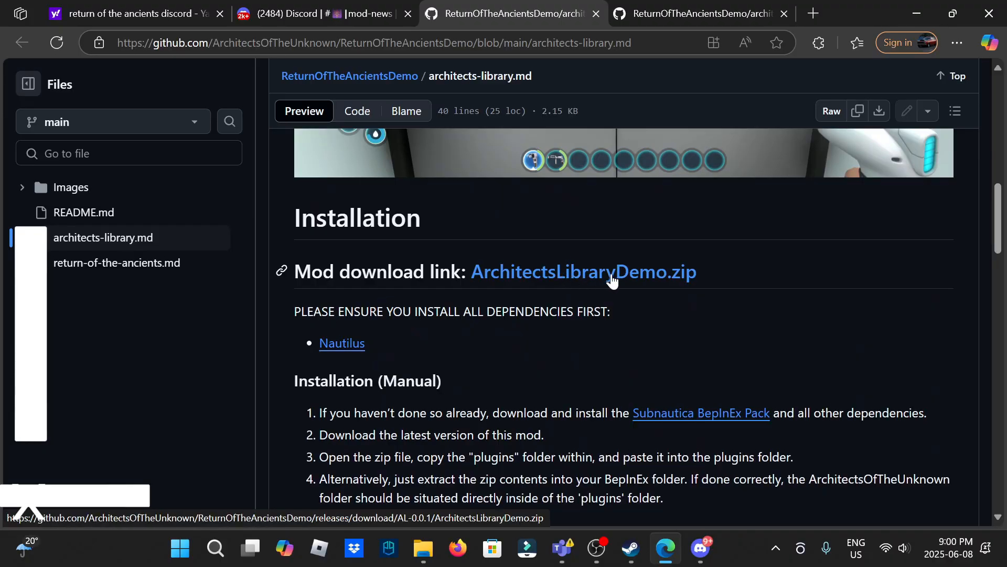
left_click(582, 271)
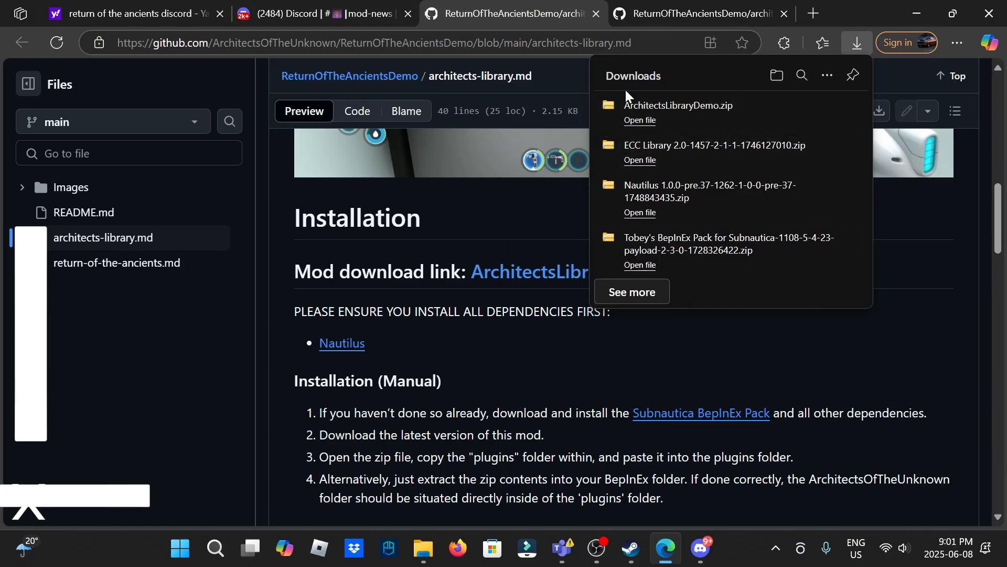
Scroll through the GitHub page's screenshots and return to Discord's mod-news channel
scroll("down", 3)
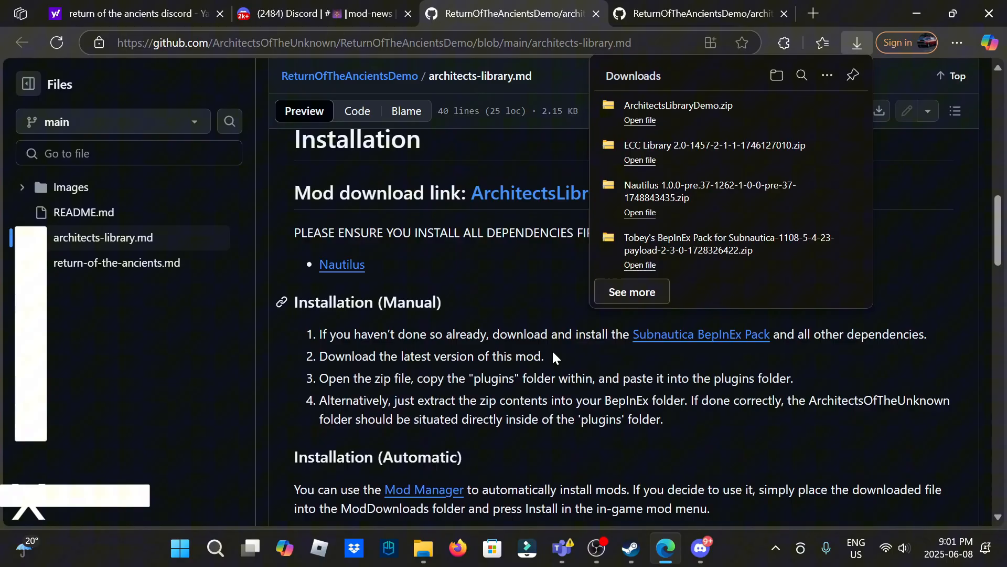
scroll("down", 3)
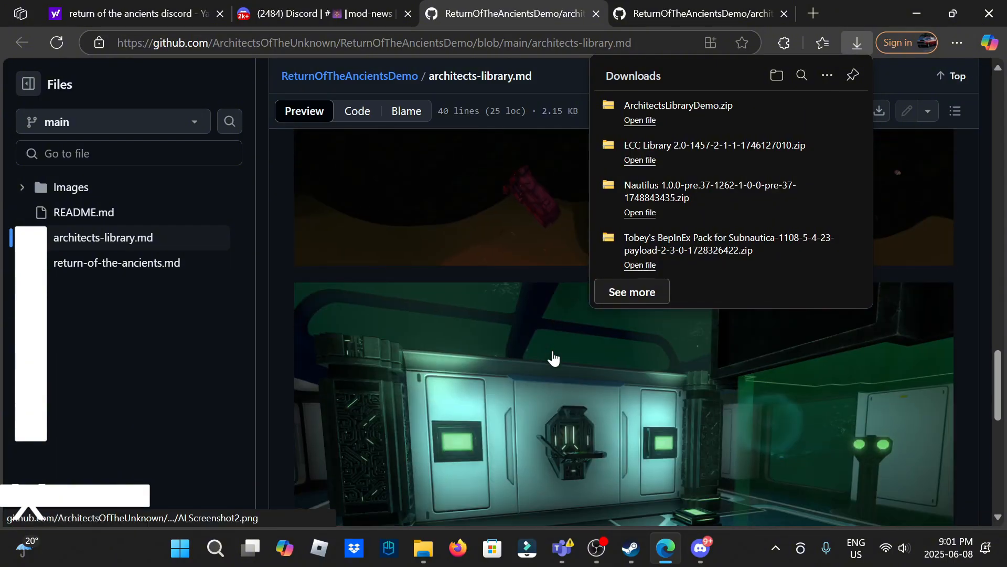
scroll("down", 3)
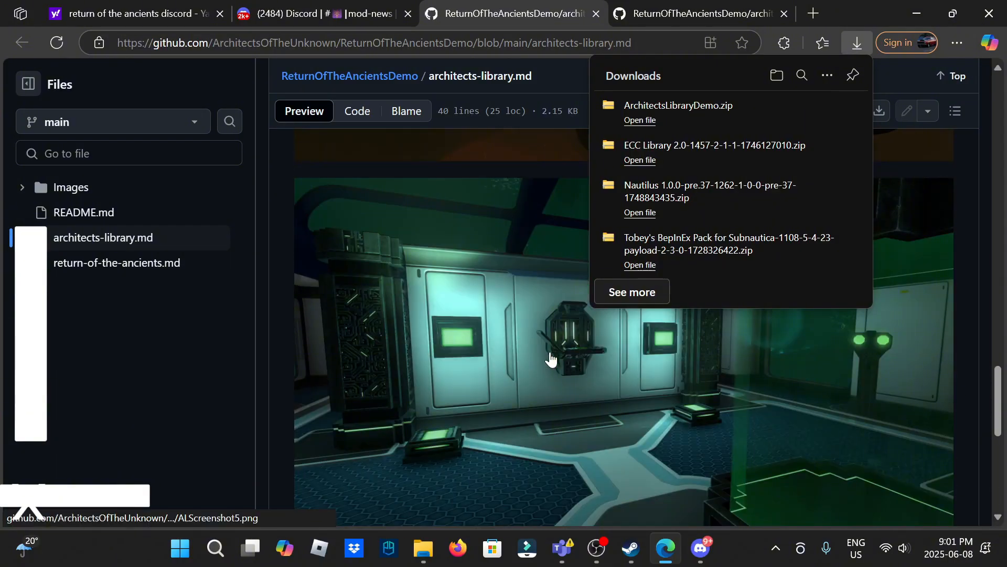
scroll("down", 3)
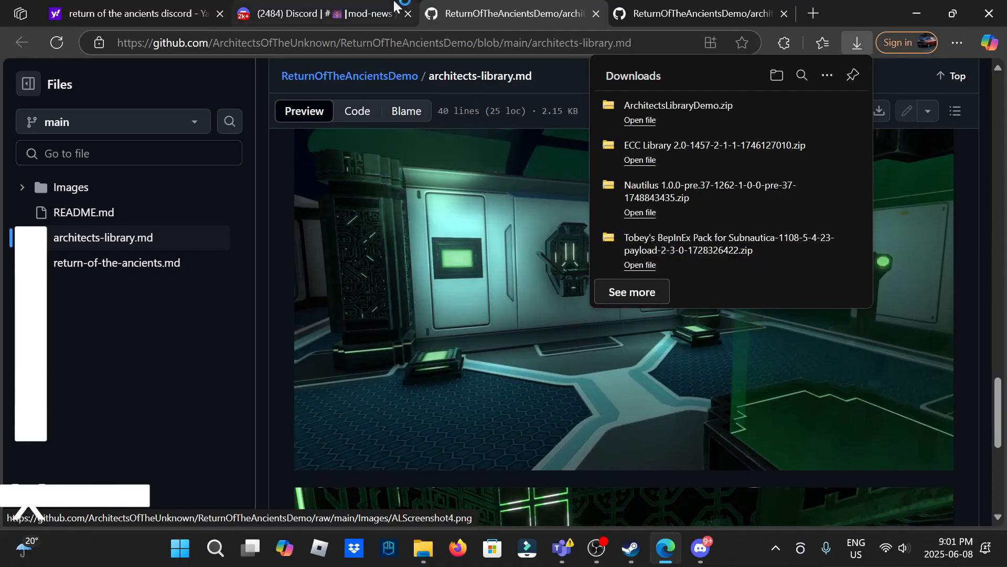
left_click(315, 14)
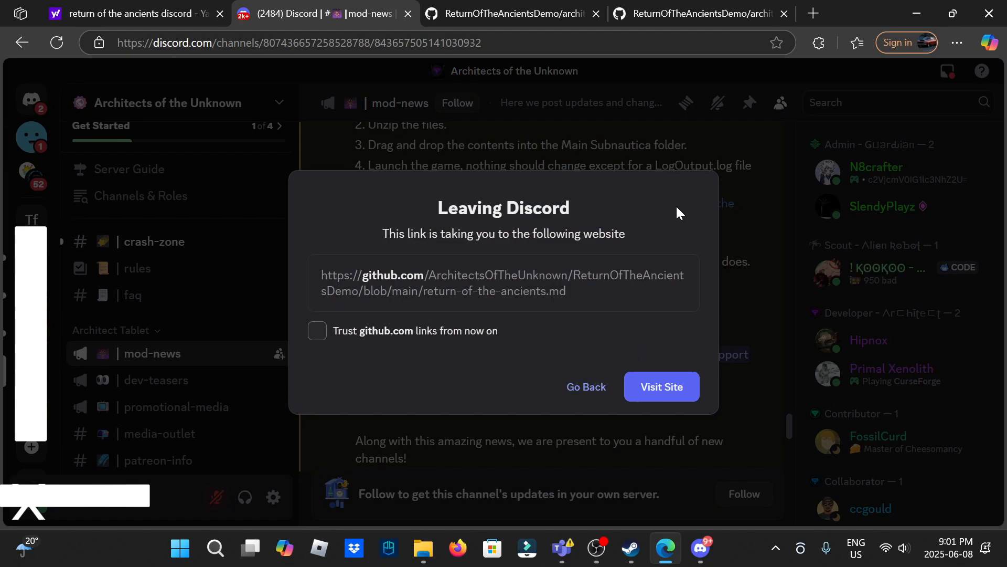
Visit the Return of the Ancients GitHub page and start downloading ReturnOfTheAncientsDemo.zip
left_click(661, 386)
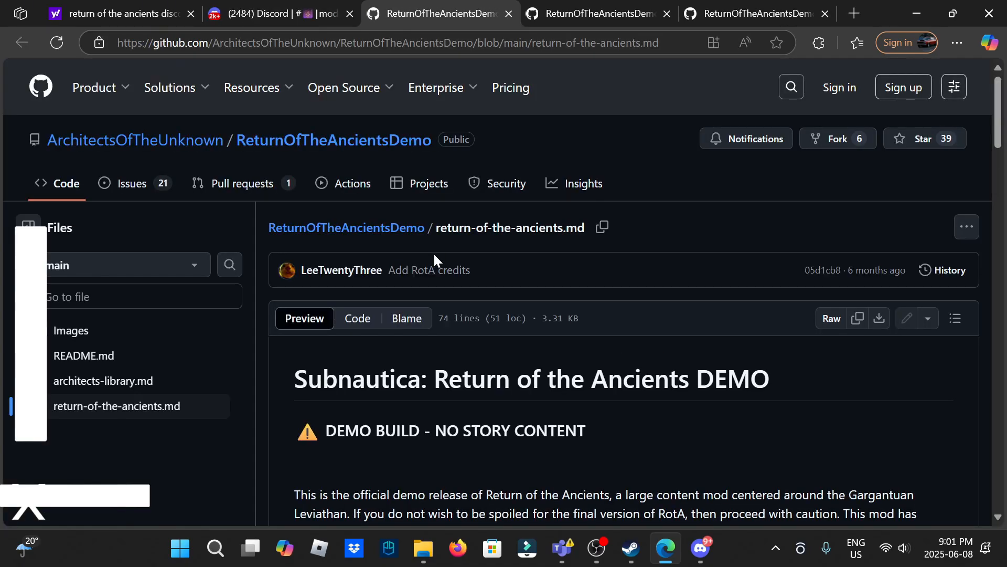
scroll("down", 3)
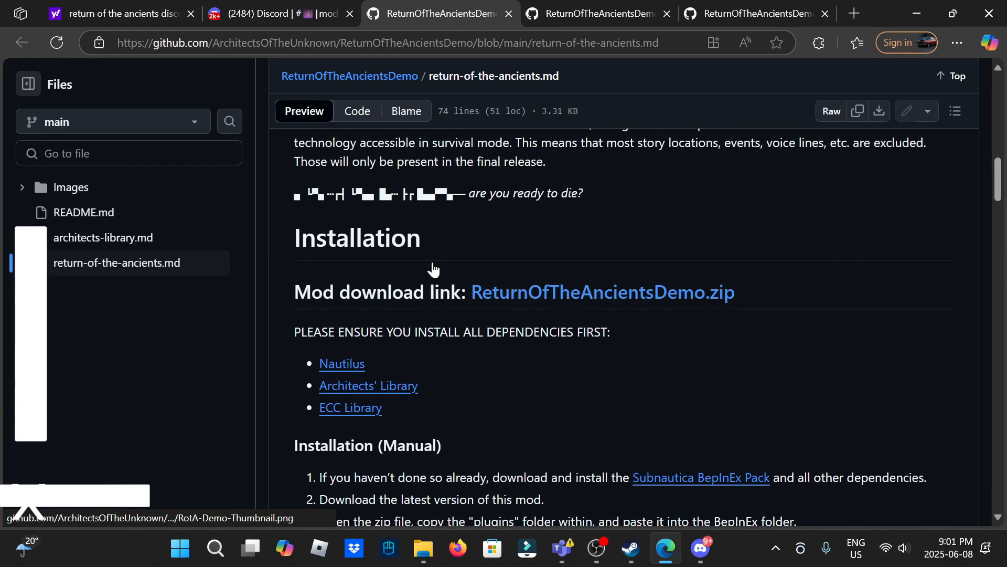
scroll("down", 3)
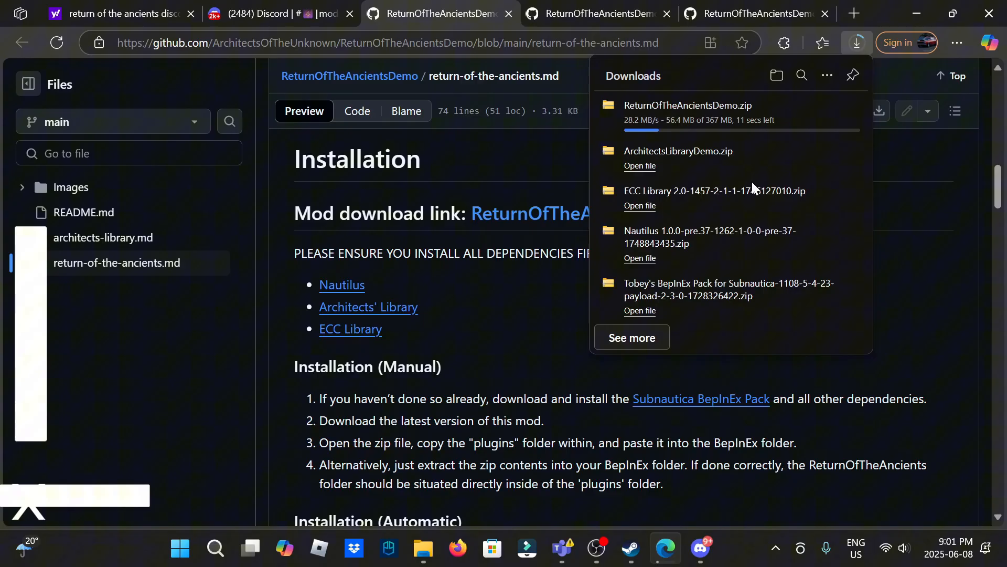
mouse_move(746, 206)
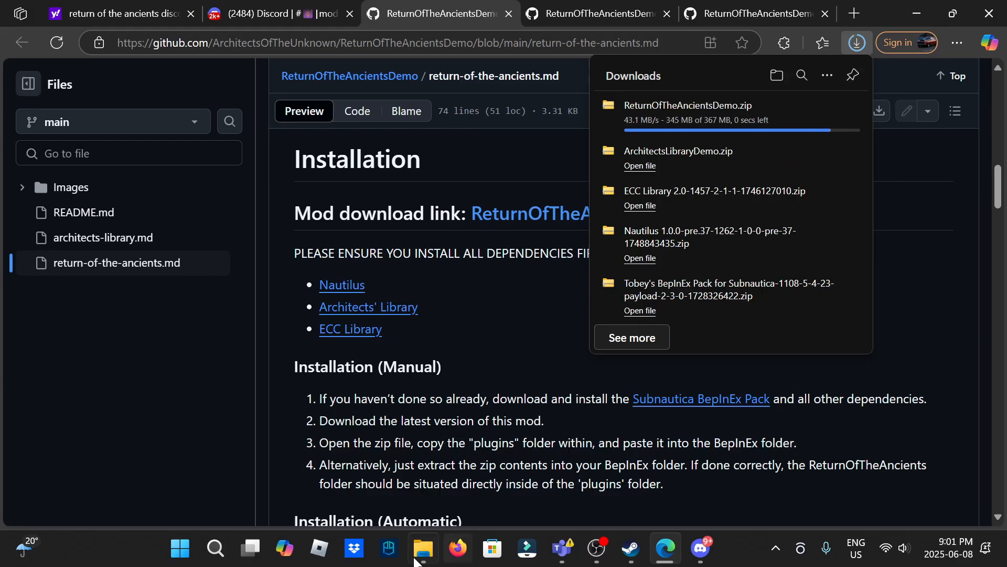
mouse_move(422, 548)
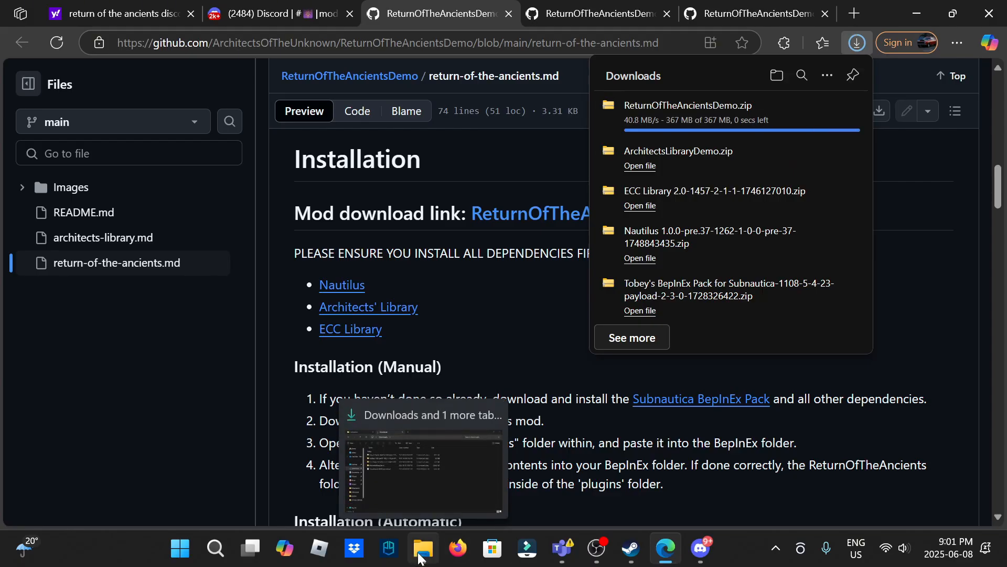
Select all files in the Tobey's BepInEx Pack zip and copy them for the Subnautica folder
left_click(422, 549)
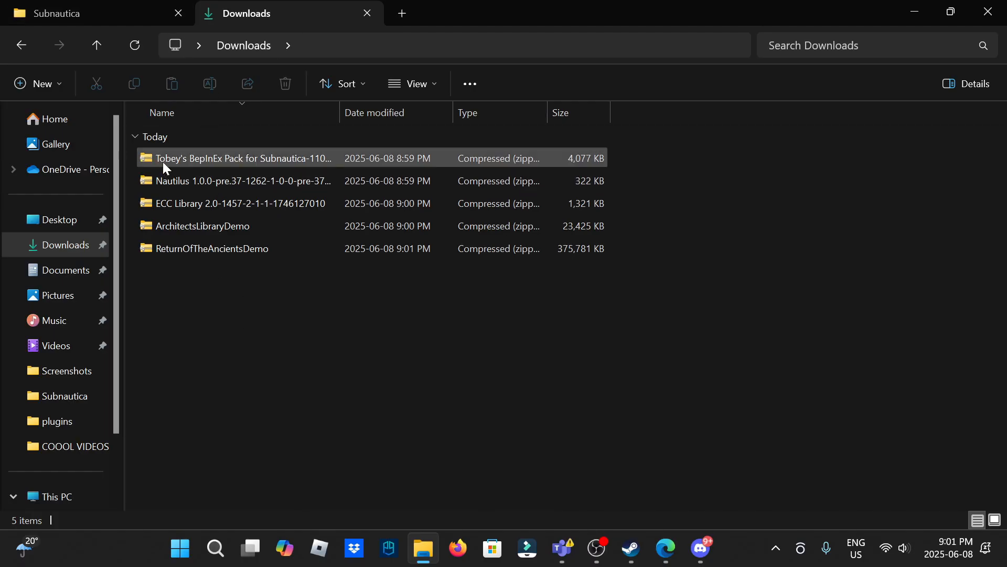
left_click(70, 12)
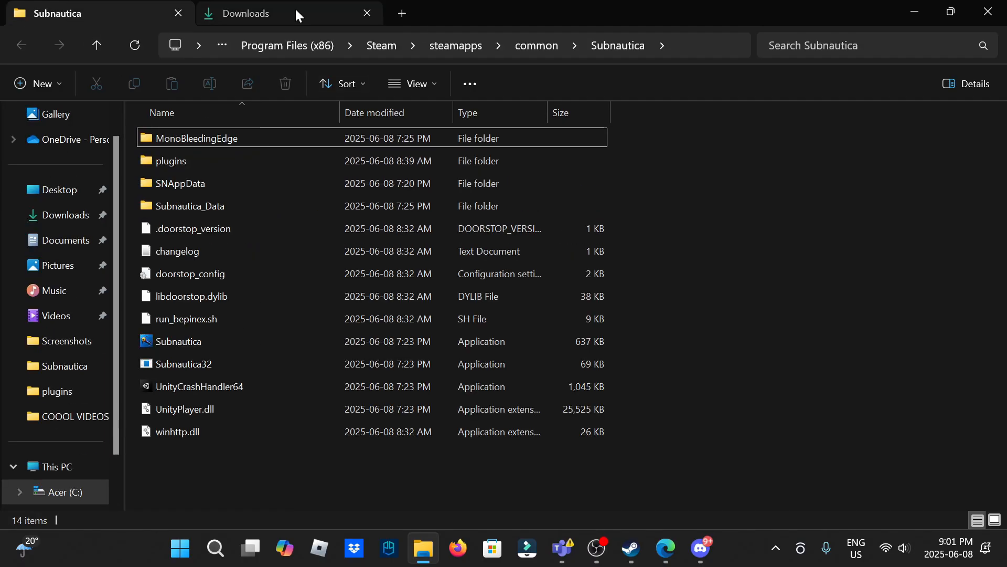
left_click(250, 12)
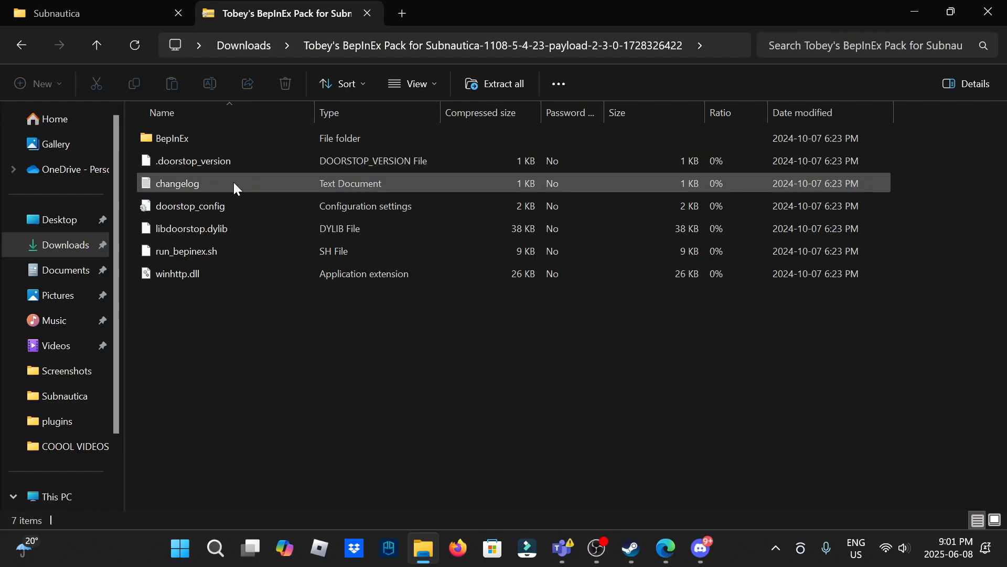
key("ctrl+a")
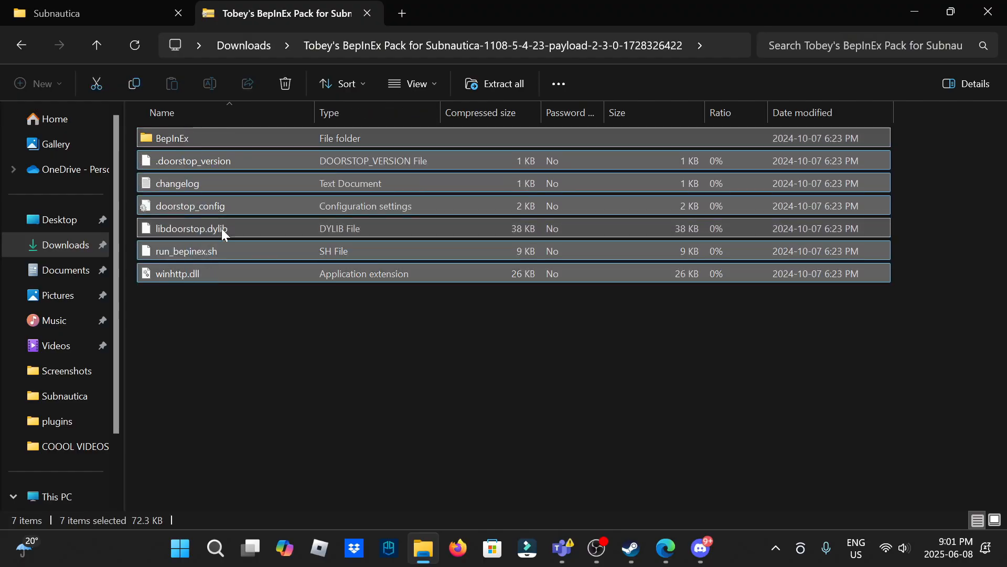
left_click(84, 13)
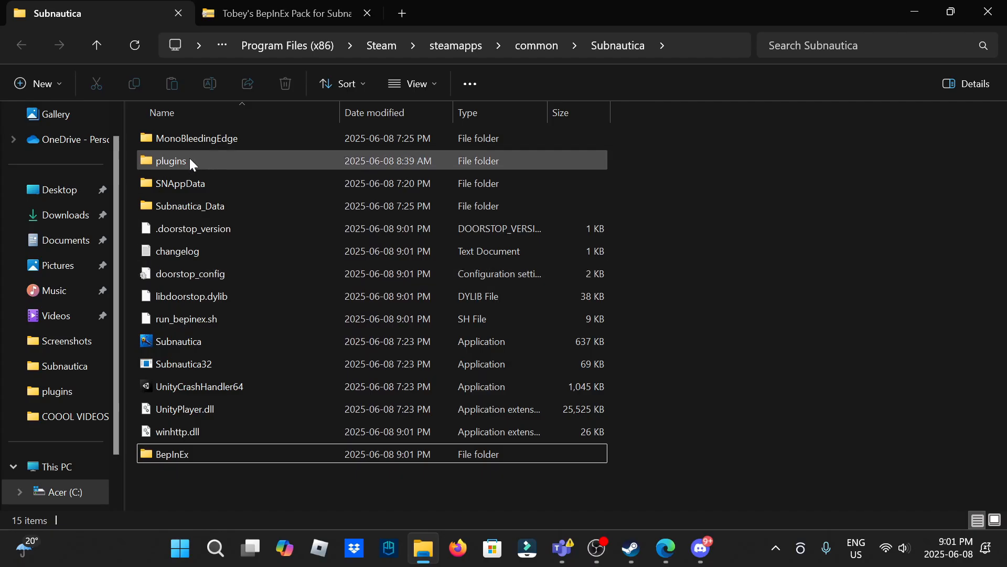
mouse_move(180, 161)
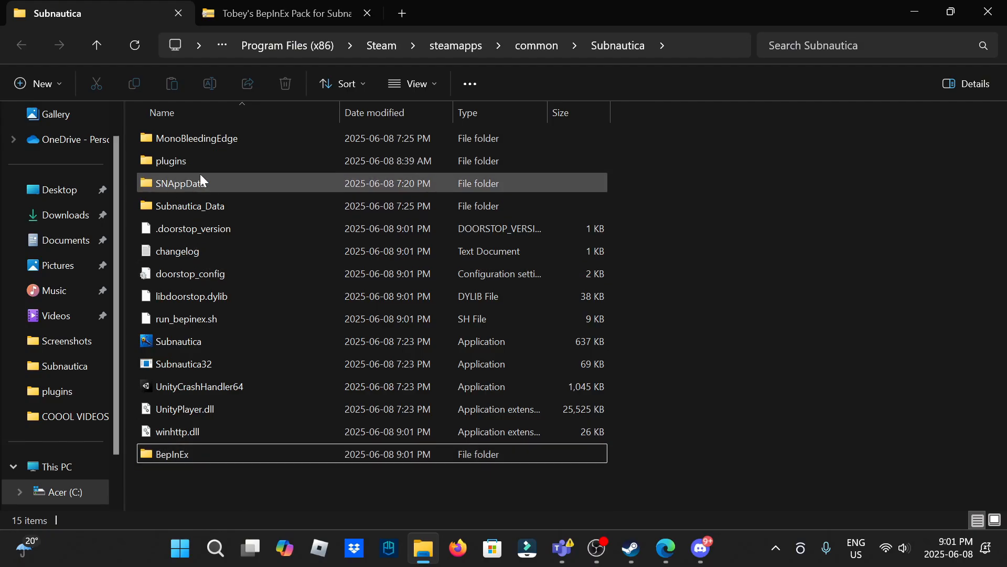
Navigate into Subnautica's BepInEx plugins folder, which holds only the Tobey folder
double_click(171, 453)
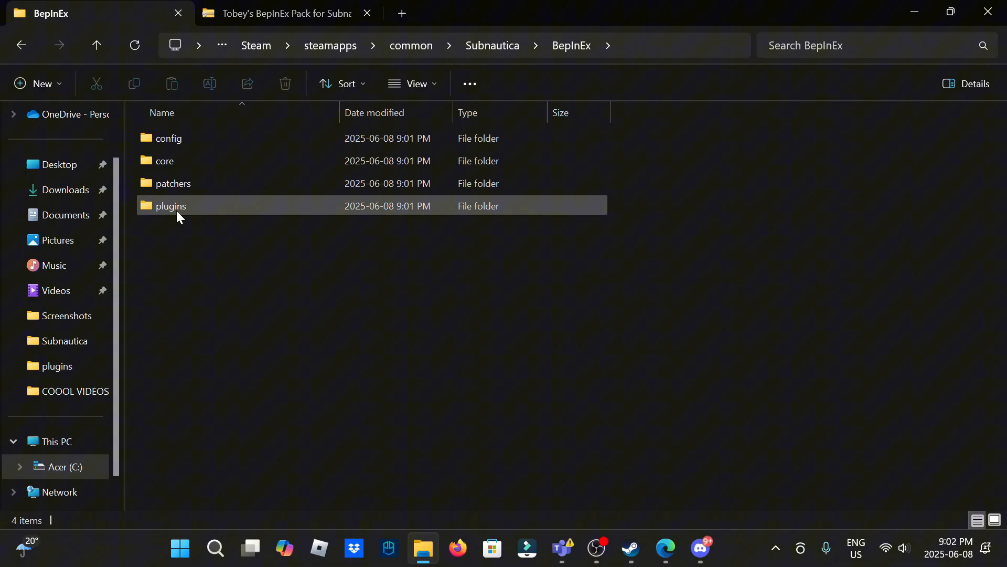
mouse_move(187, 187)
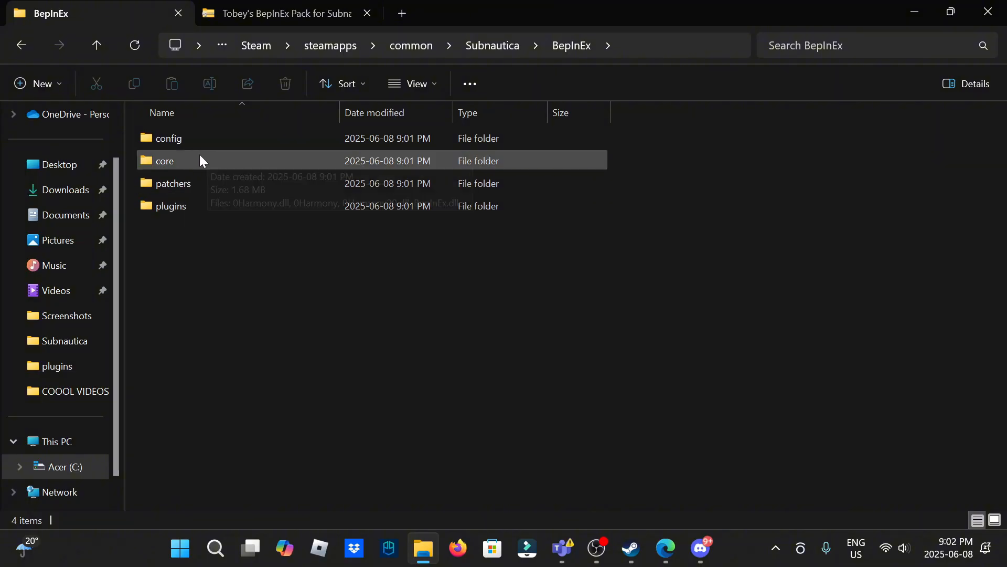
left_click(170, 206)
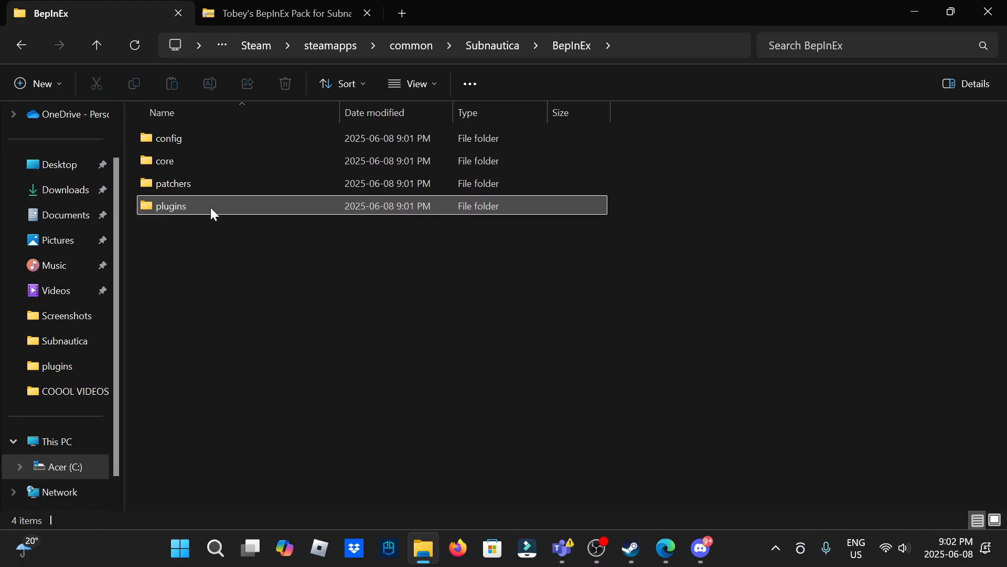
double_click(170, 205)
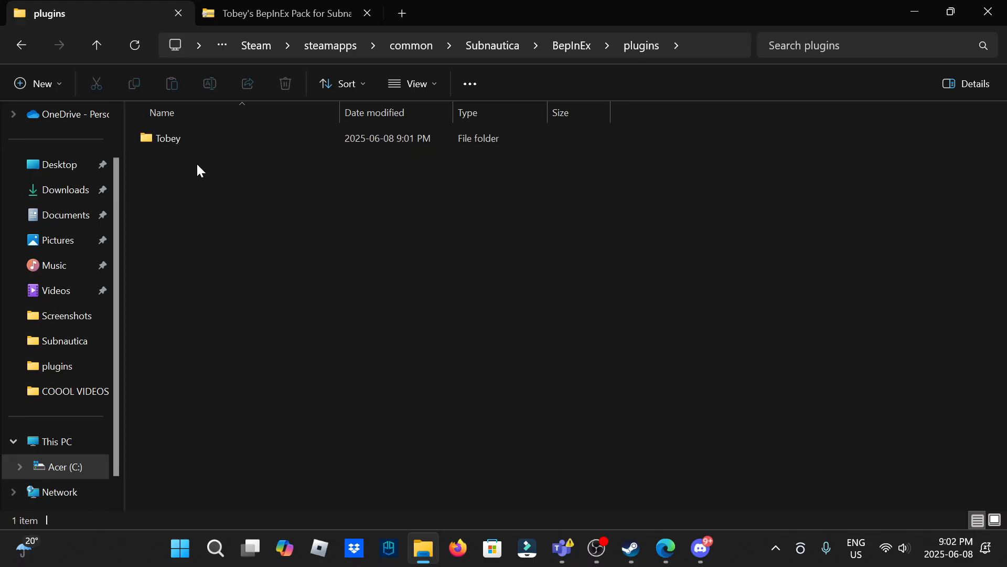
left_click(286, 13)
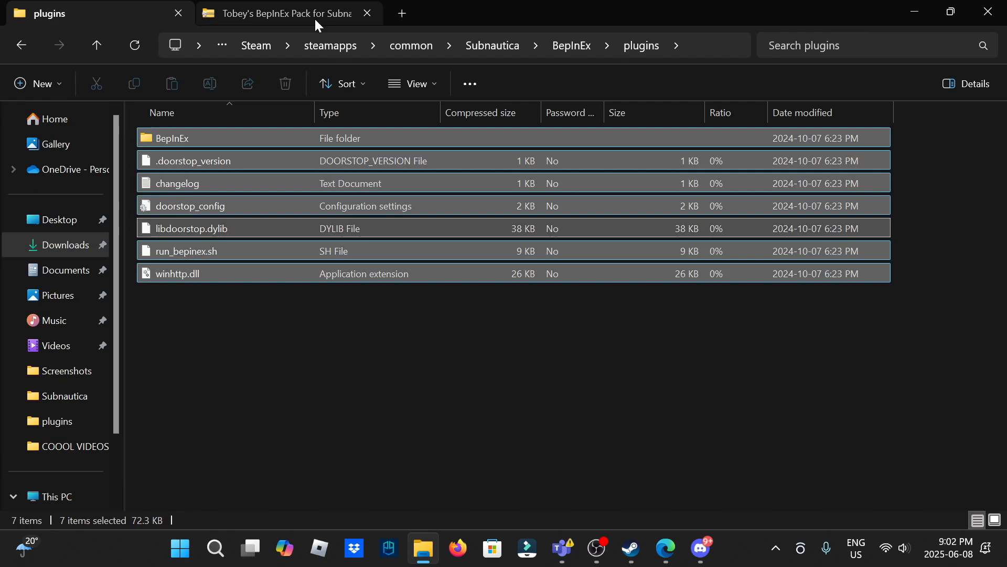
Delete the selected items in the BepInEx pack archive, dismissing the deletion error, and return to plugins
left_click(282, 12)
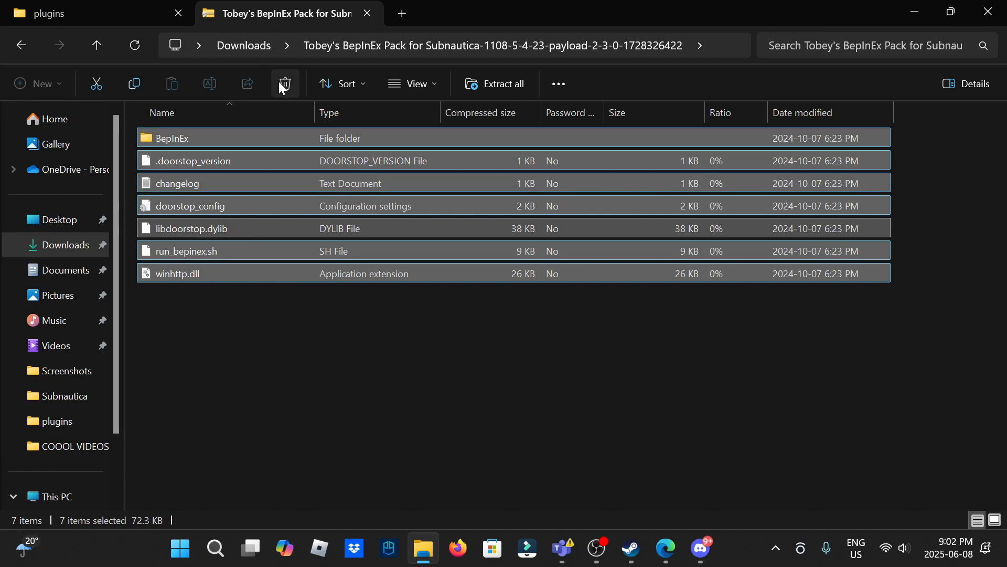
left_click(285, 84)
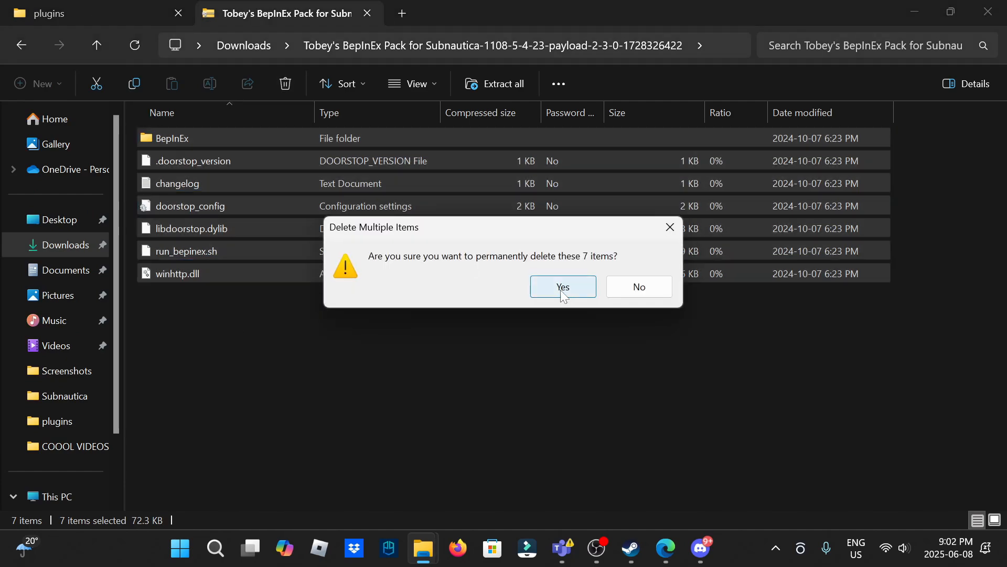
left_click(562, 287)
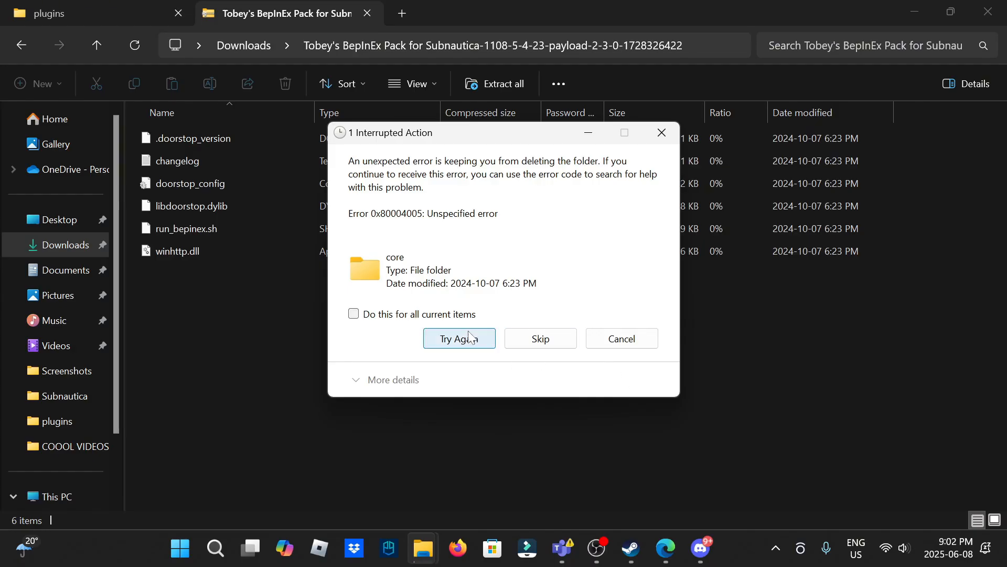
mouse_move(632, 190)
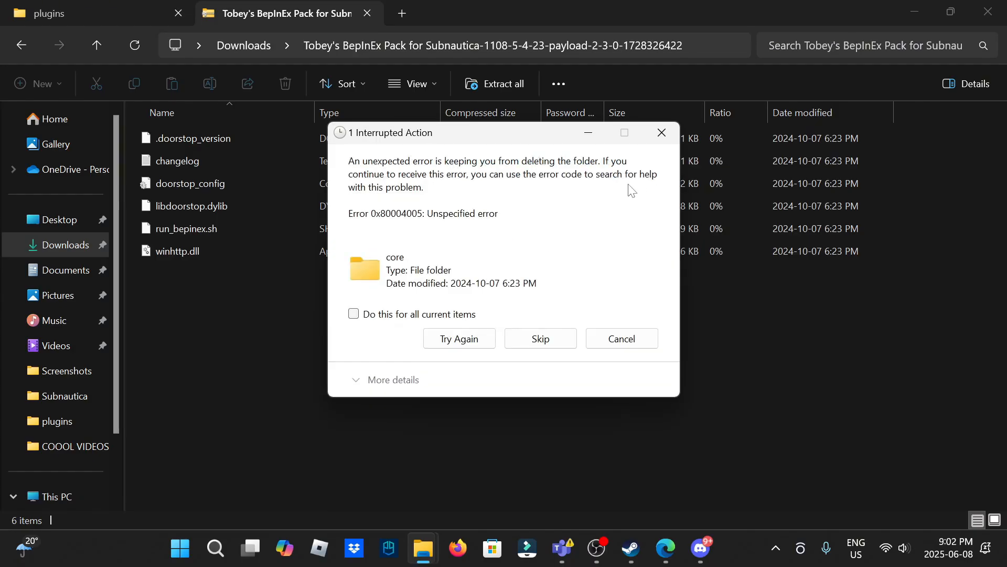
left_click(620, 339)
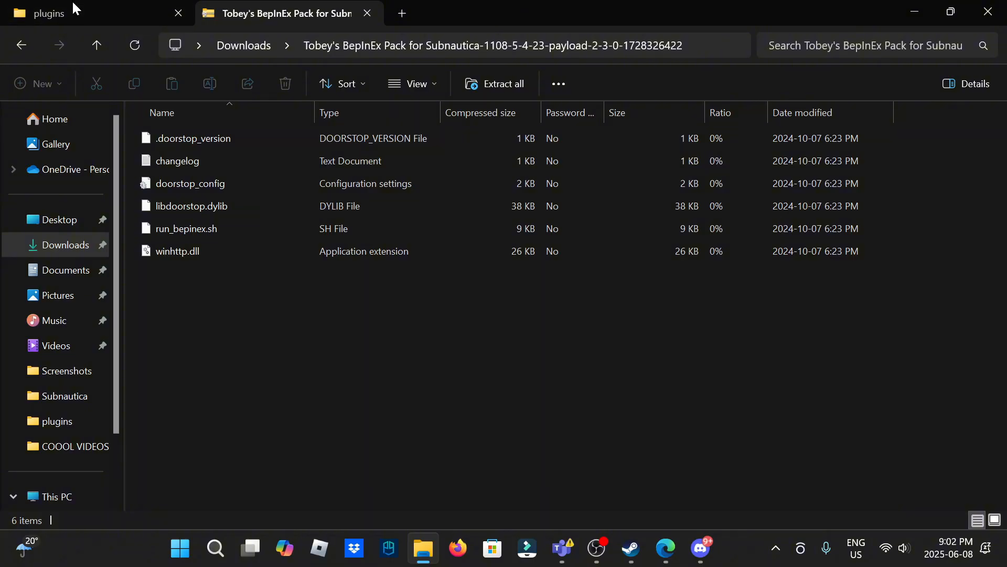
left_click(49, 12)
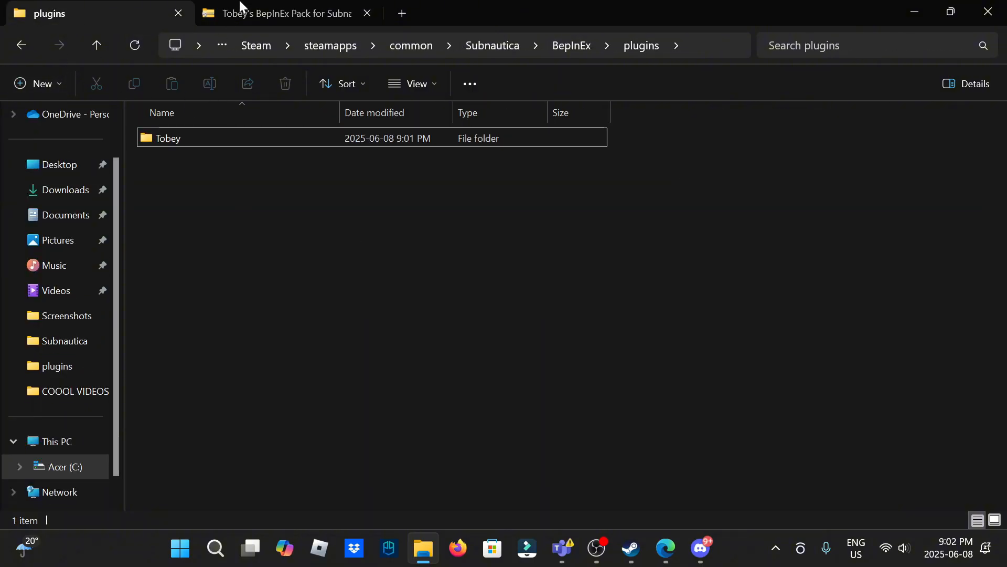
Copy the demo's plugins folder into BepInEx plugins and rename it 'plugins return of ancients'
left_click(283, 13)
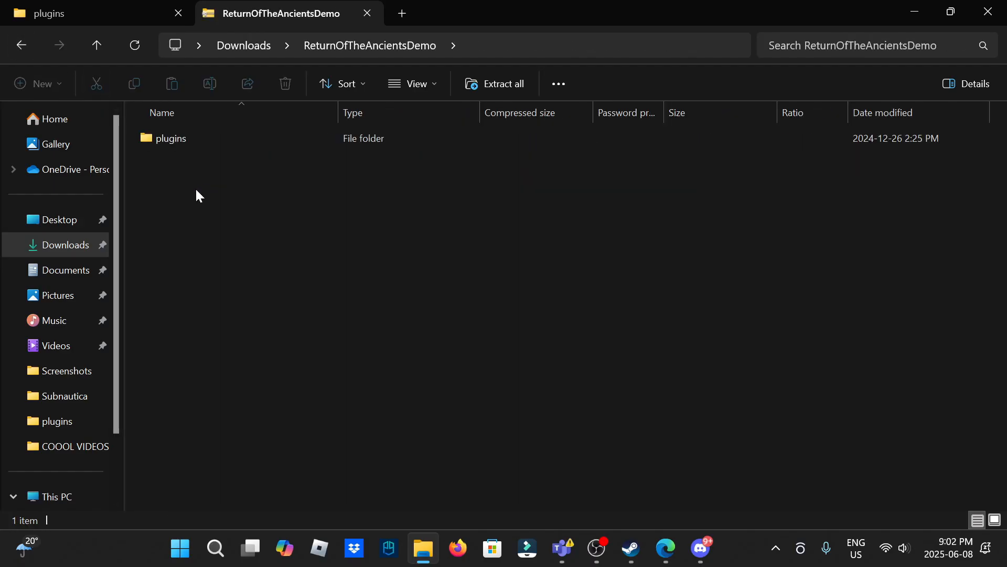
left_click(170, 139)
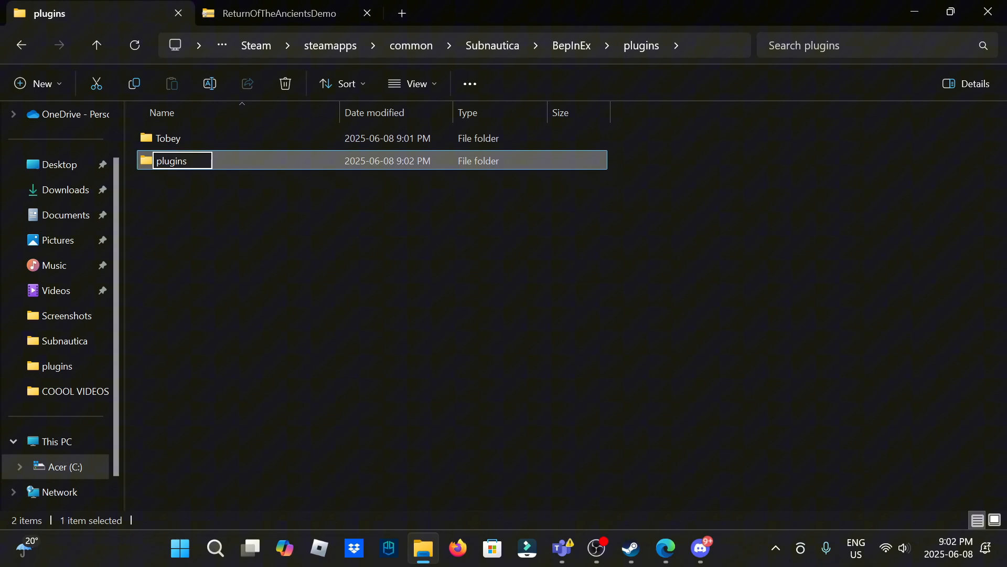
type("re")
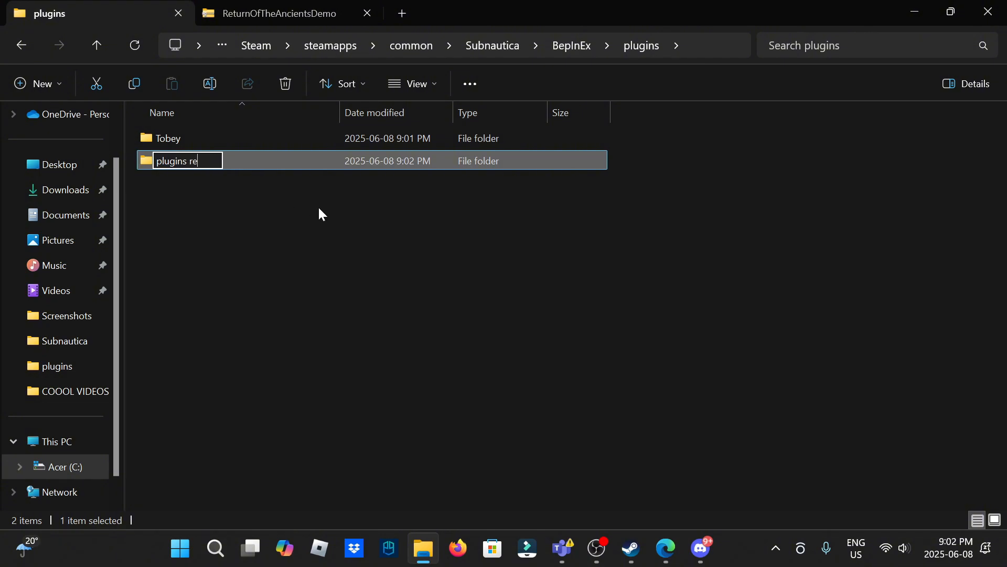
type("turn of")
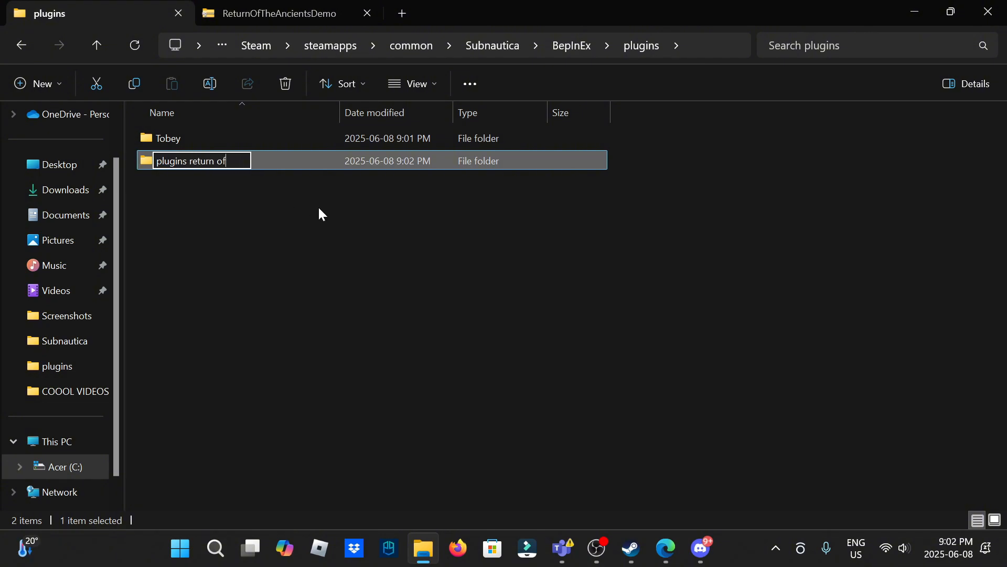
type("ancients")
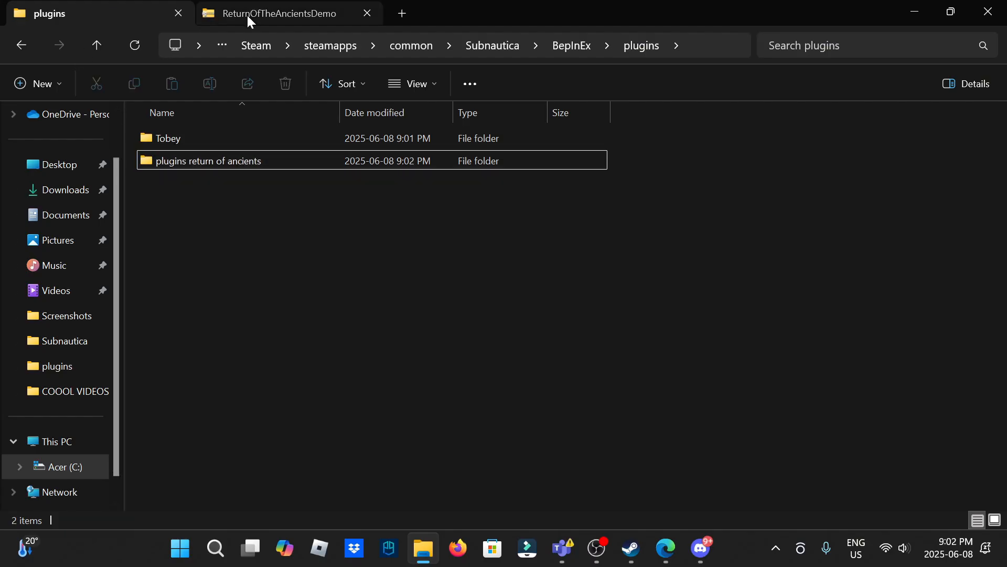
left_click(276, 12)
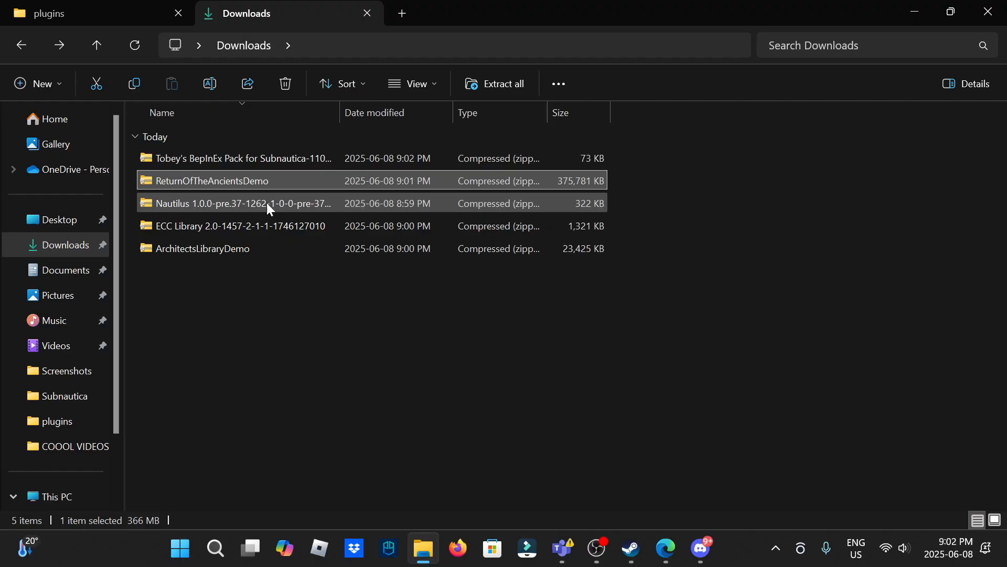
Copy the Nautilus archive's plugins folder into BepInEx plugins as 'nautilus plugins'
double_click(243, 203)
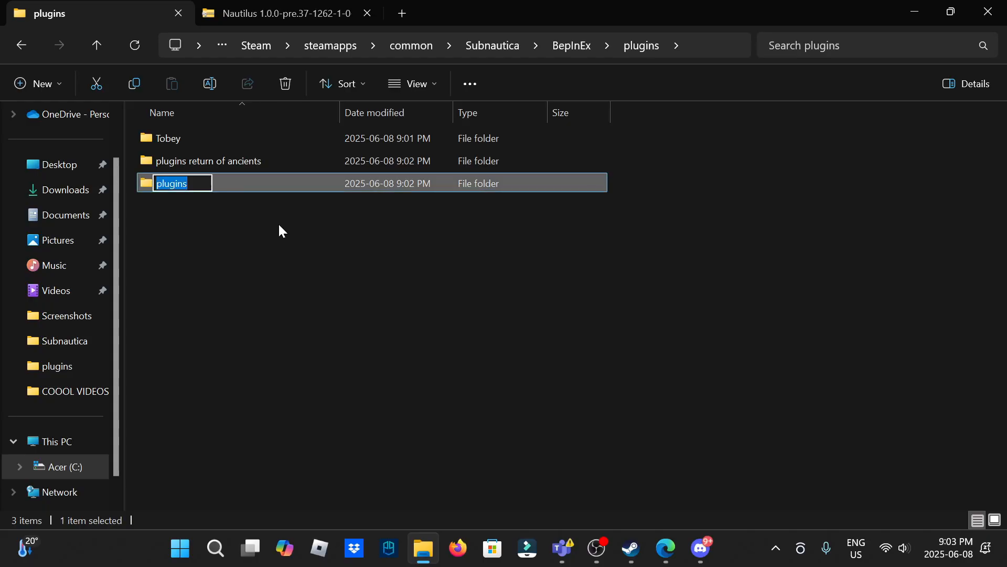
type("nautilus")
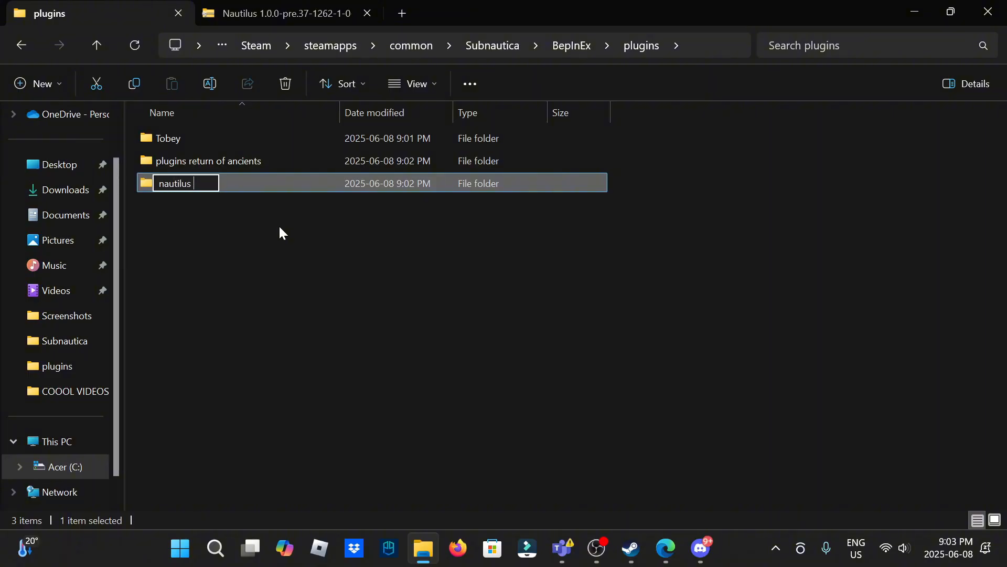
type("plugins")
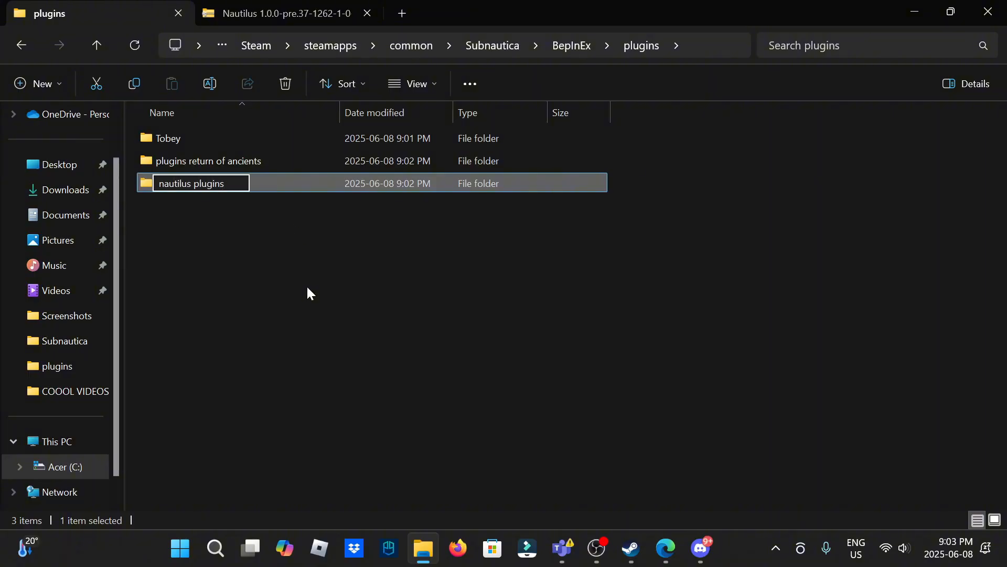
left_click(282, 12)
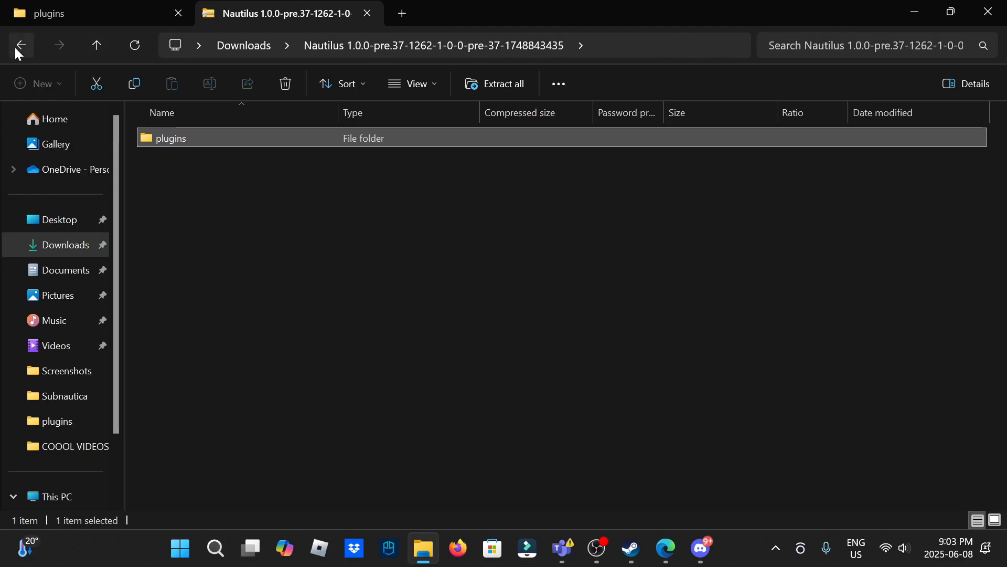
left_click(20, 45)
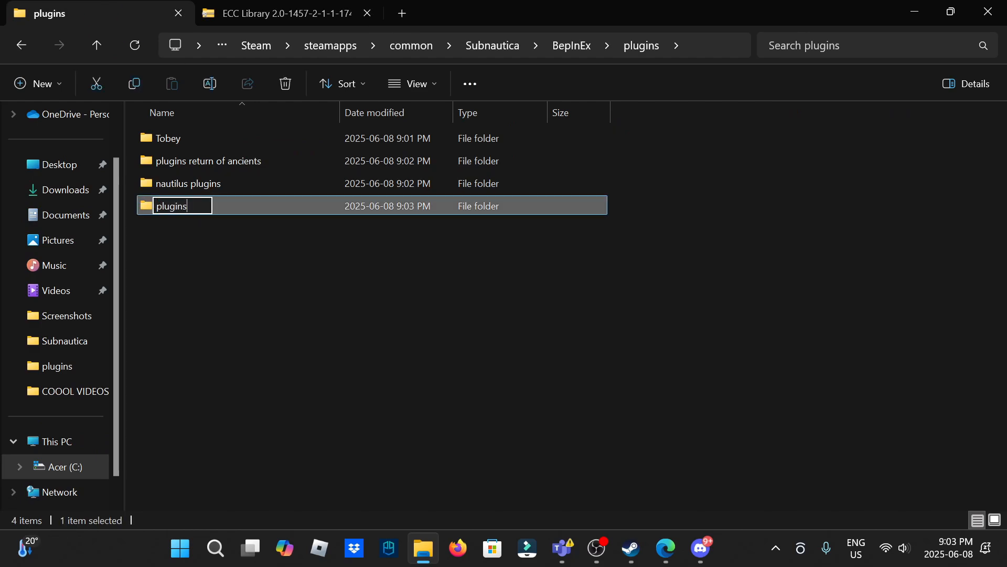
Rename the pasted ECC Library plugins folder to 'plugins ecc library'
type("e")
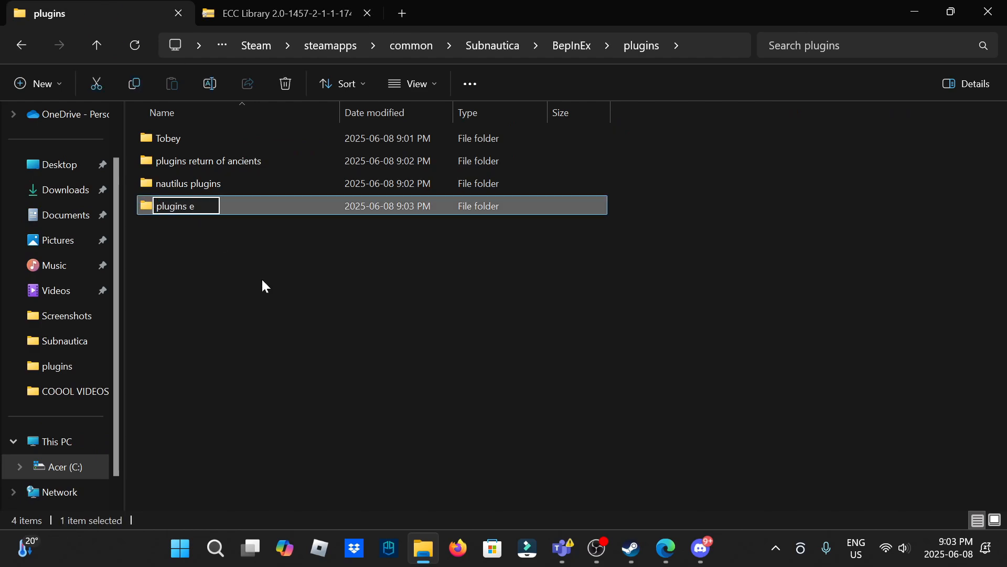
type("cc libra")
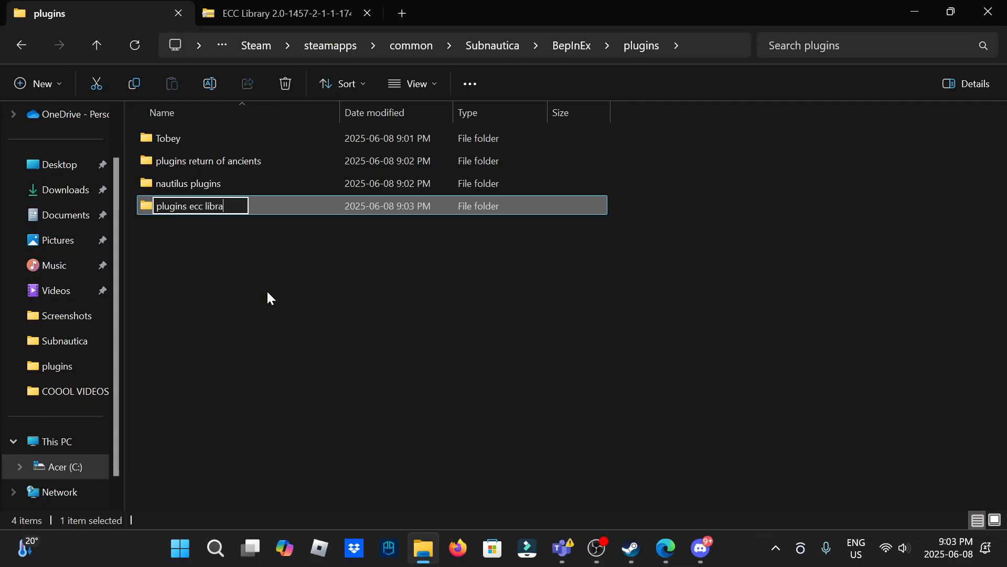
key("Return")
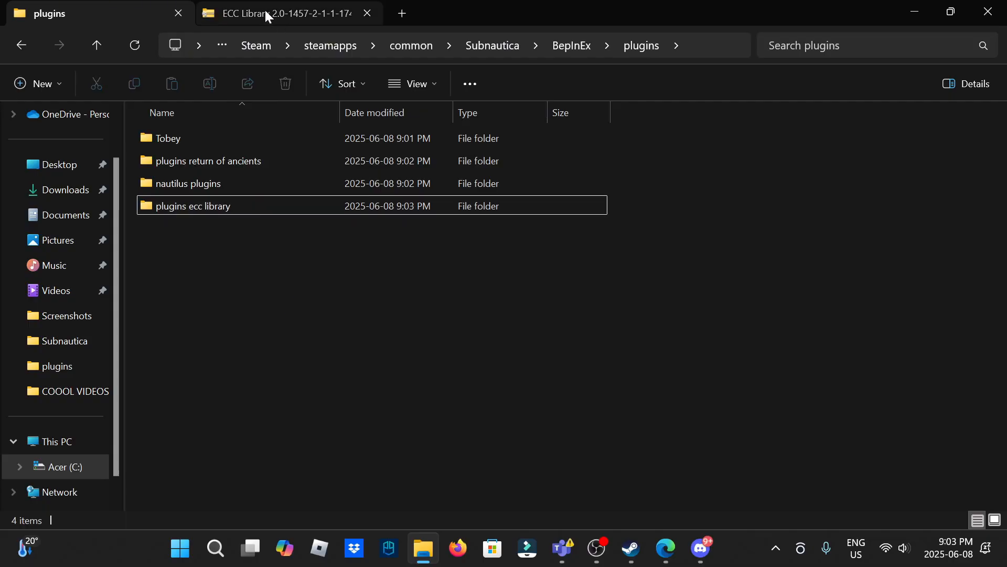
left_click(276, 13)
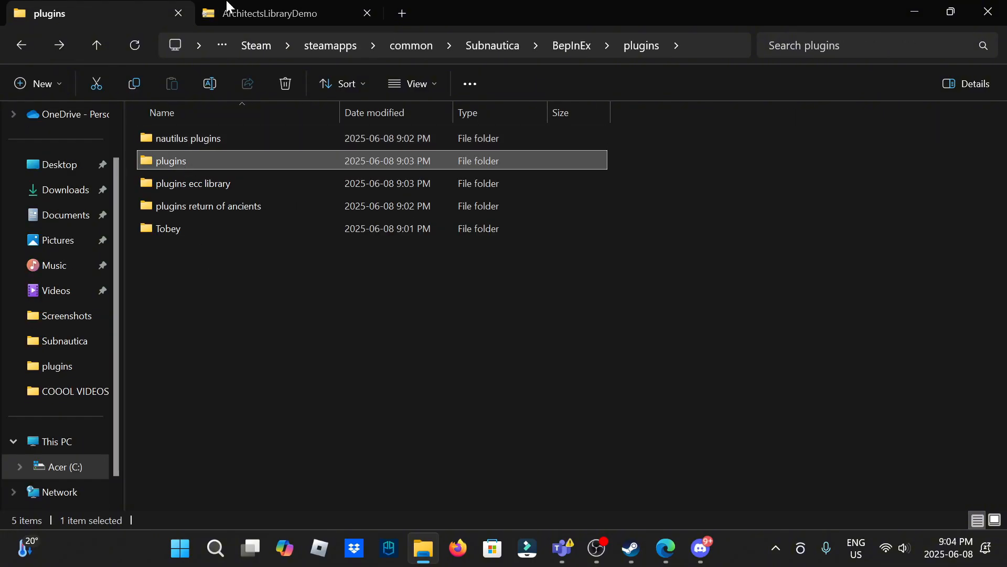
Copy the ArchitectsLibraryDemo plugins folder into BepInEx plugins as 'plugins architect'
left_click(285, 13)
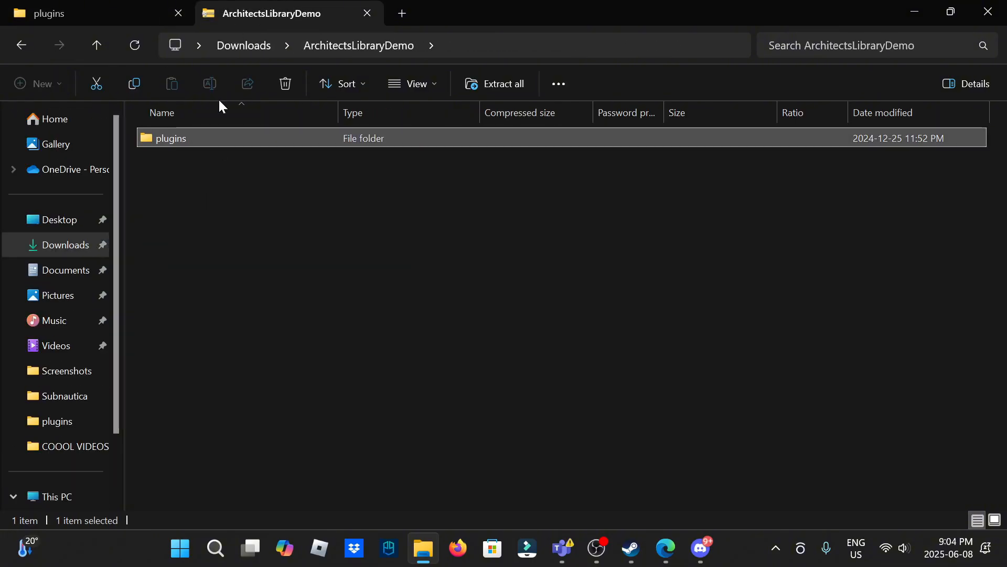
left_click(206, 239)
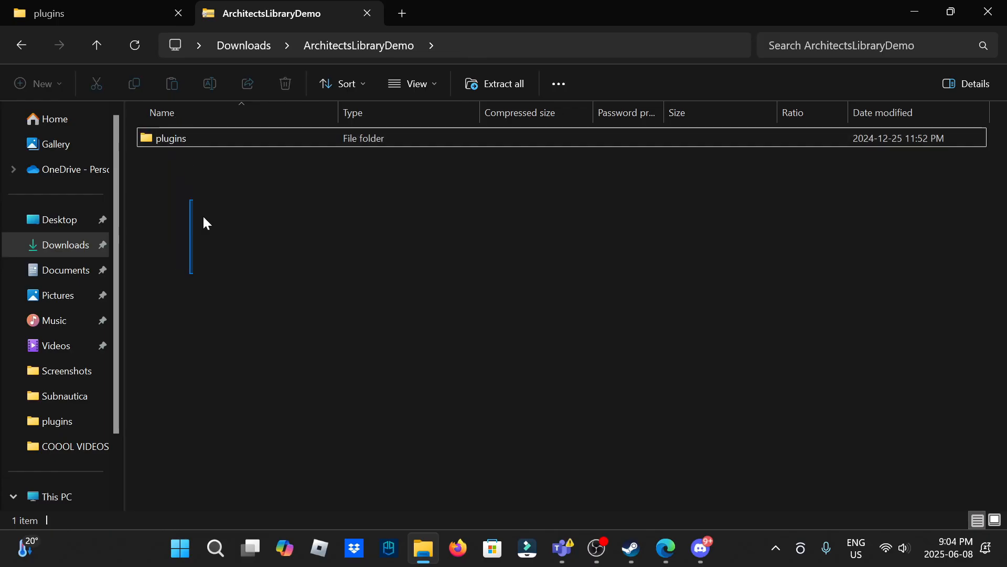
mouse_move(84, 7)
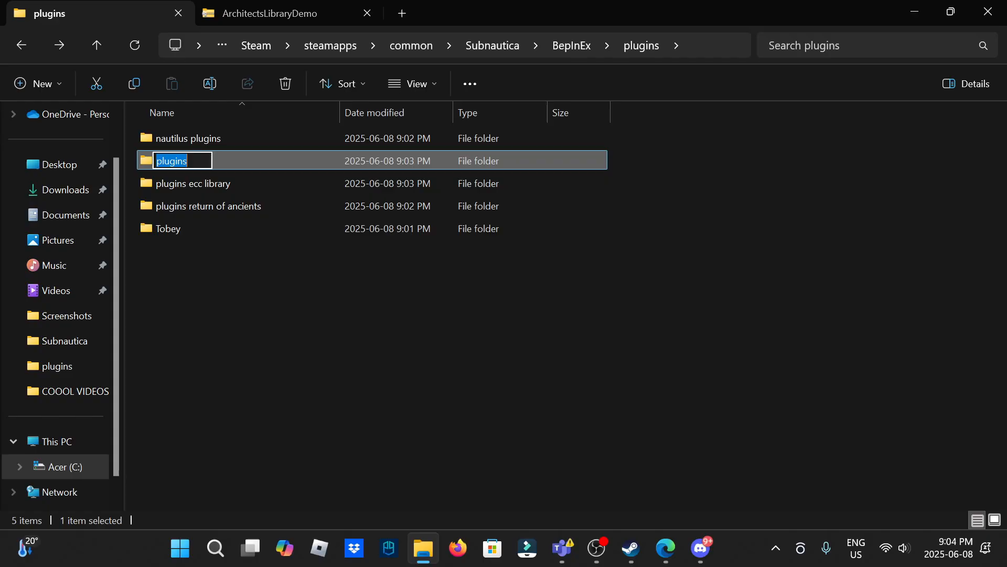
mouse_move(287, 200)
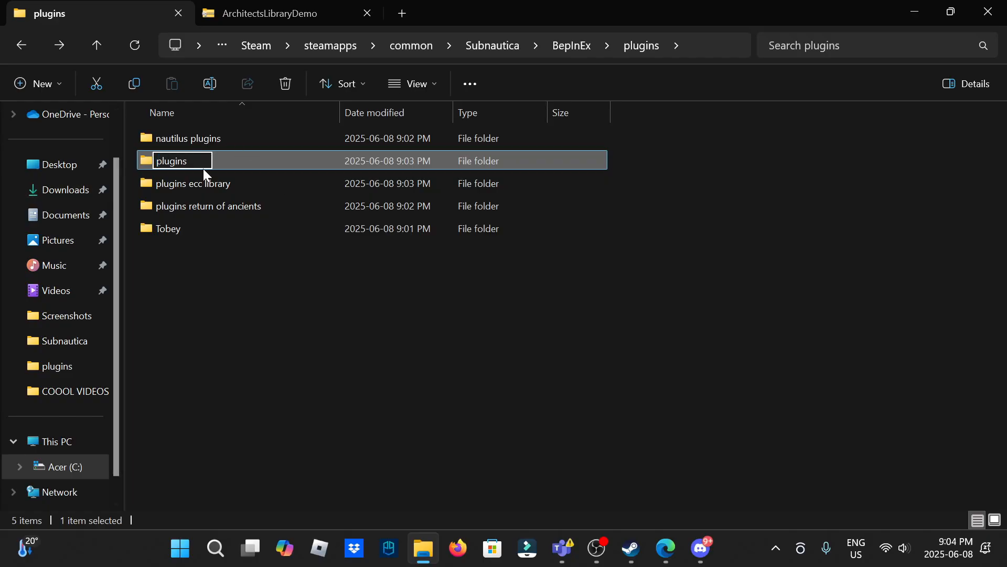
type("a")
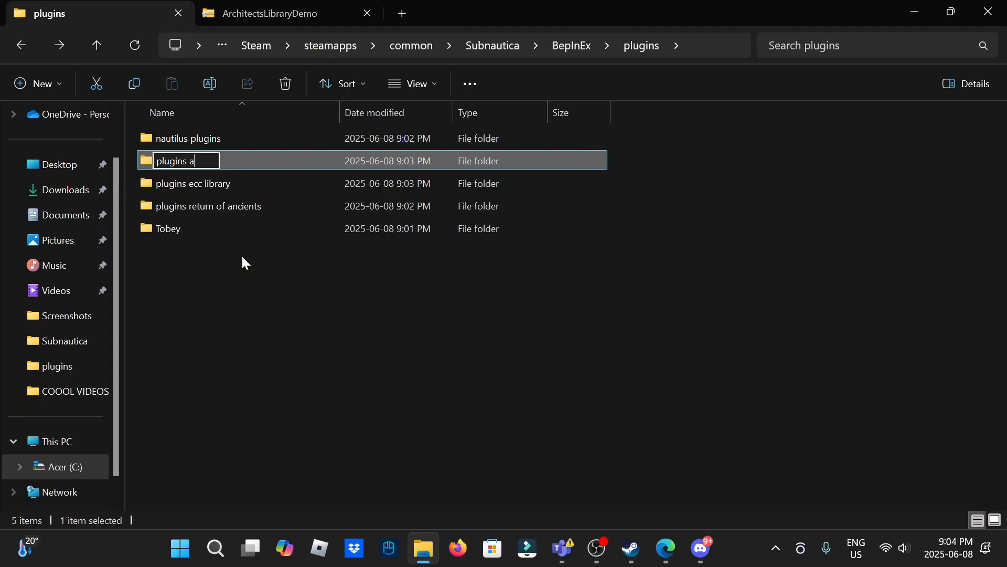
type("rchitect")
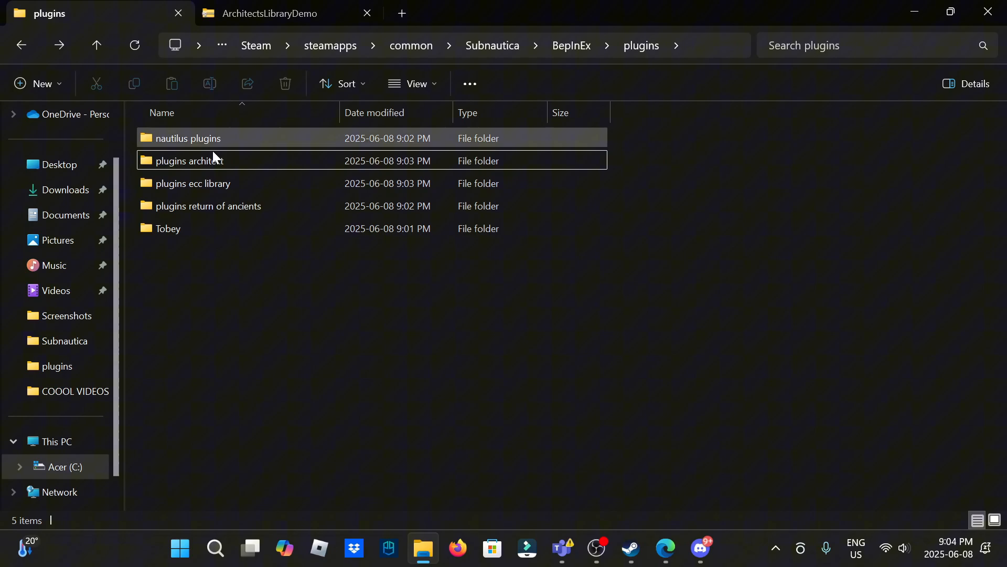
mouse_move(988, 13)
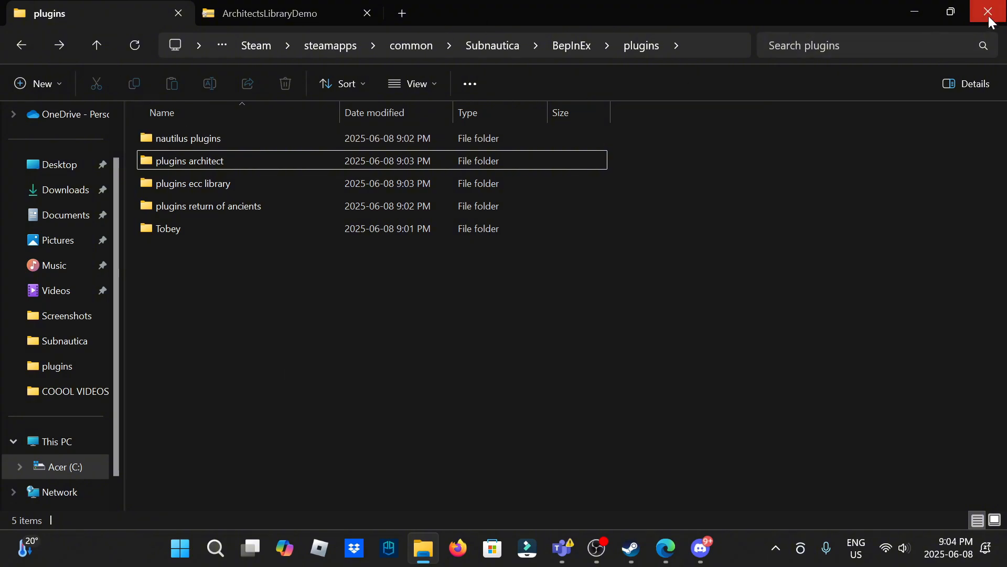
Close File Explorer and launch Subnautica from Steam in normal non-VR mode
left_click(992, 12)
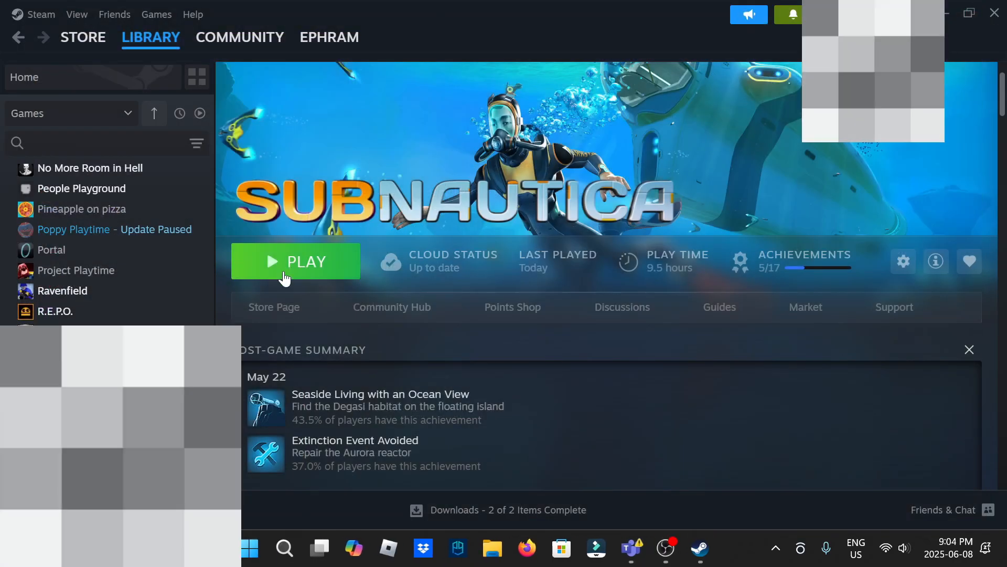
left_click(296, 261)
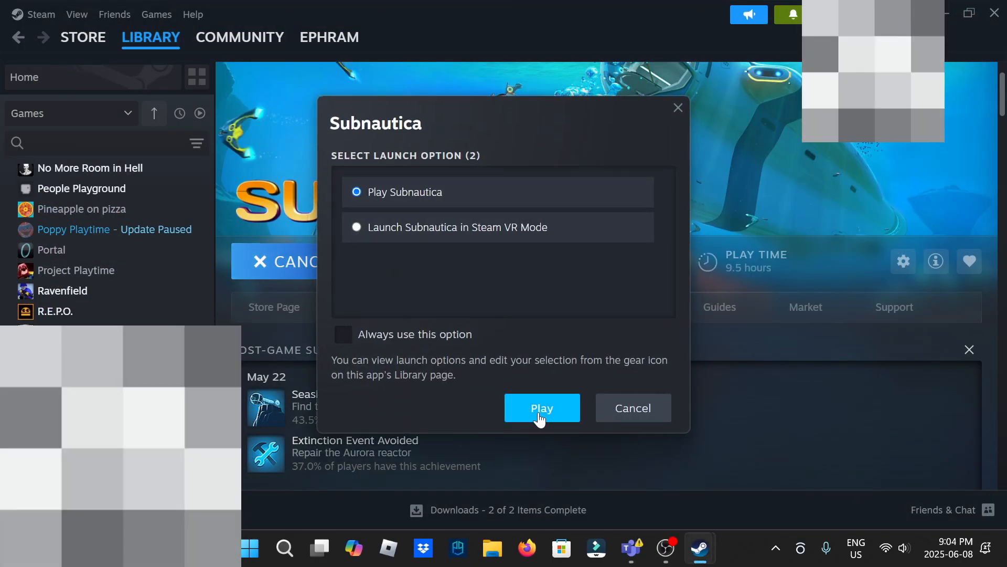
left_click(541, 407)
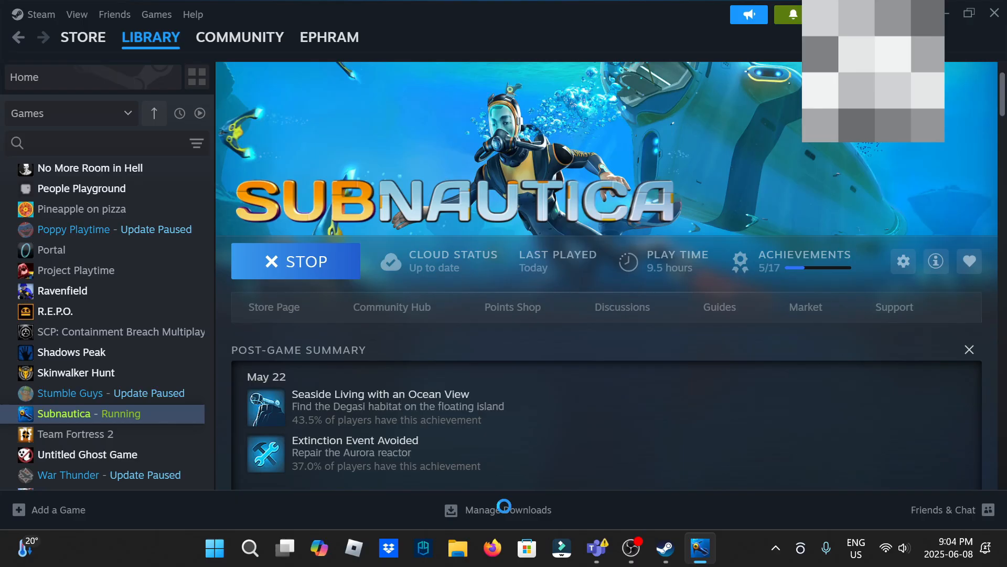
mouse_move(690, 529)
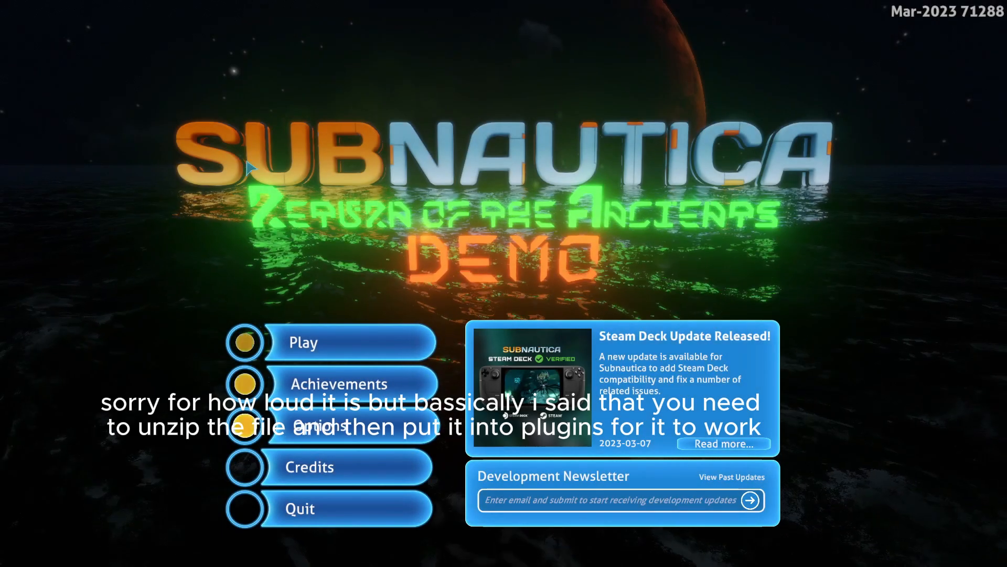
mouse_move(411, 257)
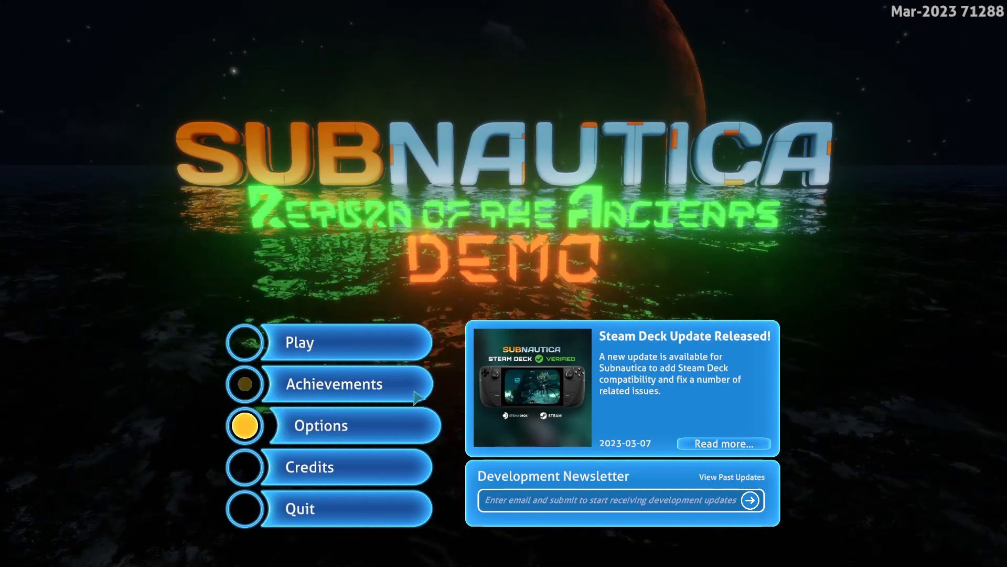
mouse_move(399, 434)
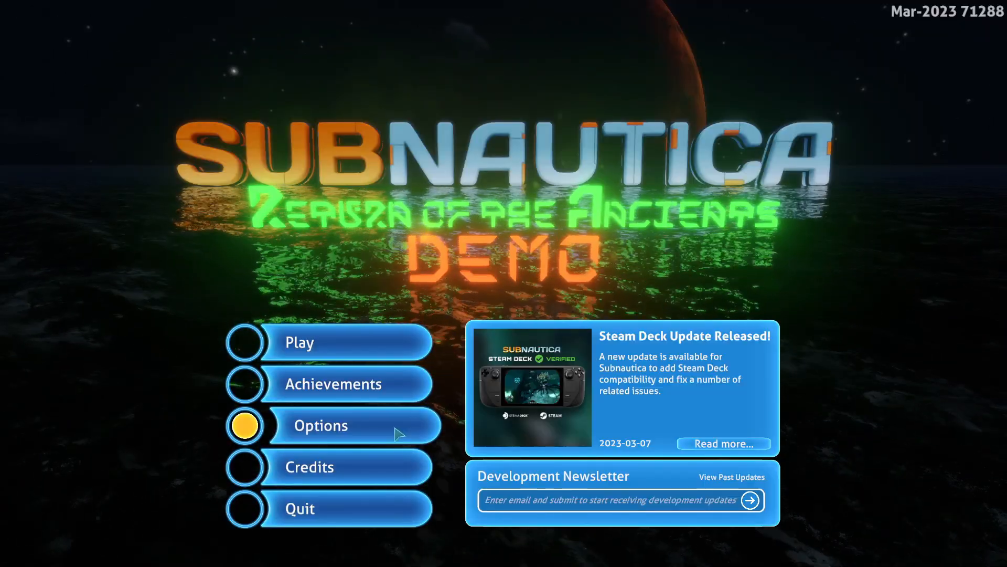
Check the in-game Options mod settings listing ECC Library and Return of the Ancients, then back out
left_click(320, 425)
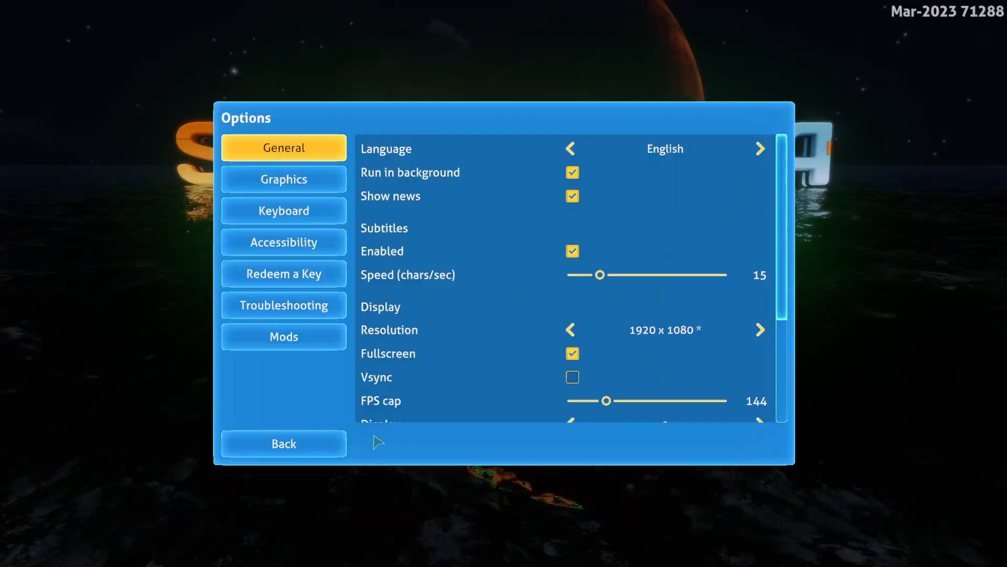
mouse_move(283, 443)
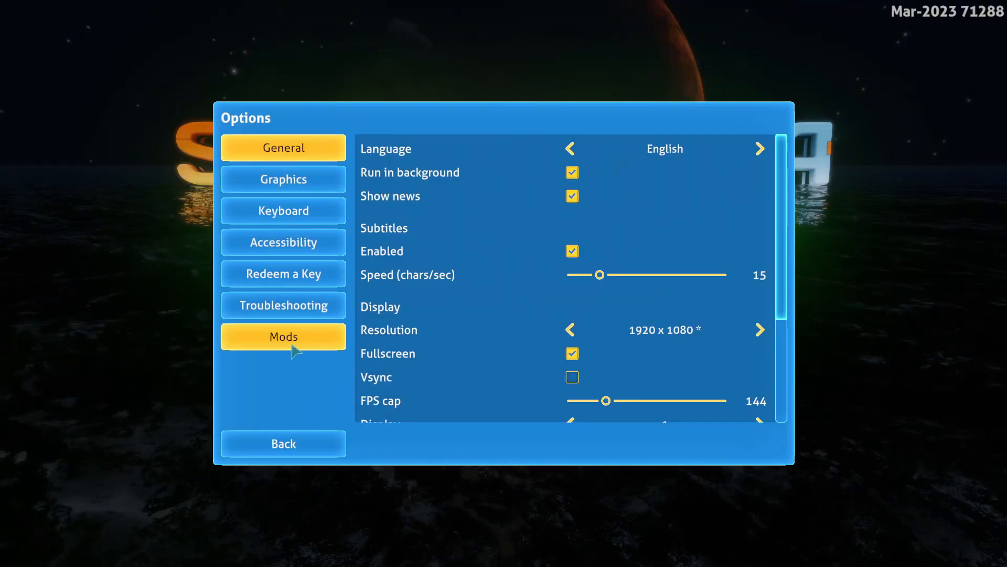
left_click(282, 336)
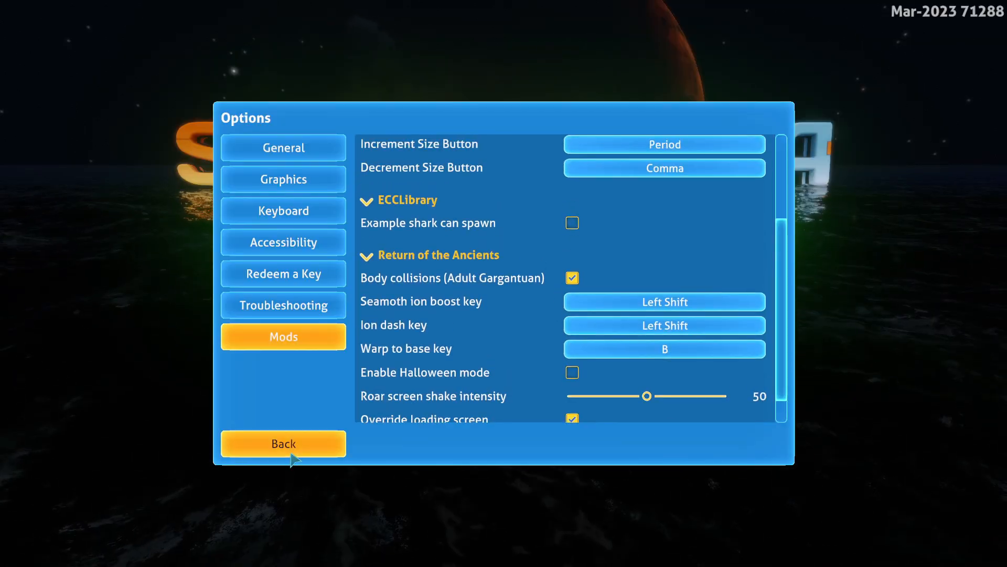
left_click(283, 443)
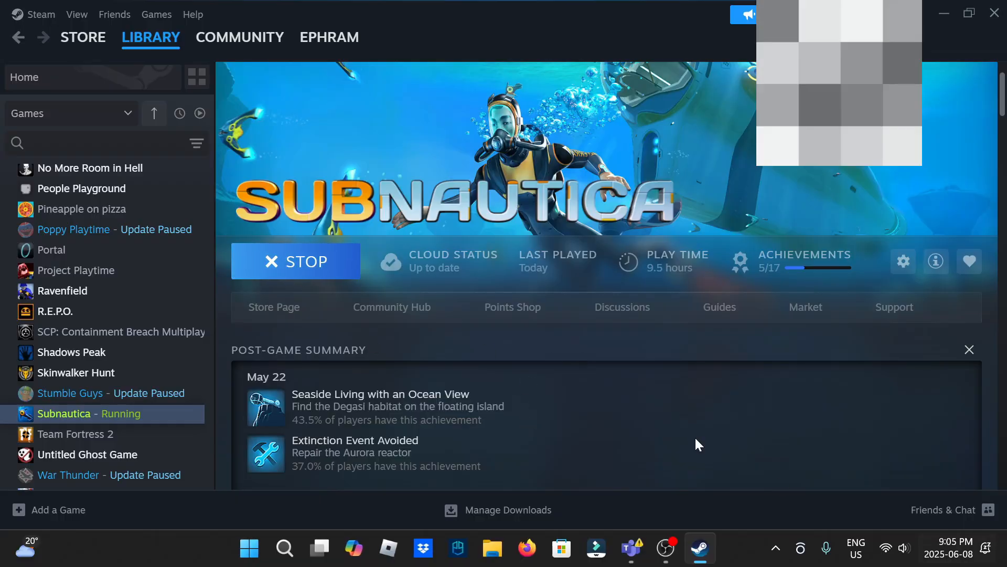
Search the web for 'nexus mods' in Edge and open the Nexus Mods site
left_click(284, 548)
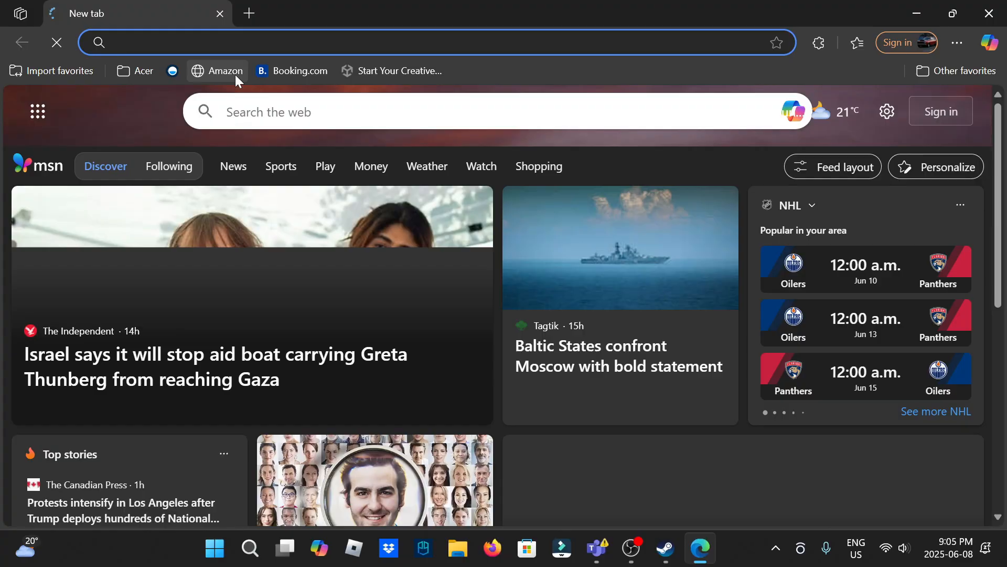
type("nexus")
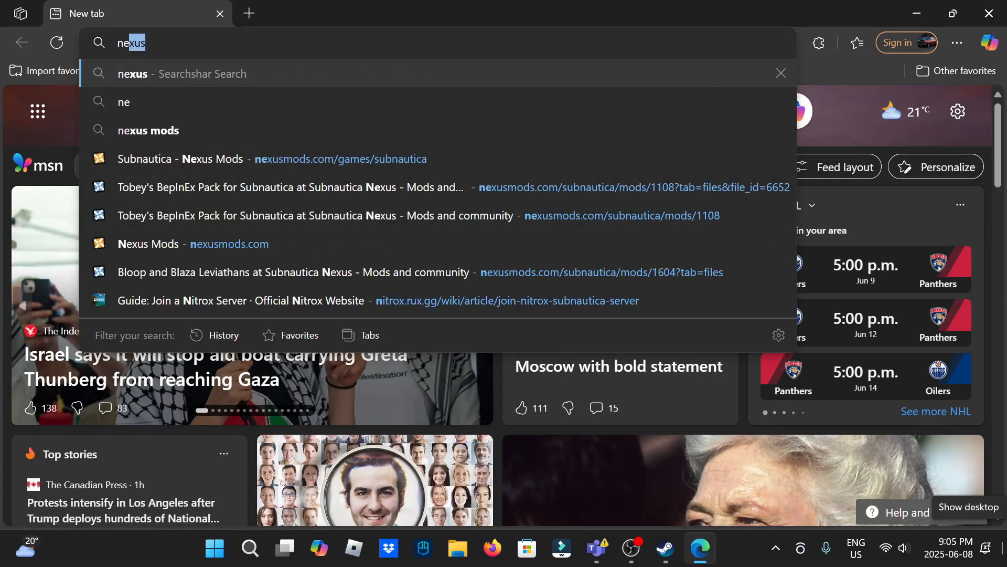
left_click(148, 131)
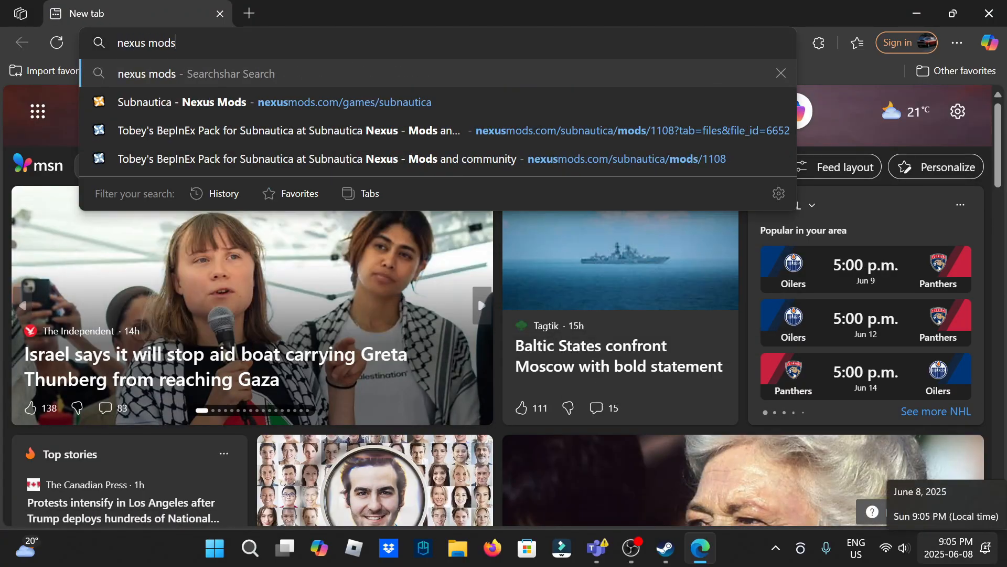
left_click(274, 102)
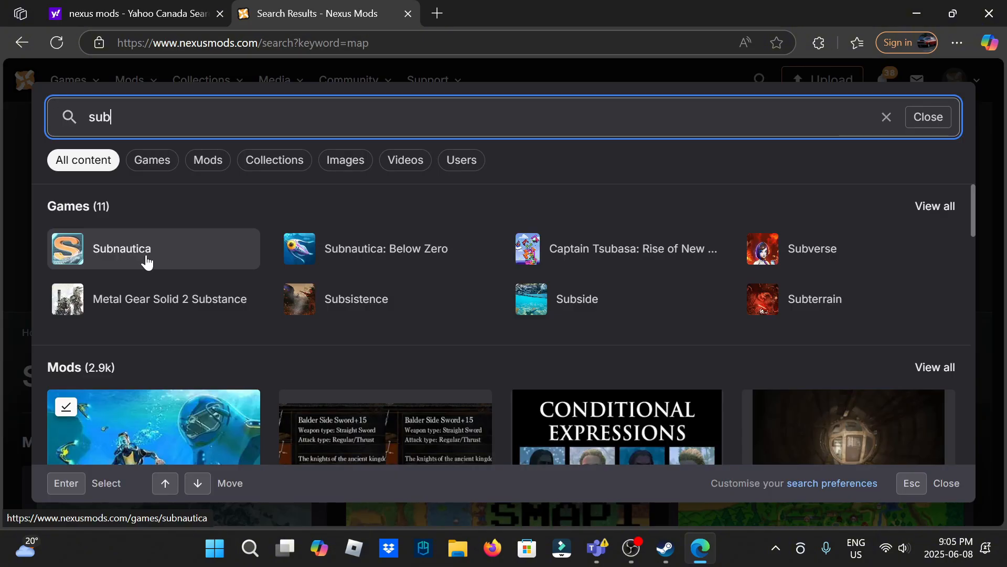
mouse_move(132, 156)
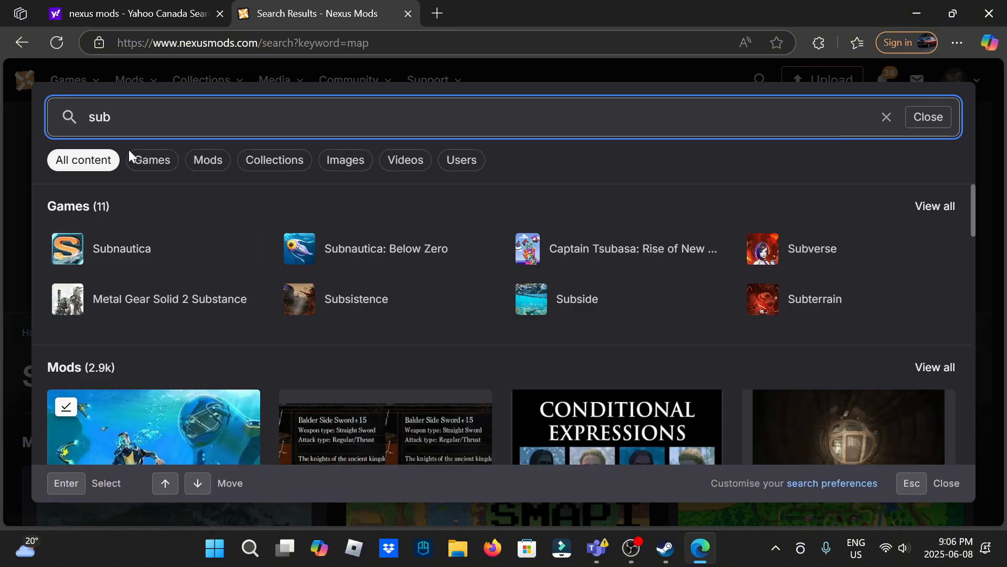
mouse_move(77, 136)
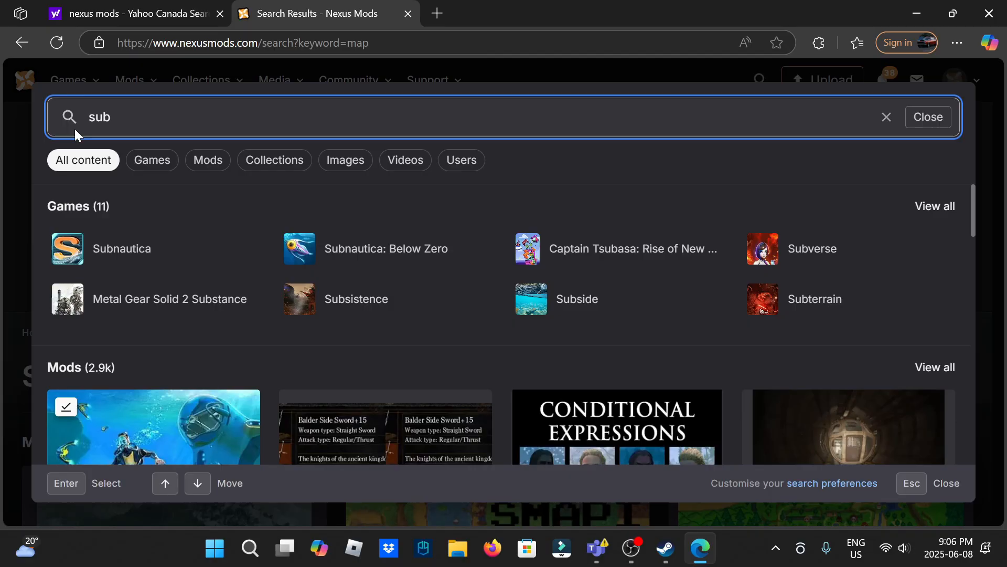
mouse_move(149, 261)
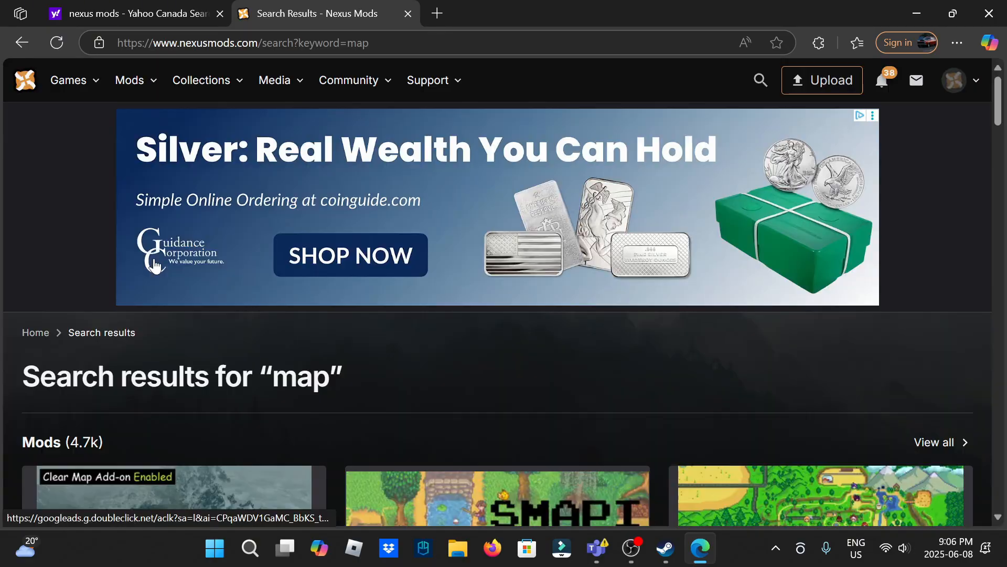
Find the Map mod among Subnautica mods and start its free Slow Download
left_click(760, 81)
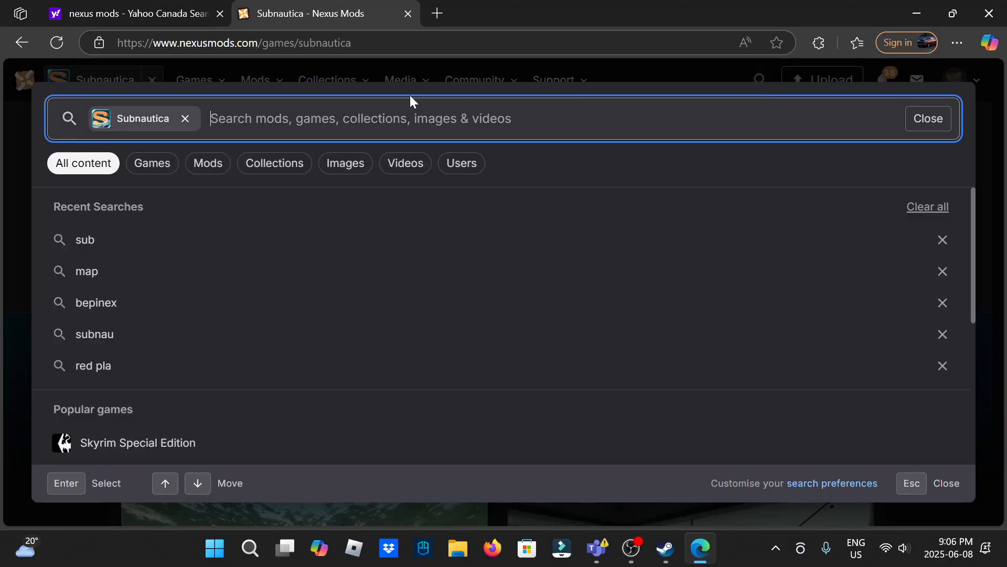
mouse_move(812, 549)
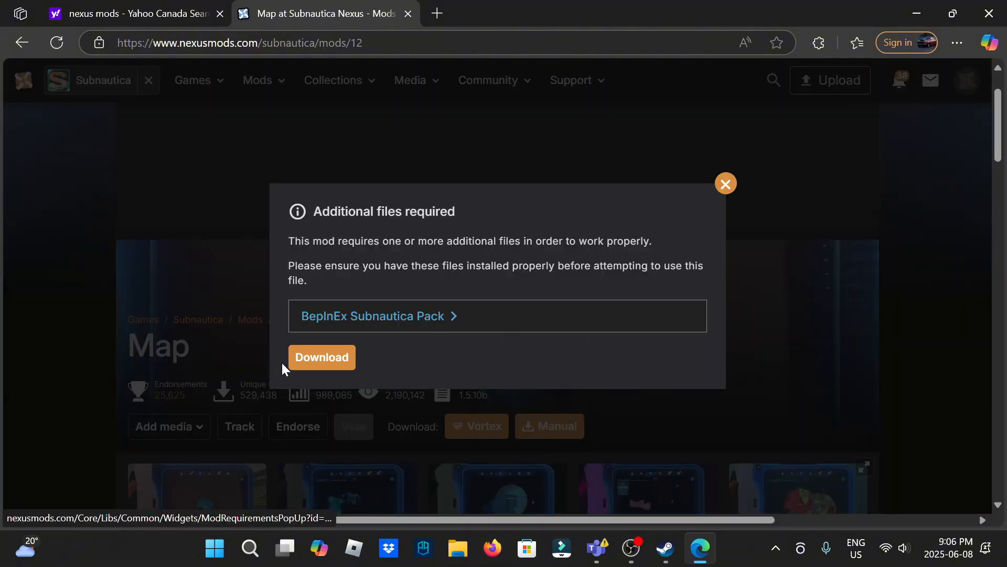
left_click(322, 356)
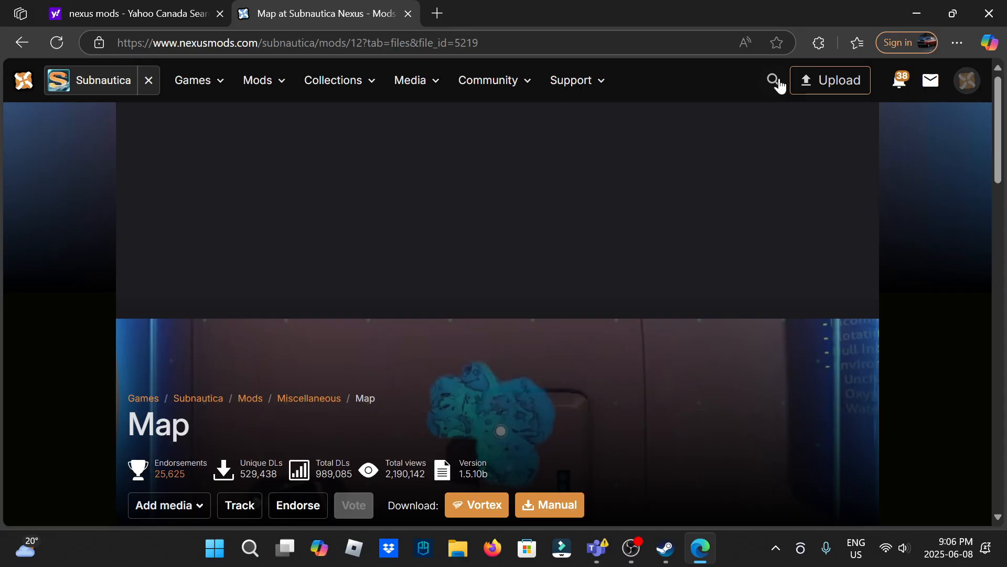
left_click(549, 505)
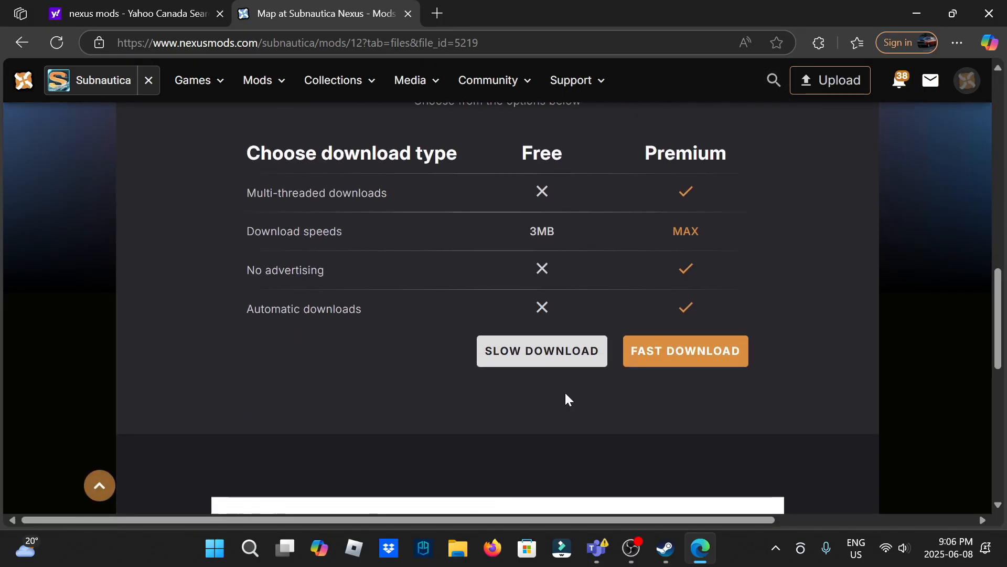
left_click(542, 351)
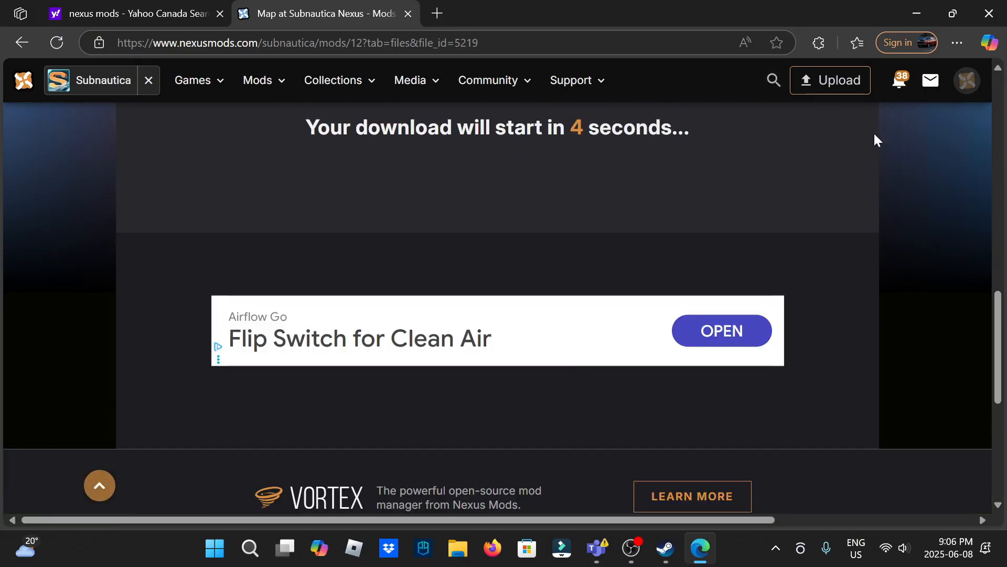
mouse_move(586, 156)
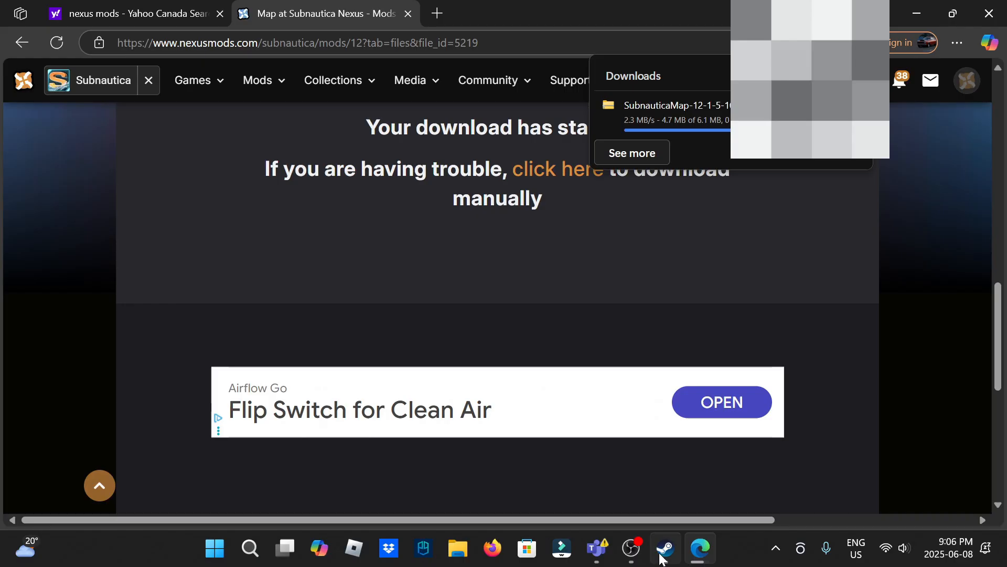
Browse Subnautica's local files from Steam and open the downloaded SubnauticaMap archive in Downloads
left_click(665, 548)
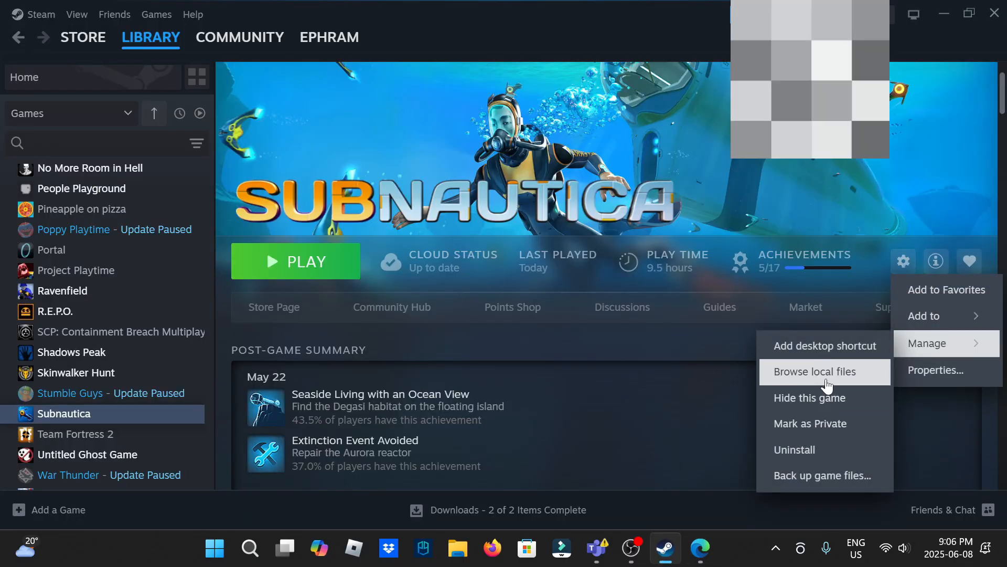
left_click(814, 371)
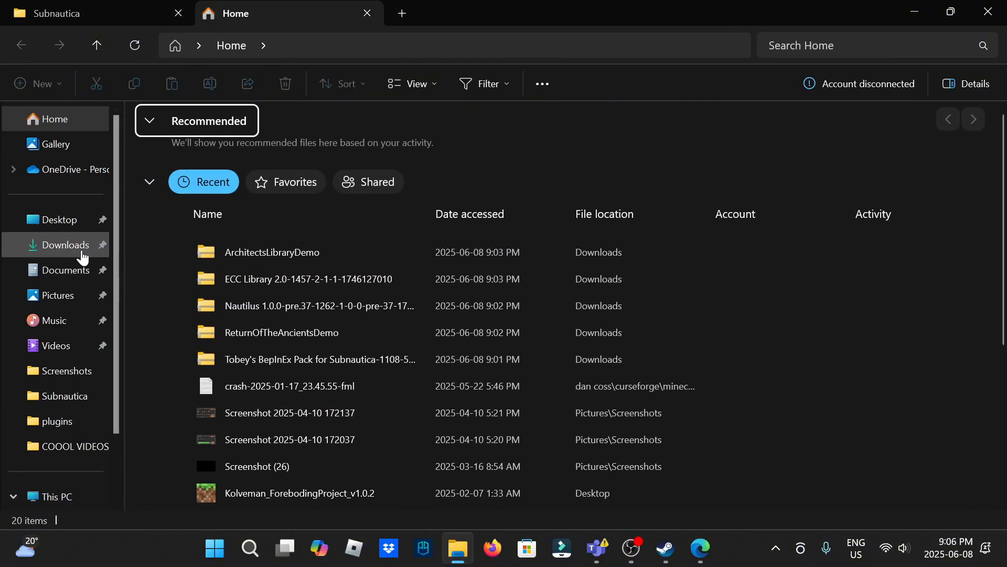
left_click(64, 245)
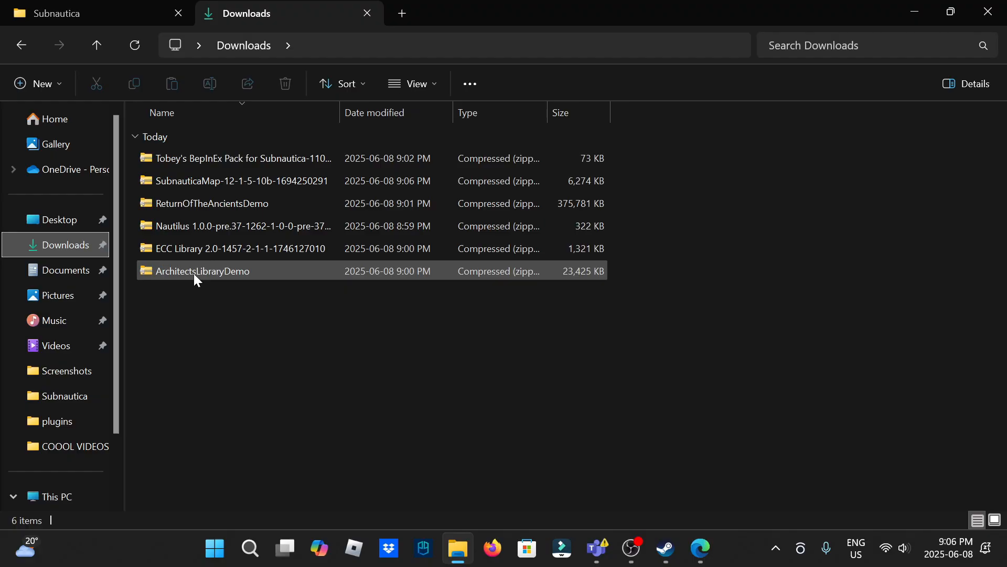
left_click(242, 180)
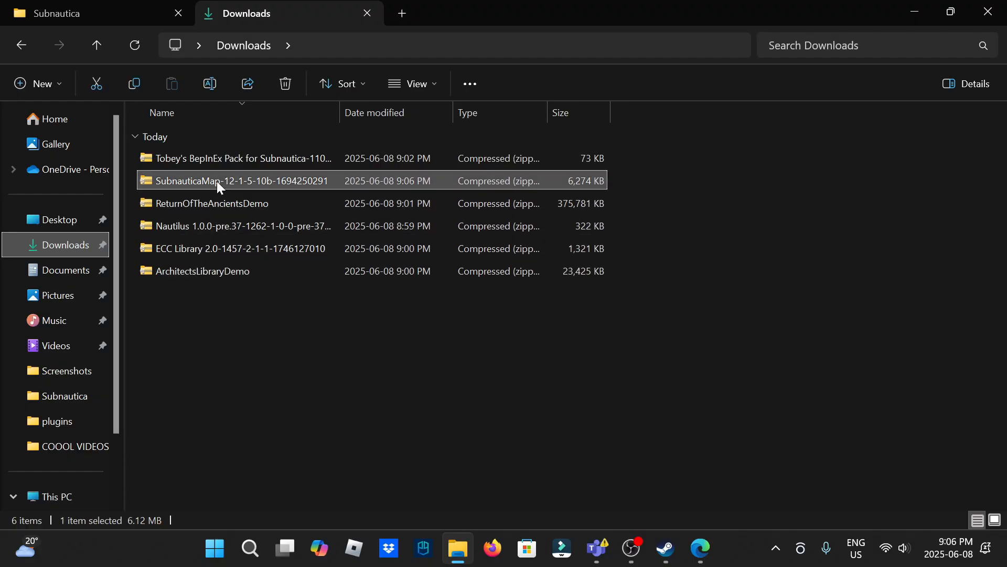
double_click(236, 180)
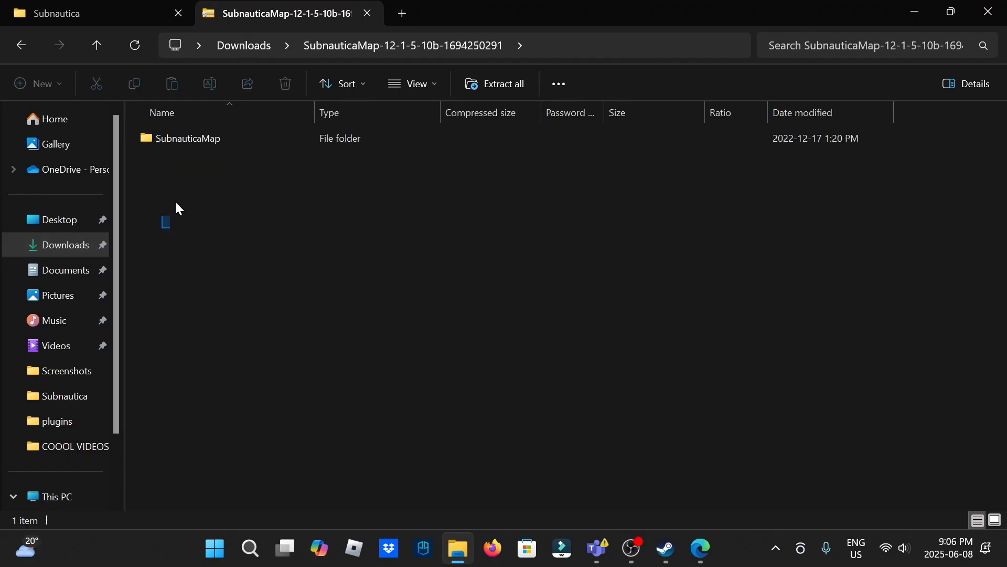
Place the archive's SubnauticaMap folder into the game's BepInEx plugins folder
left_click(188, 137)
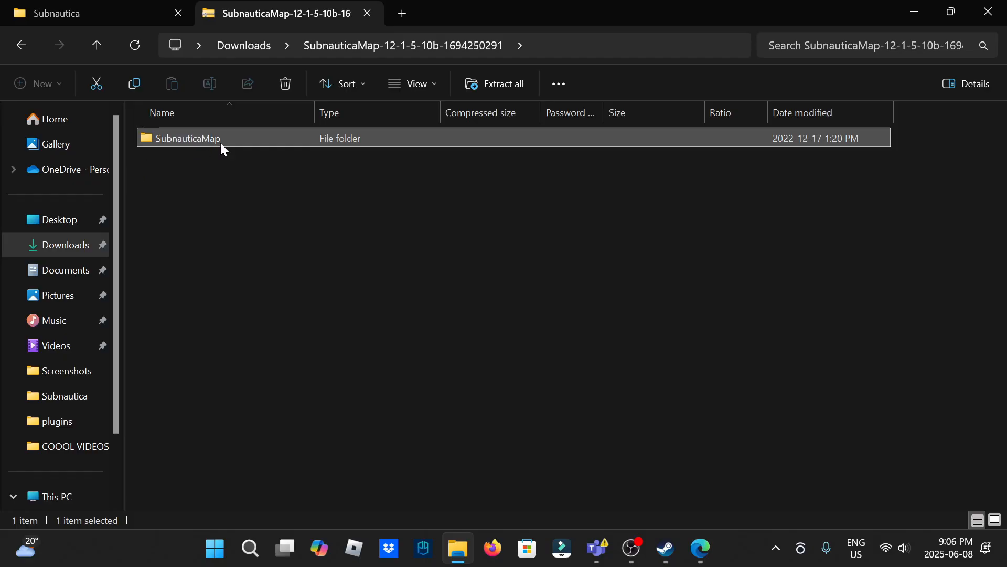
mouse_move(133, 167)
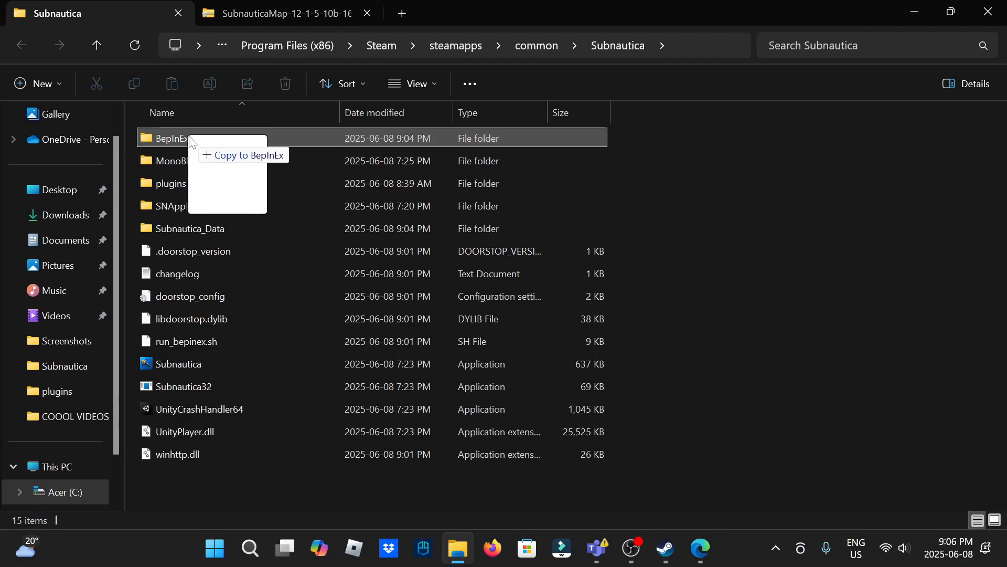
double_click(170, 138)
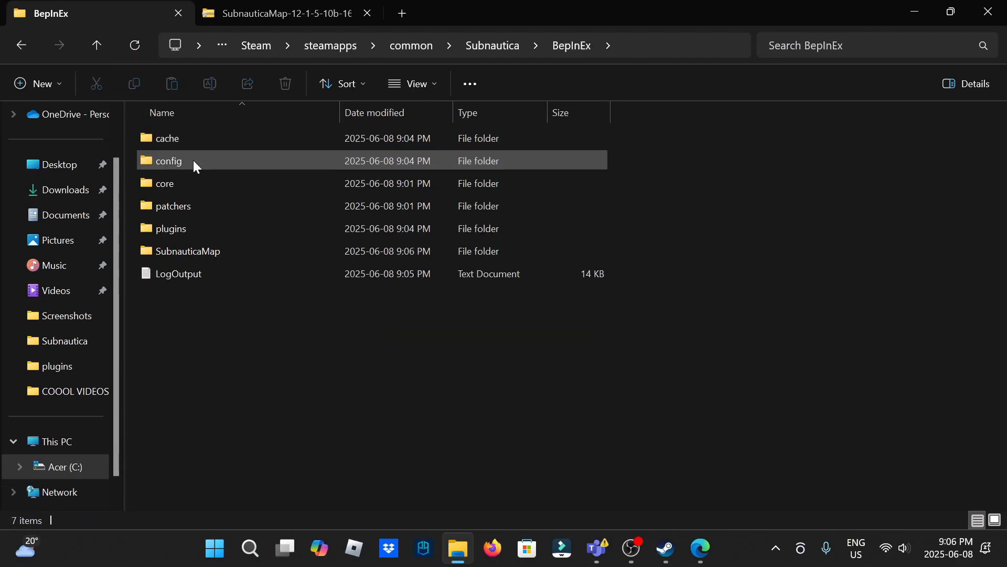
left_click(188, 250)
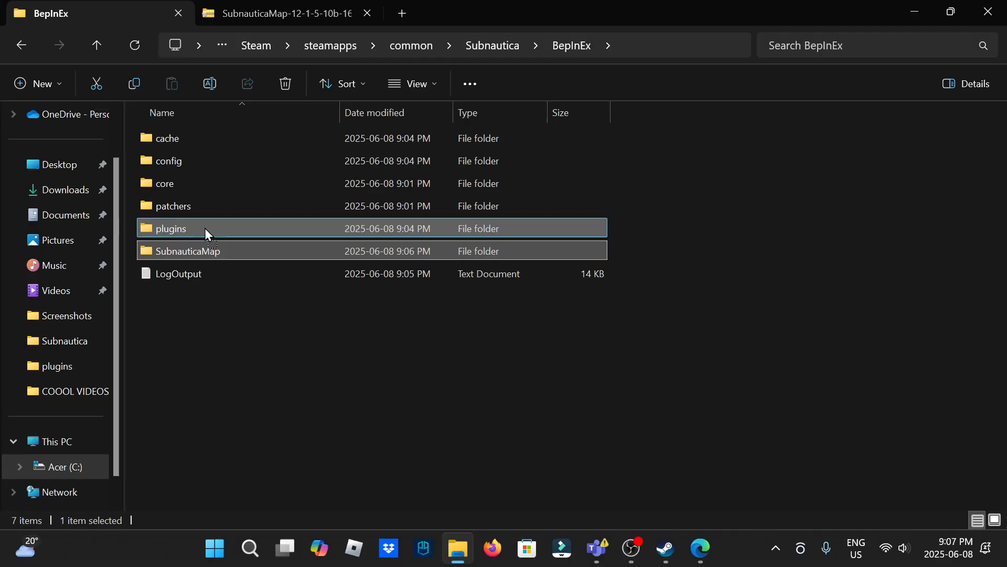
double_click(171, 228)
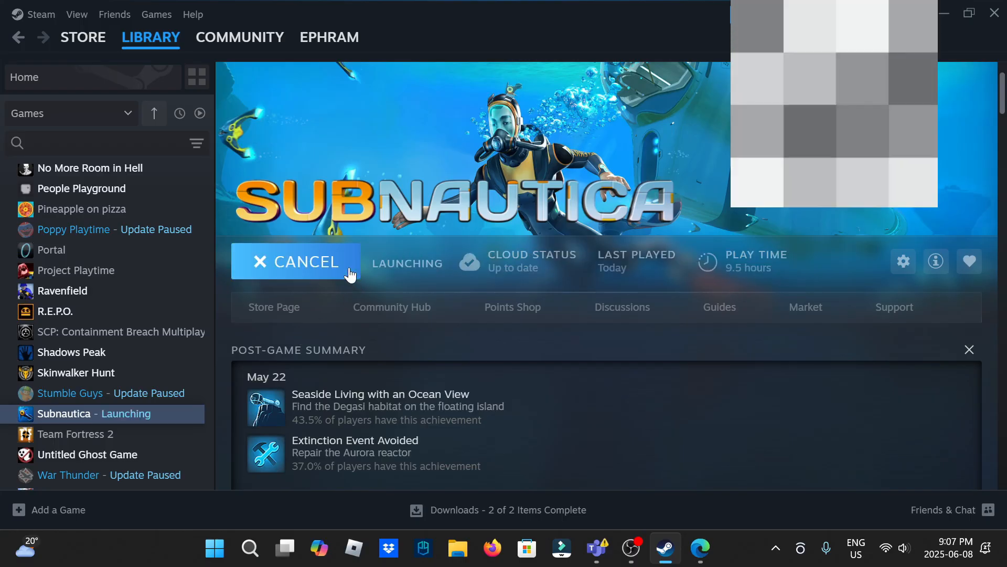
mouse_move(539, 417)
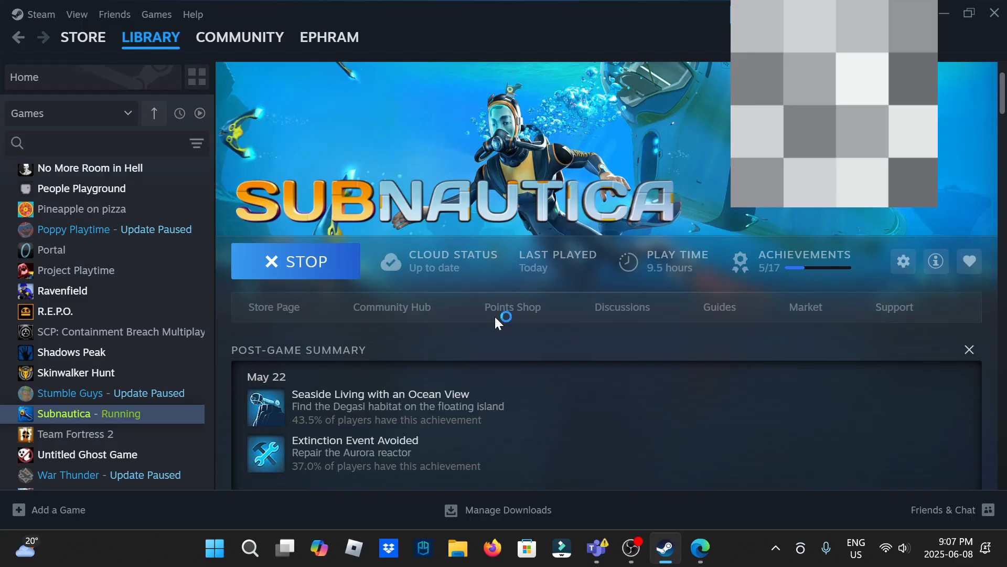
Launch Subnautica from its Steam library page with the map mod installed
left_click(273, 306)
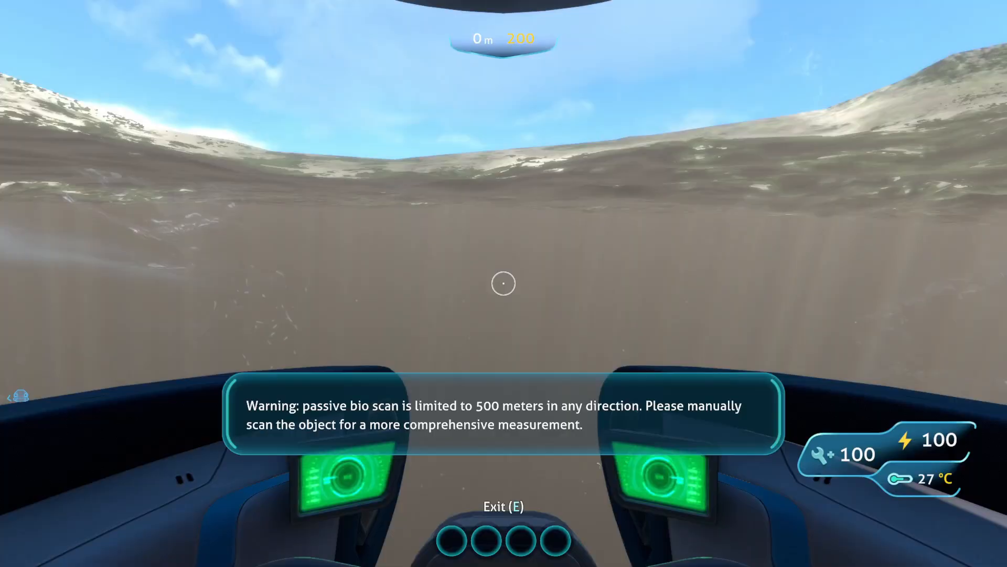
mouse_move(503, 284)
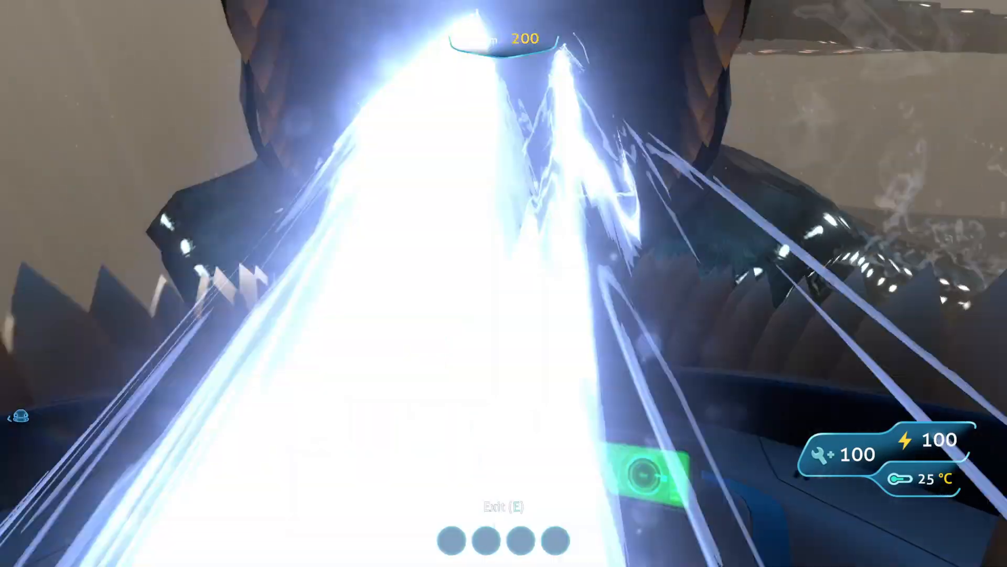
Leave the vehicle and swim outside at 33 m depth beside the spiked white craft
key("e")
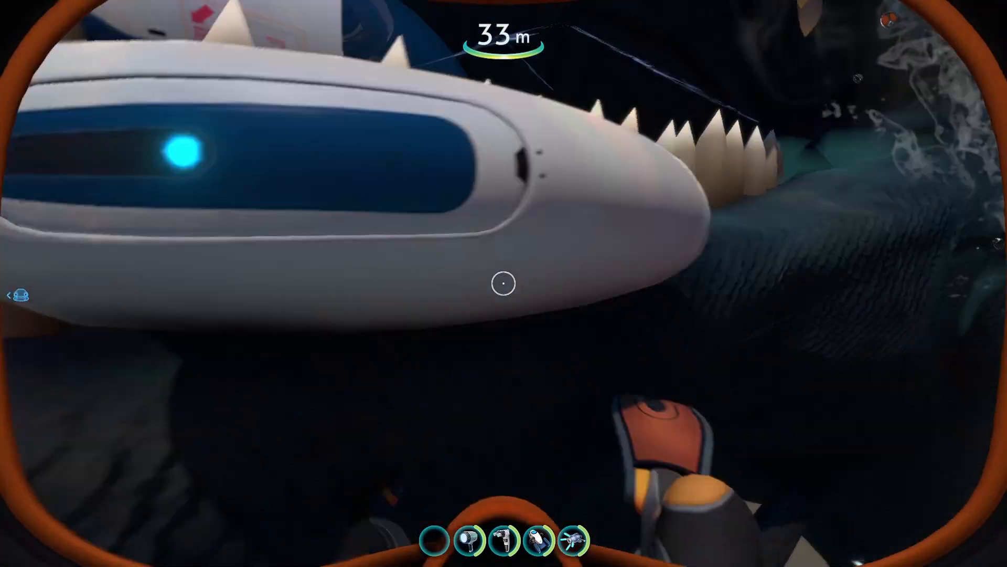